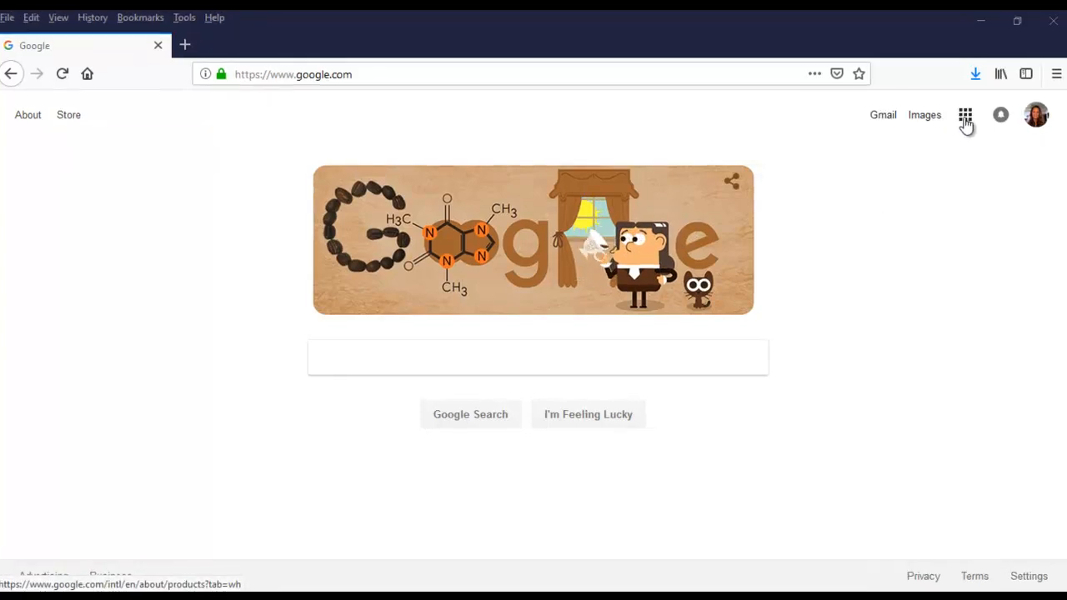
Open Google Drive from the apps grid and show New > More to reach Google Forms.
{"action": "left_click", "coordinate": [964, 115]}
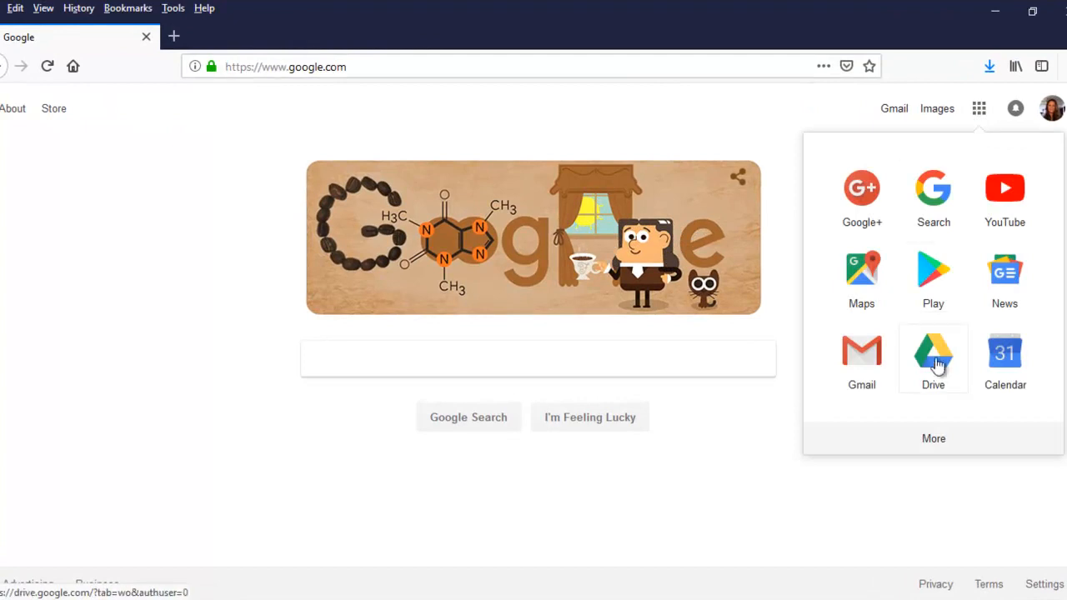
{"action": "left_click", "coordinate": [933, 351]}
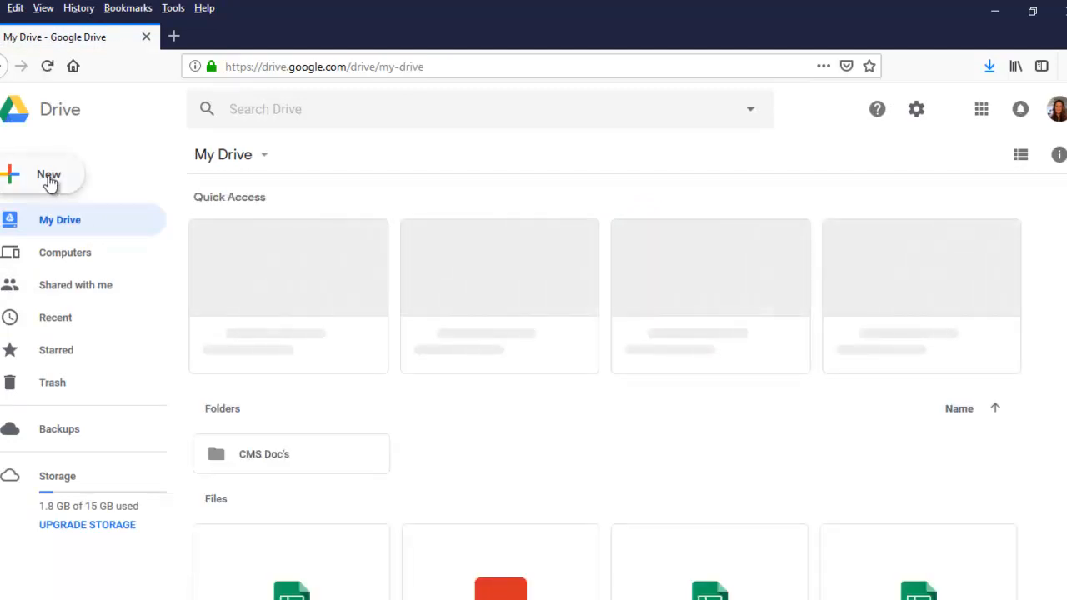
{"action": "left_click", "coordinate": [47, 174]}
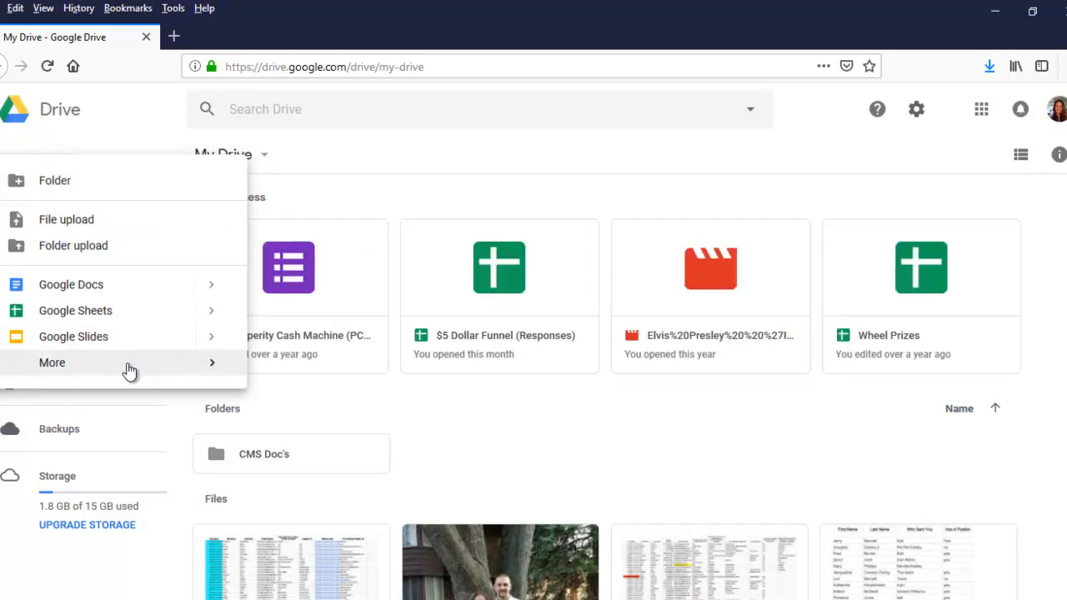
{"action": "left_click", "coordinate": [52, 363]}
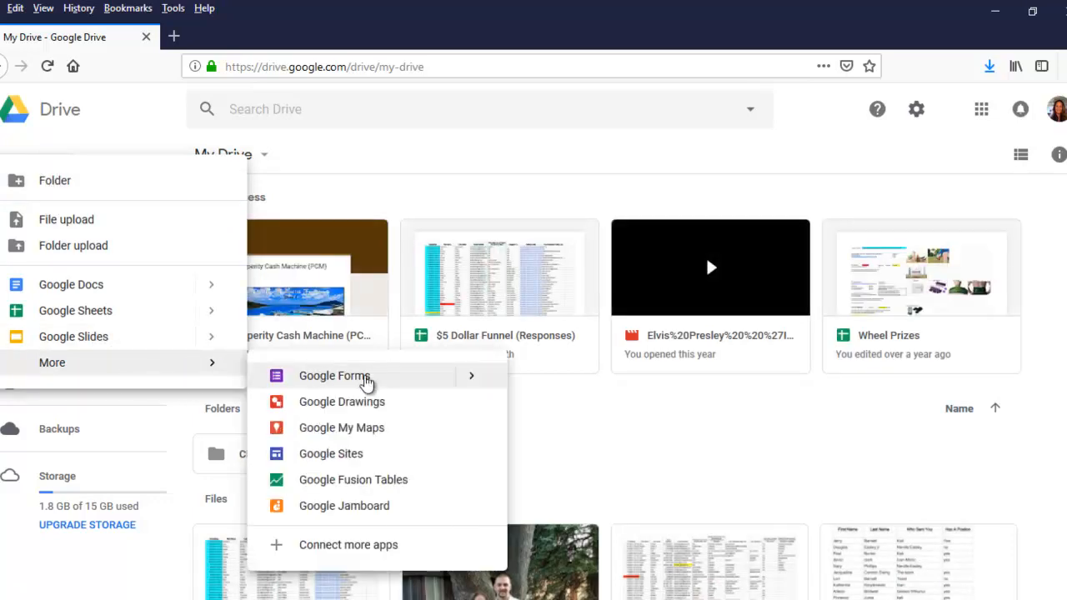
{"action": "mouse_move", "coordinate": [471, 378]}
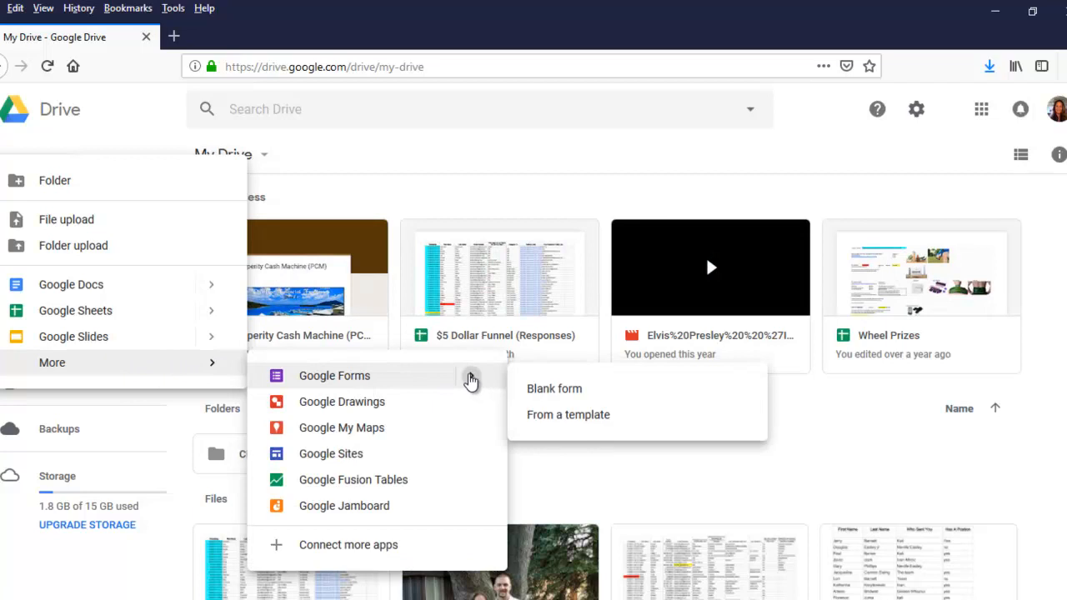
{"action": "mouse_move", "coordinate": [567, 422]}
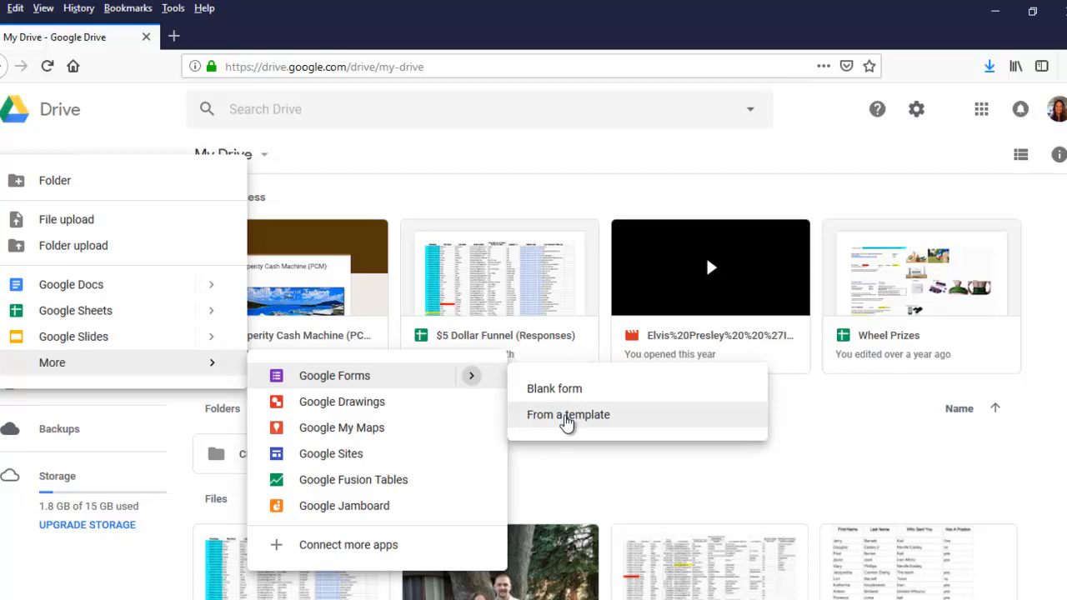
{"action": "mouse_move", "coordinate": [565, 395]}
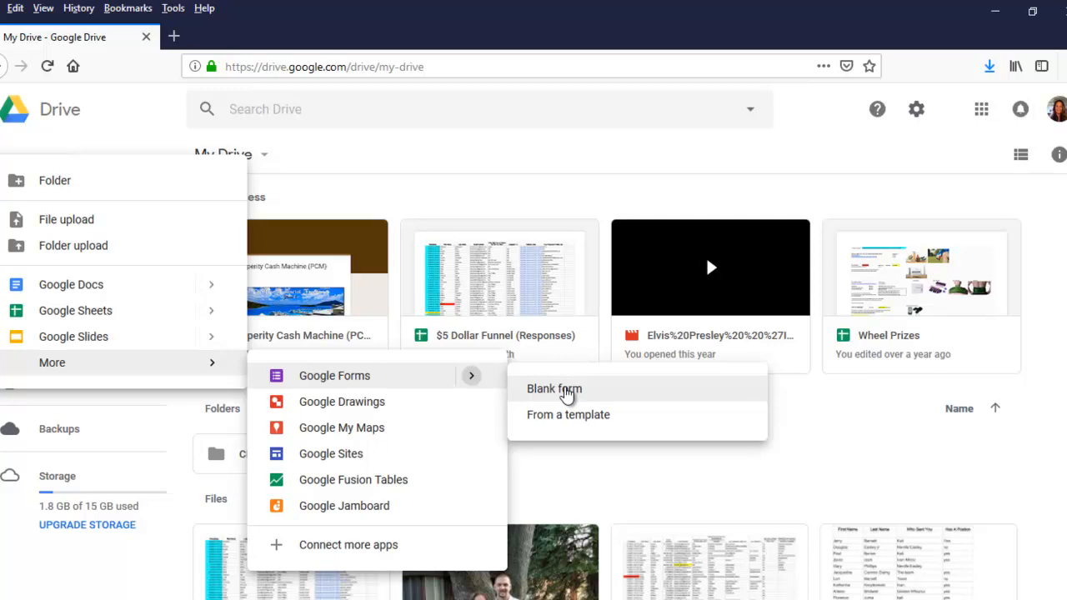
Create a blank form and rename its title from 'Untitled form' to 'Test'.
{"action": "left_click", "coordinate": [554, 389]}
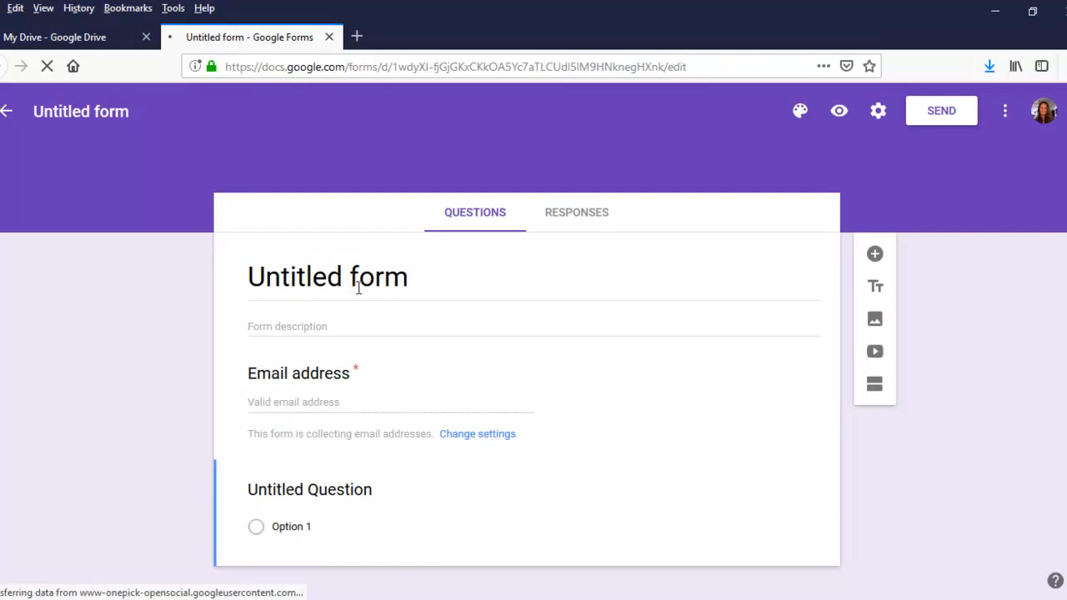
{"action": "triple_click", "coordinate": [328, 277]}
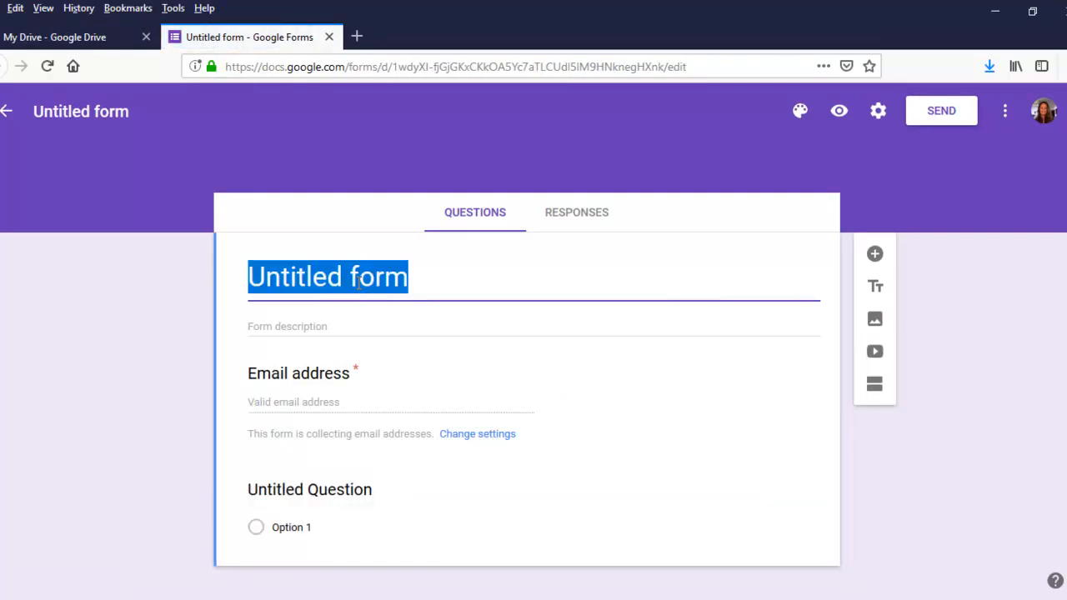
{"action": "type", "text": "Test"}
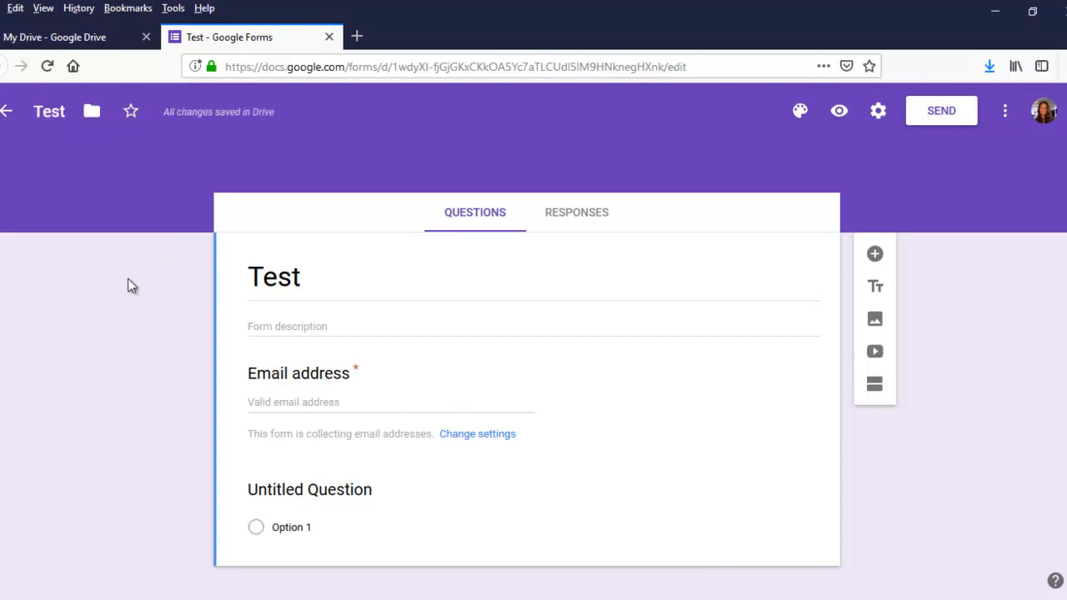
{"action": "mouse_move", "coordinate": [446, 394]}
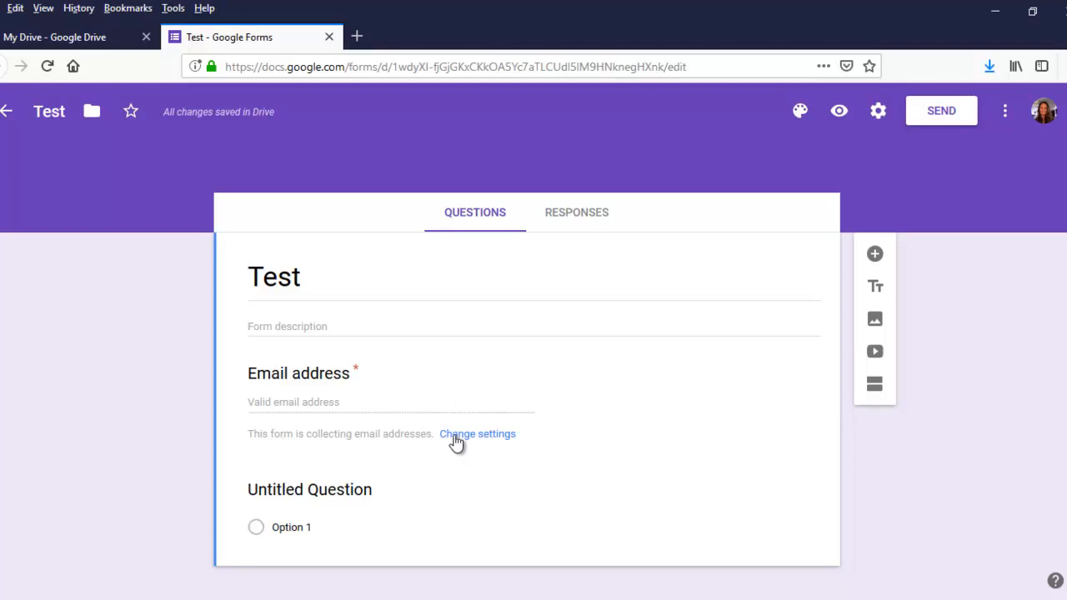
Uncheck Collect email addresses in the form's General settings and save.
{"action": "left_click", "coordinate": [477, 434]}
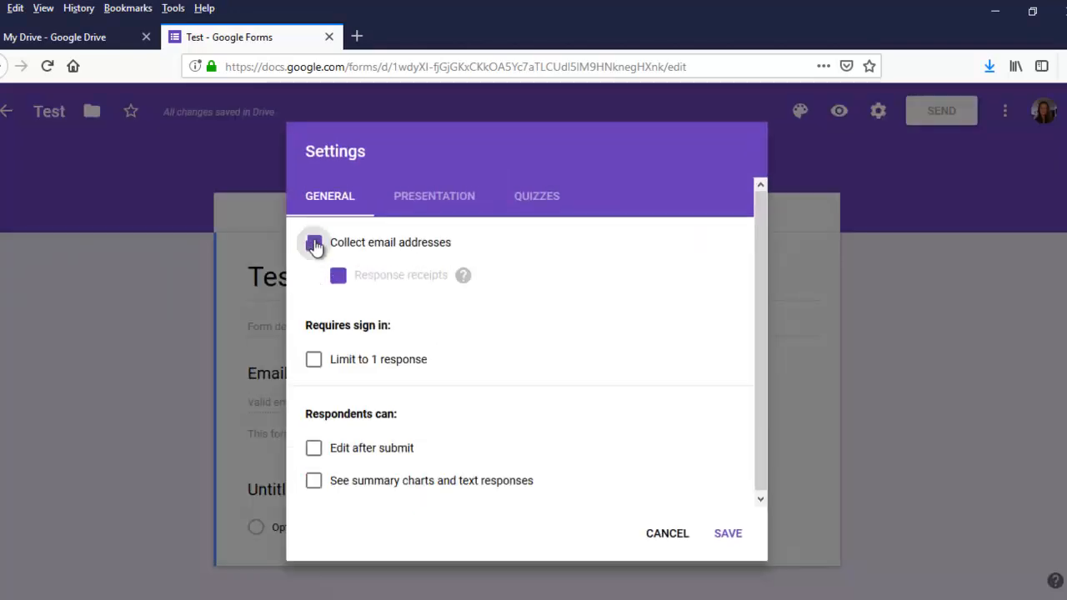
{"action": "left_click", "coordinate": [313, 242]}
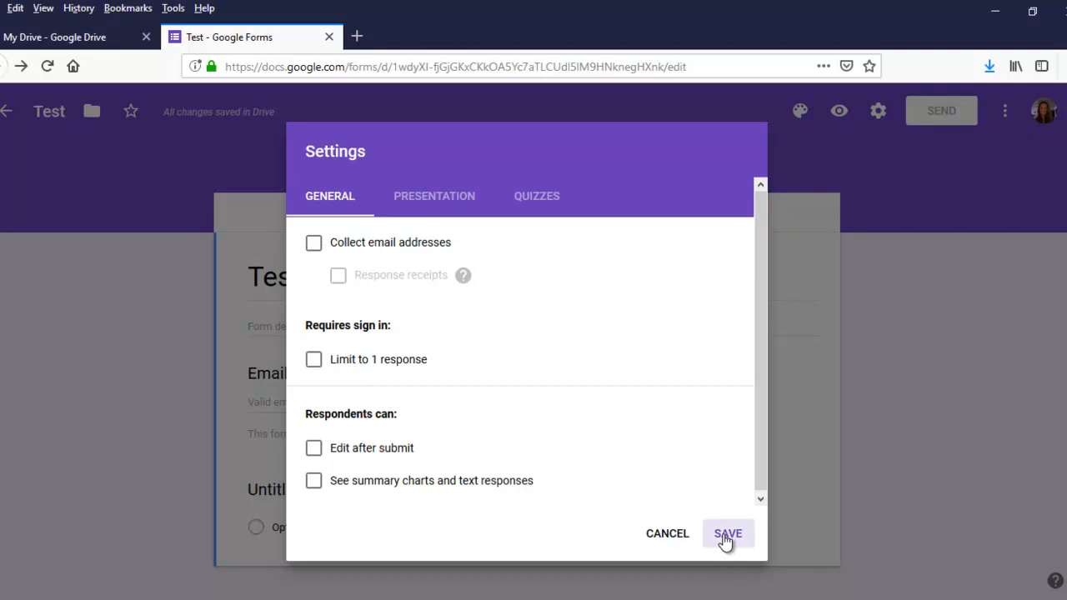
{"action": "left_click", "coordinate": [727, 532]}
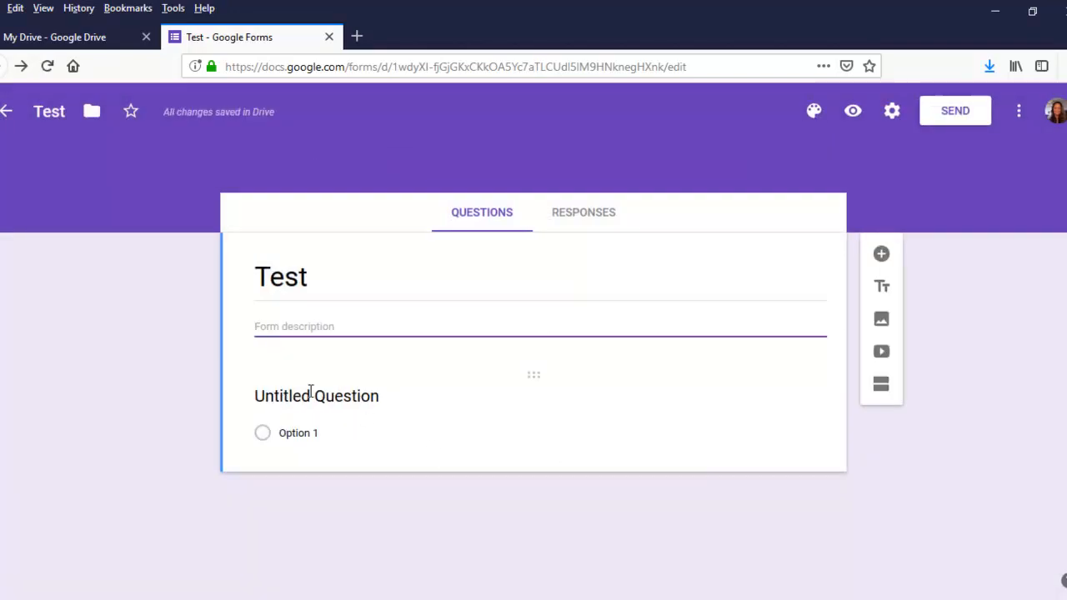
Make the untitled question a required Paragraph question titled 'Name'.
{"action": "left_click", "coordinate": [316, 396]}
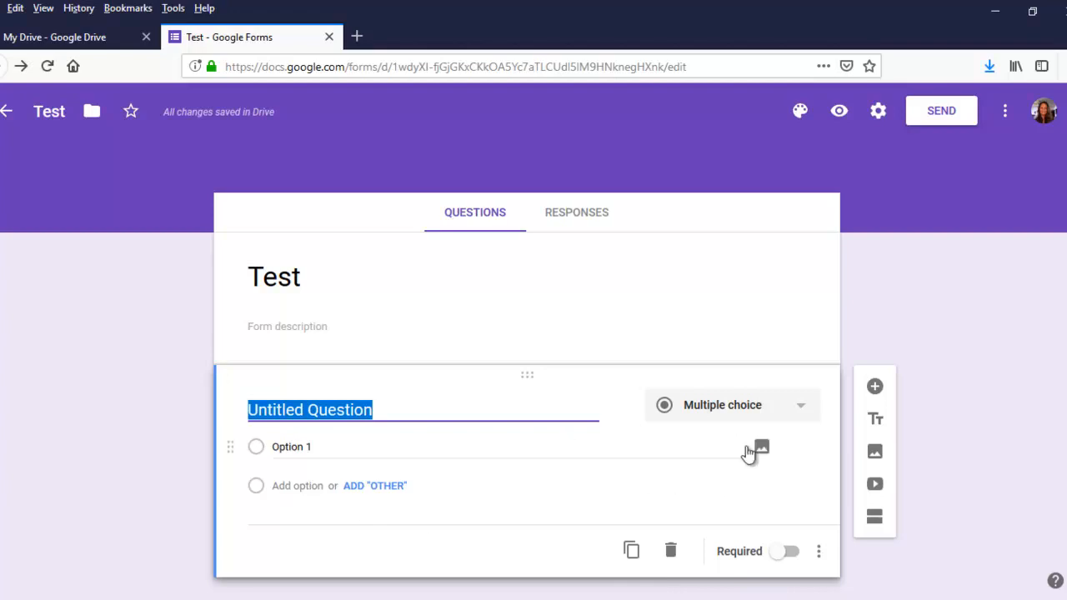
{"action": "left_click", "coordinate": [731, 405]}
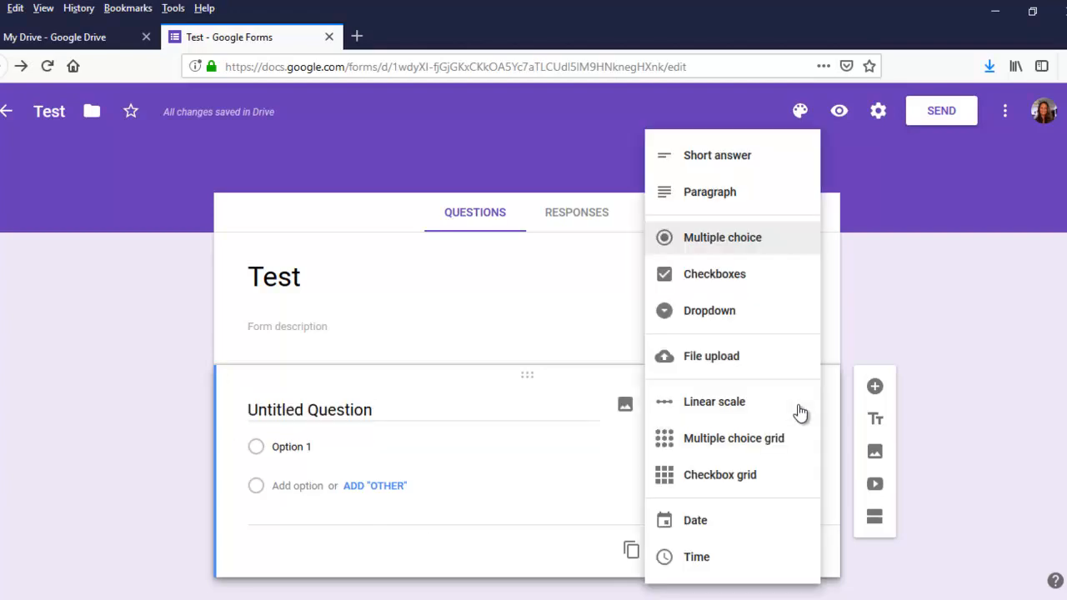
{"action": "left_click", "coordinate": [718, 192]}
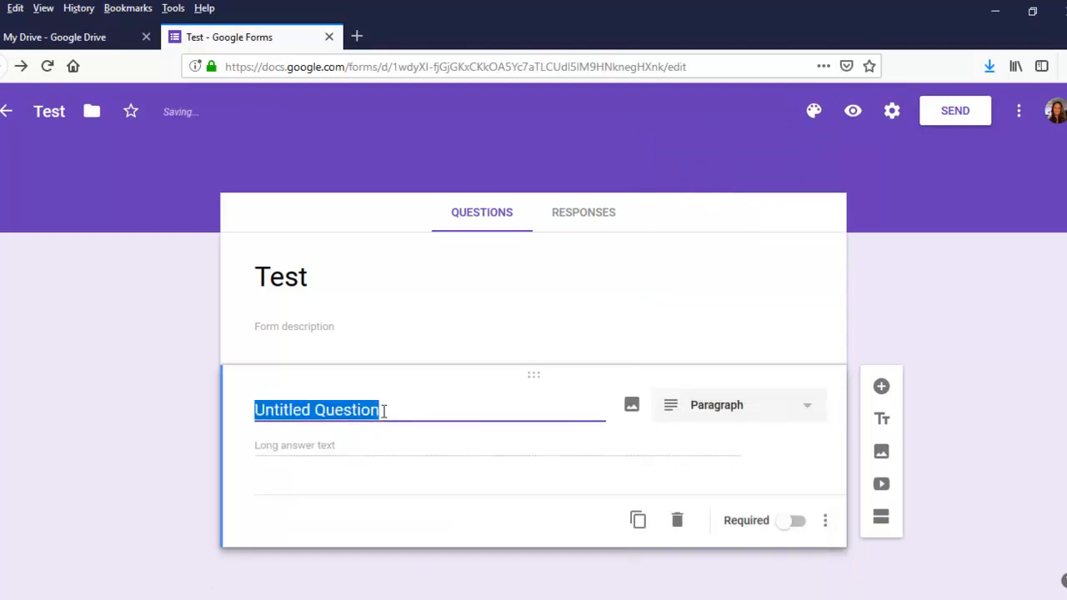
{"action": "type", "text": "Name"}
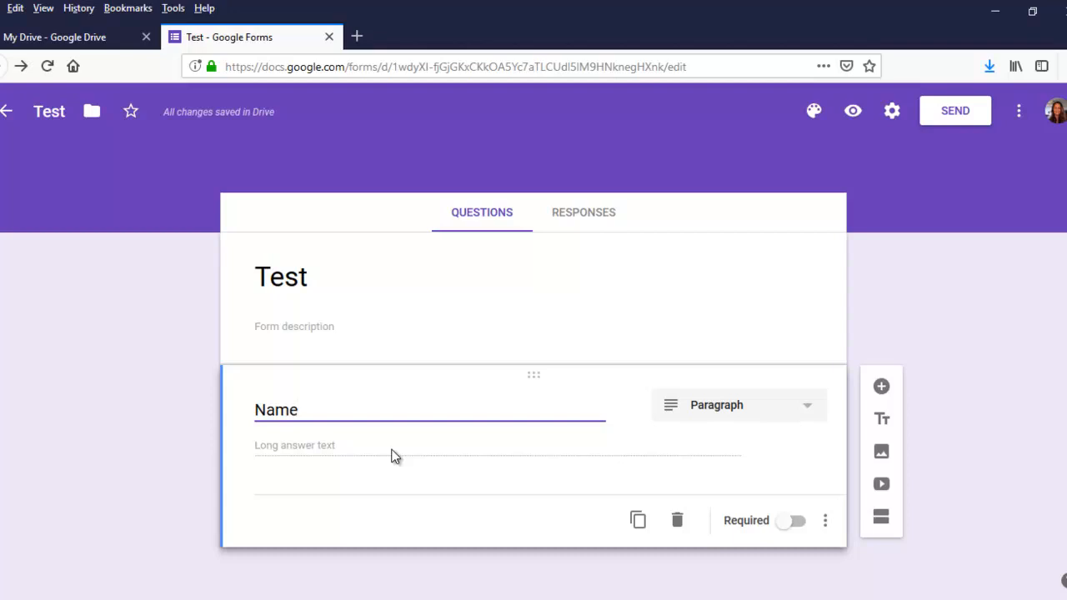
{"action": "mouse_move", "coordinate": [755, 525]}
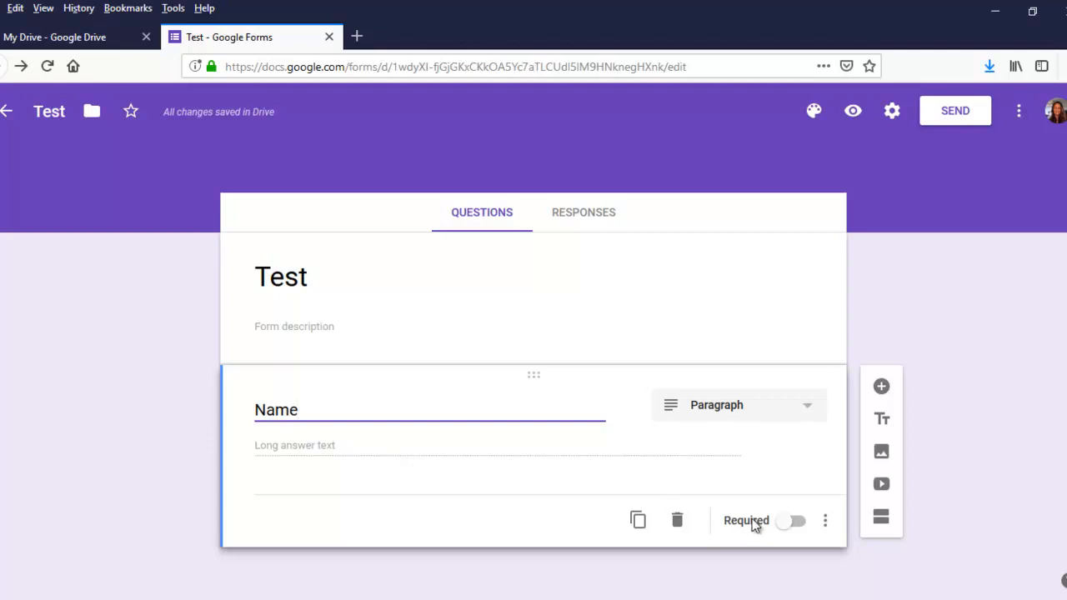
{"action": "left_click", "coordinate": [792, 520]}
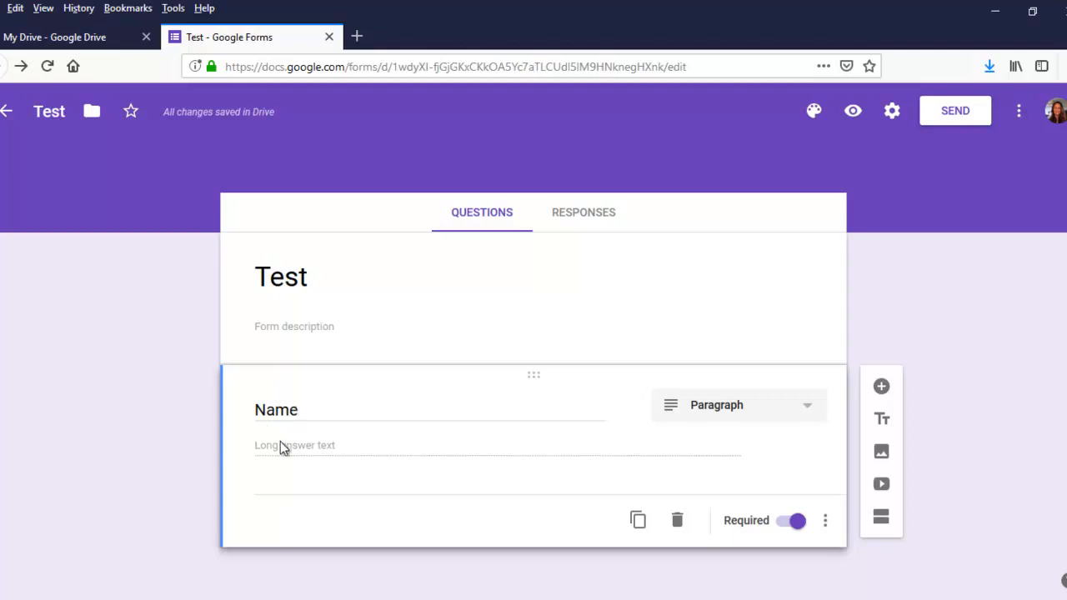
{"action": "mouse_move", "coordinate": [880, 386]}
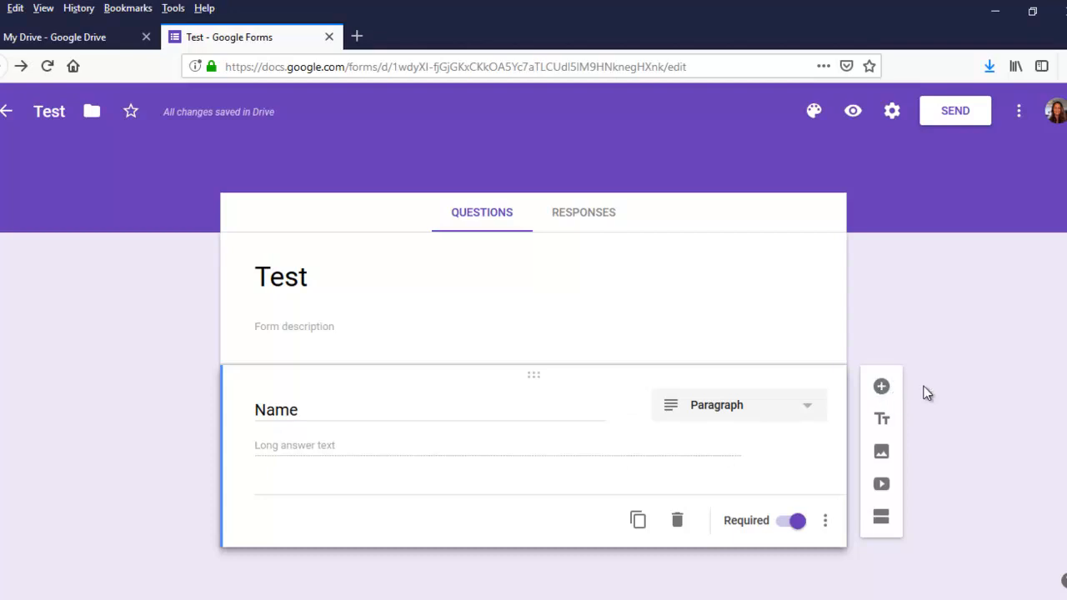
Add a required Paragraph question titled 'Email' below the Name question.
{"action": "left_click", "coordinate": [880, 386]}
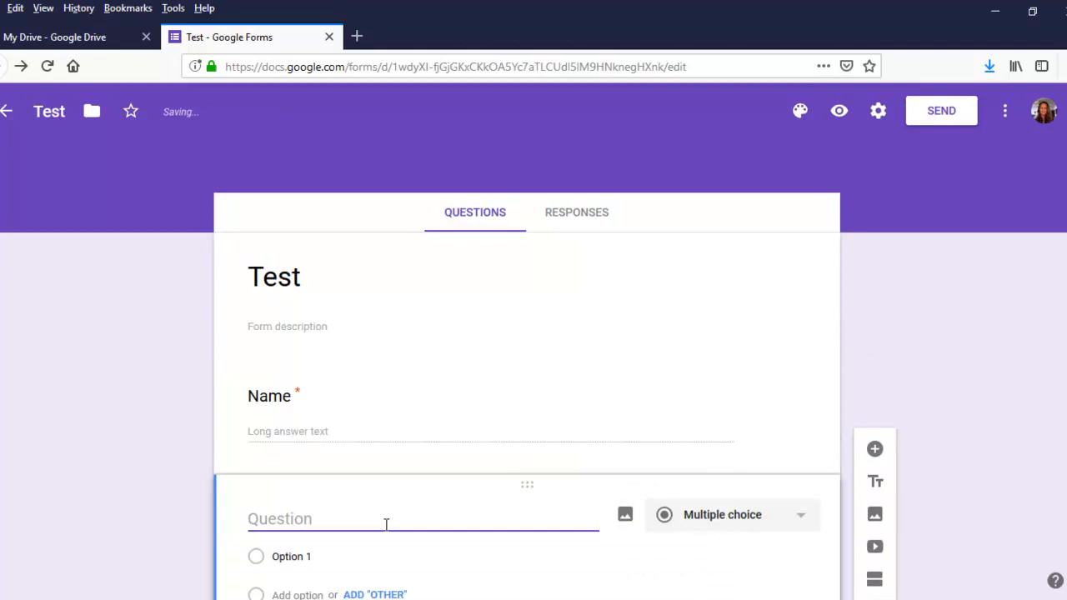
{"action": "scroll", "scroll_direction": "down", "scroll_amount": 3}
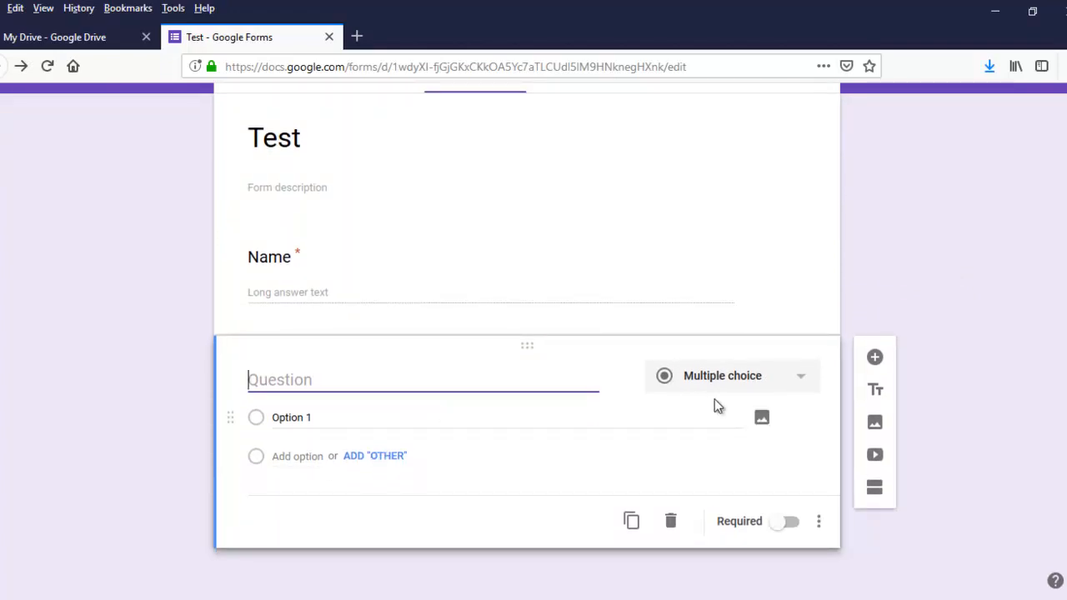
{"action": "left_click", "coordinate": [731, 376]}
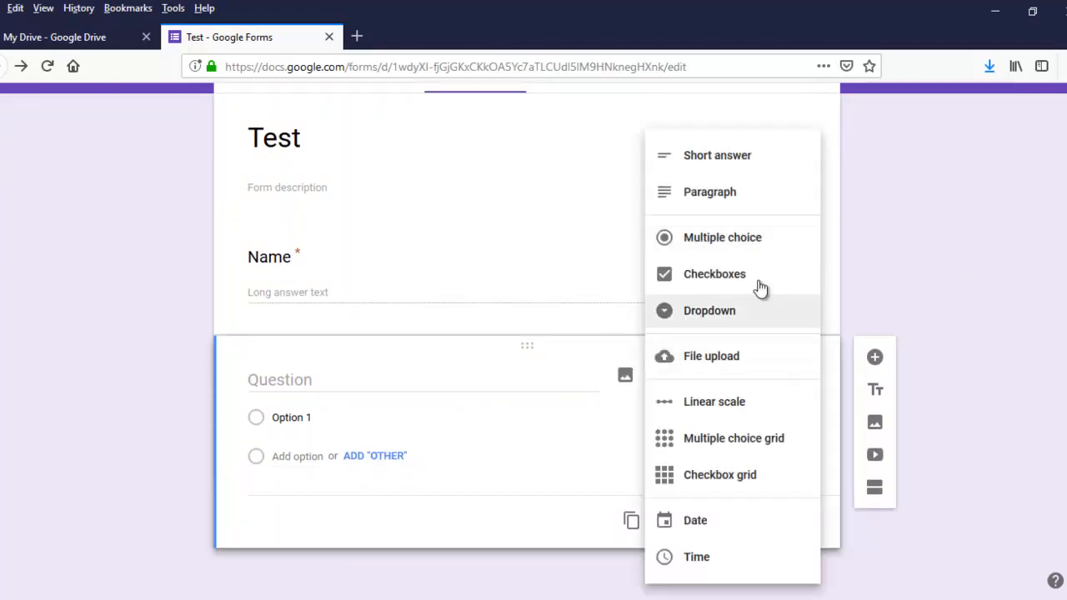
{"action": "mouse_move", "coordinate": [738, 250]}
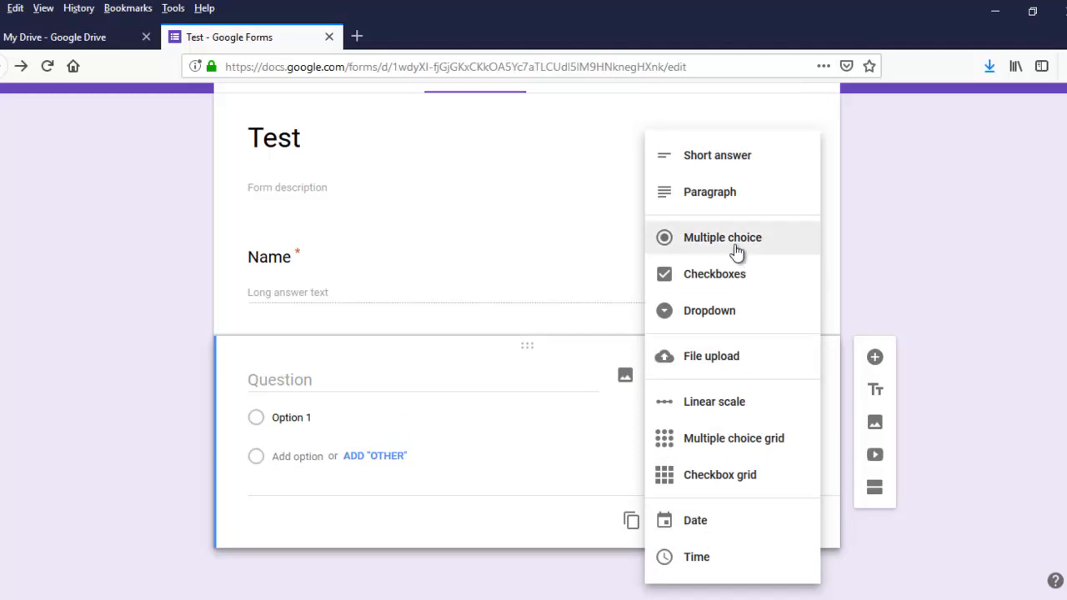
{"action": "mouse_move", "coordinate": [724, 239]}
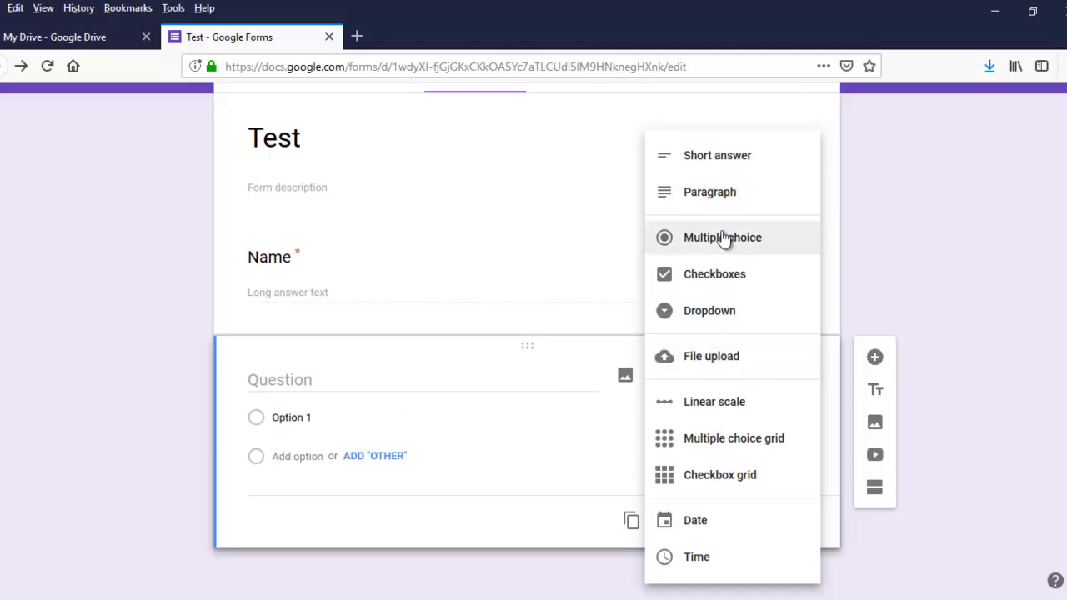
{"action": "mouse_move", "coordinate": [708, 323]}
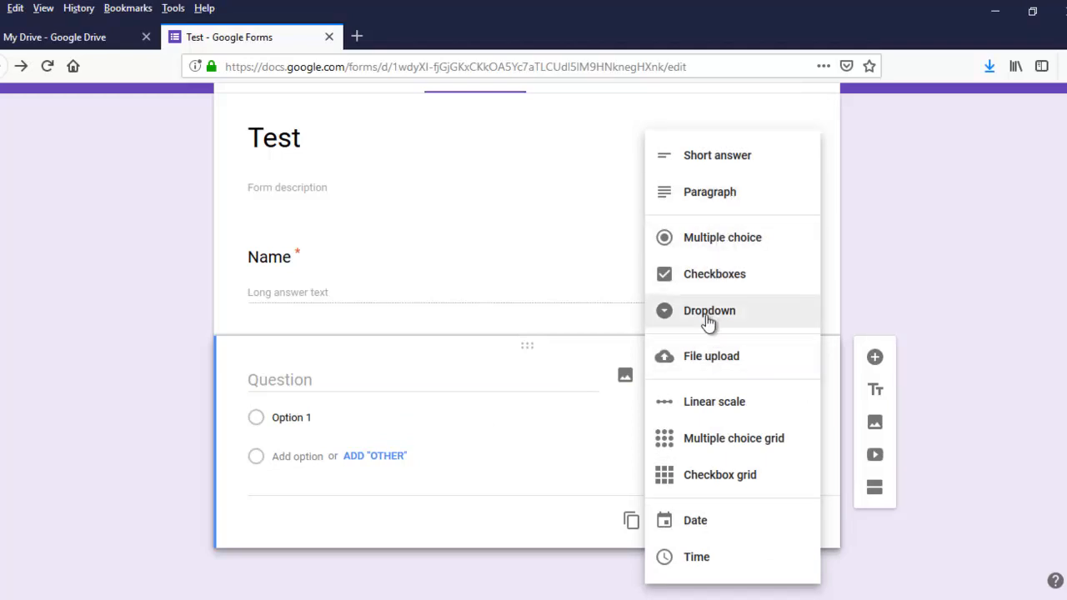
{"action": "mouse_move", "coordinate": [697, 418]}
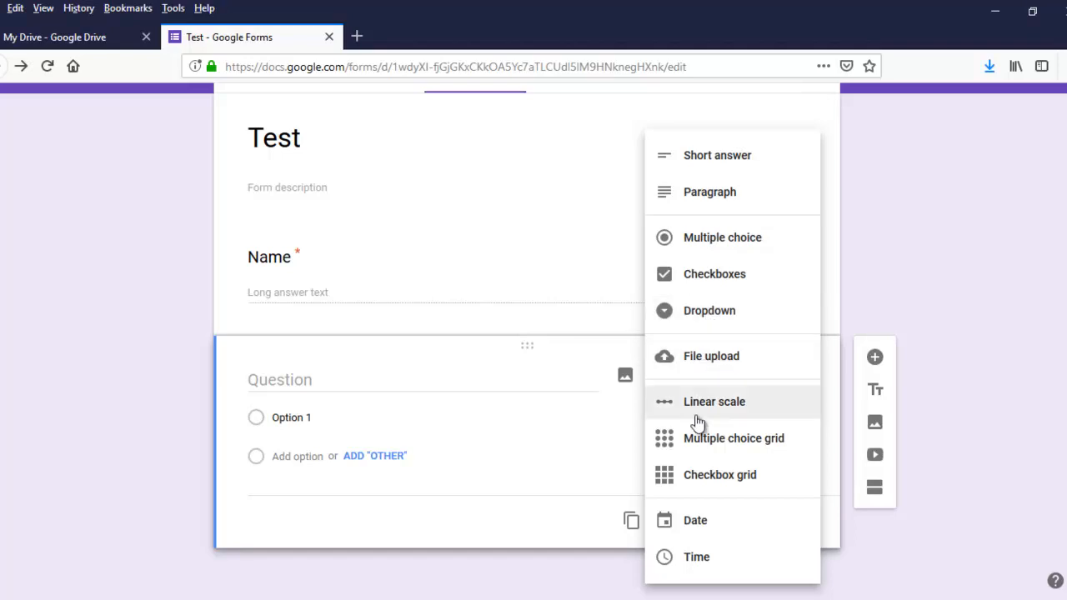
{"action": "mouse_move", "coordinate": [709, 192]}
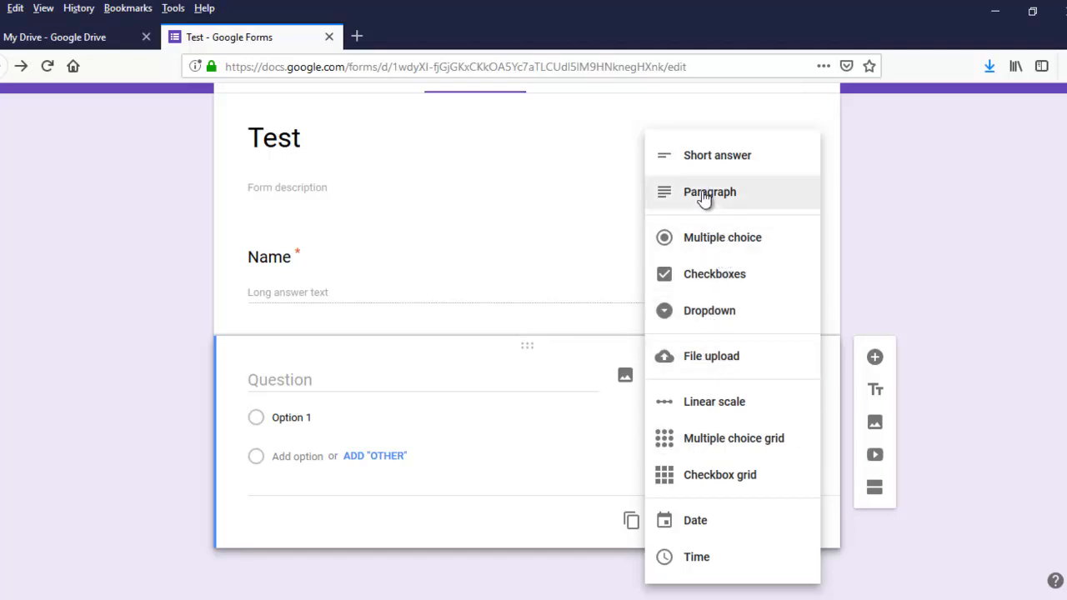
{"action": "left_click", "coordinate": [709, 192]}
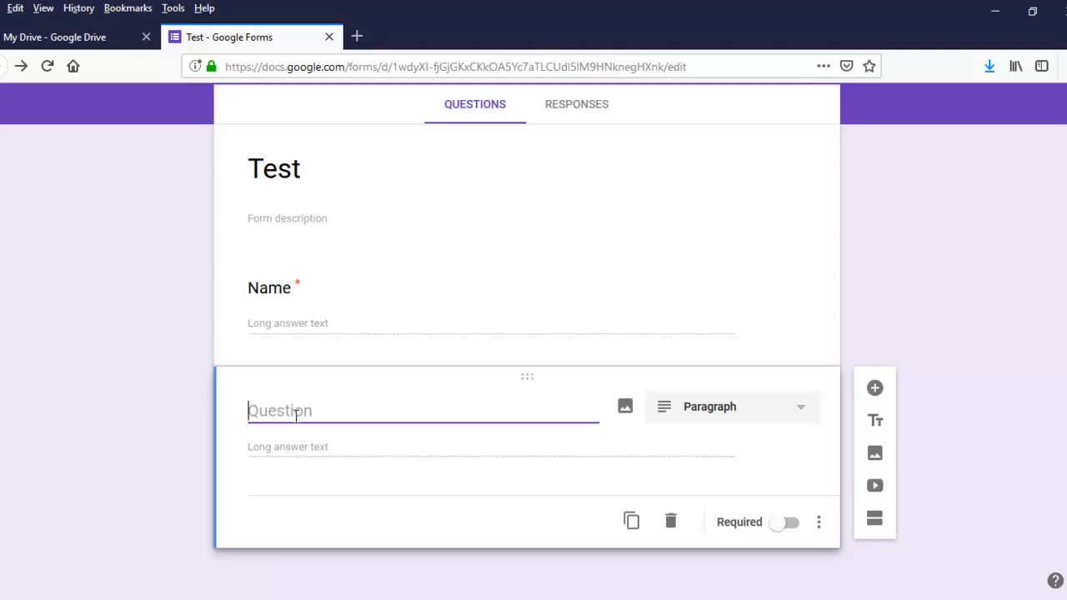
{"action": "type", "text": "Email"}
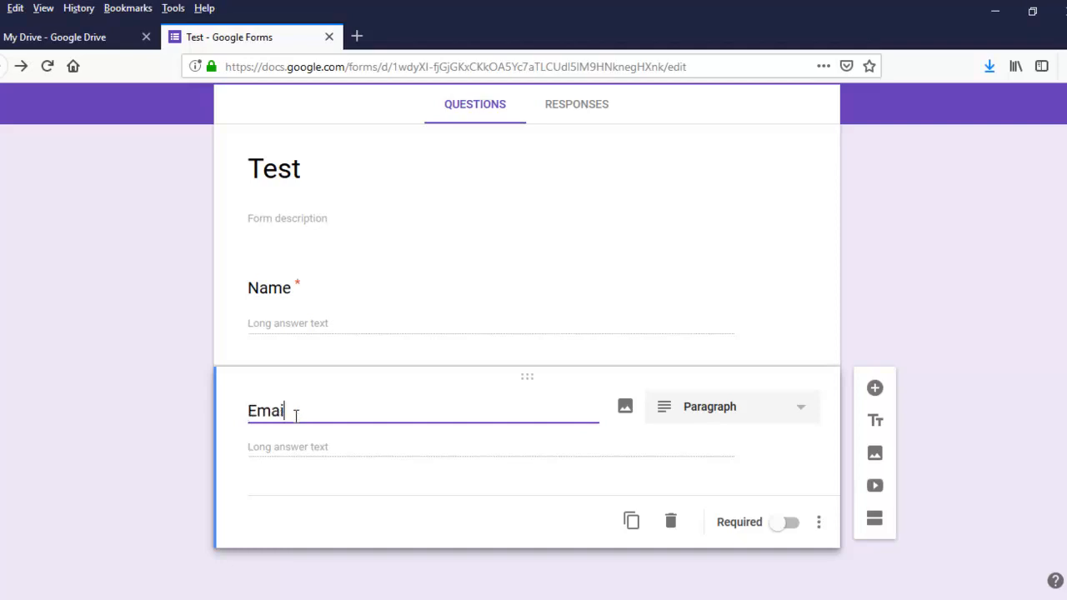
{"action": "type", "text": "l"}
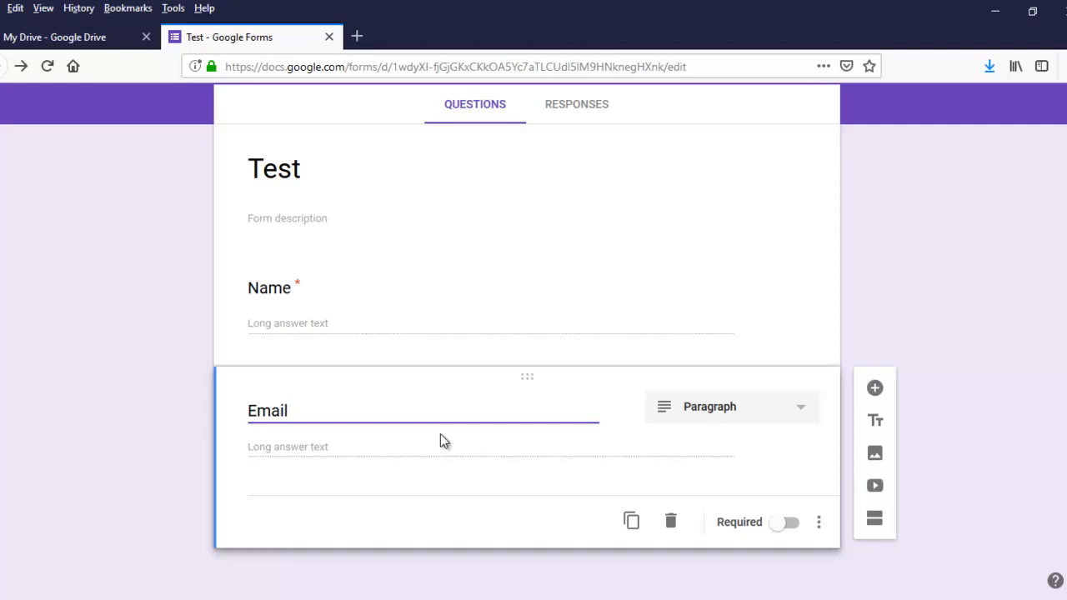
{"action": "mouse_move", "coordinate": [436, 446]}
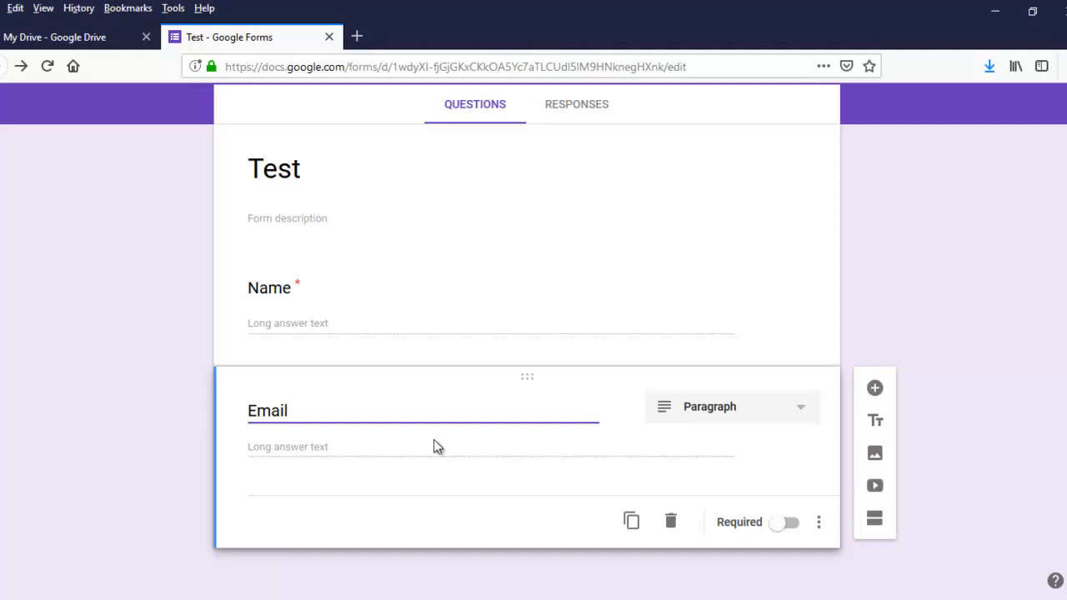
{"action": "left_click", "coordinate": [785, 522]}
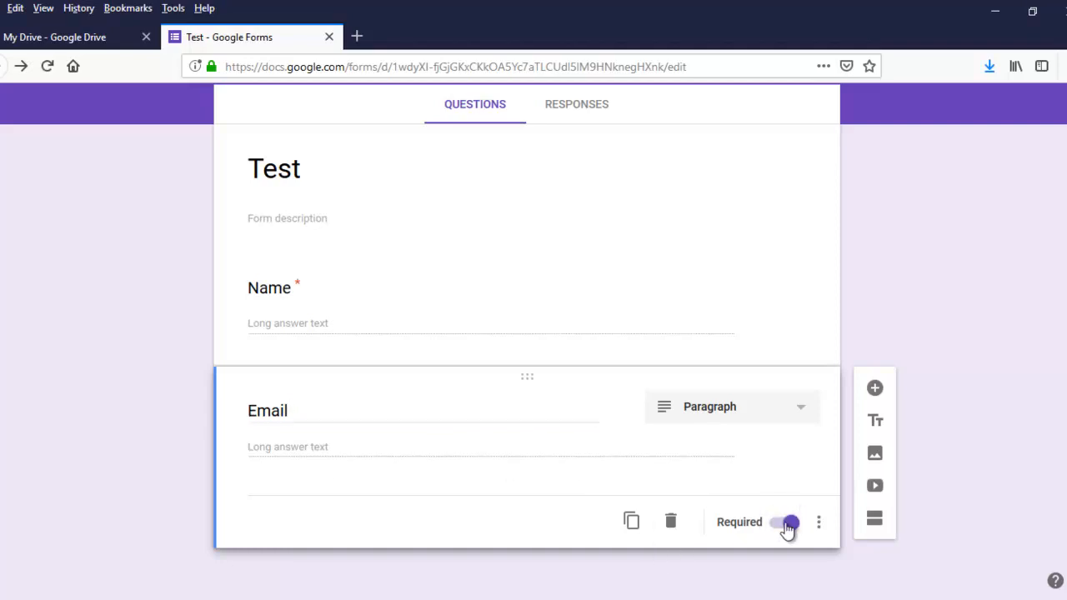
{"action": "left_click", "coordinate": [787, 521]}
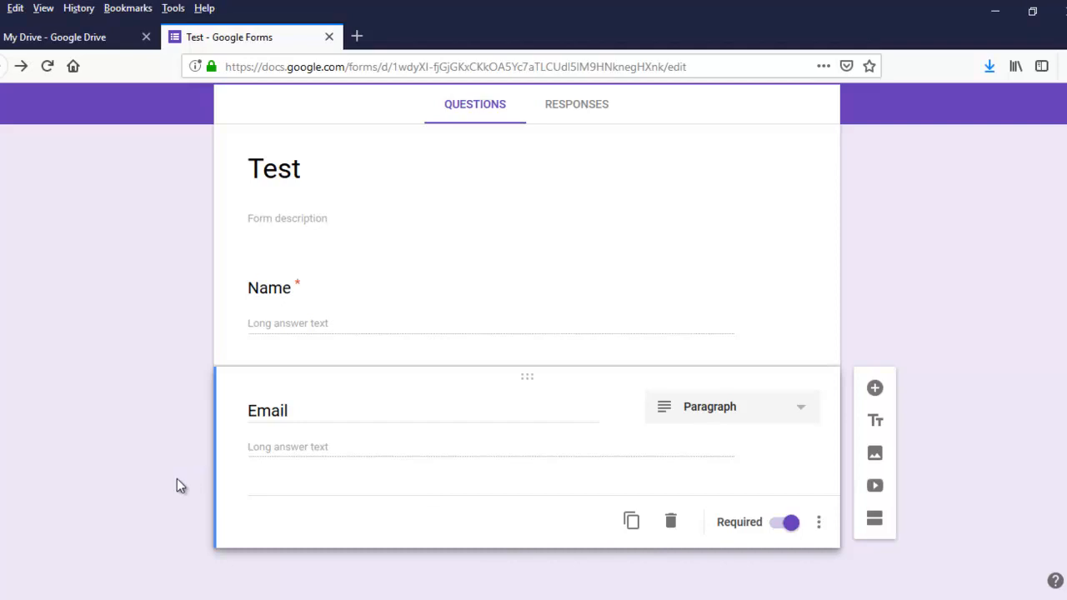
{"action": "mouse_move", "coordinate": [177, 483]}
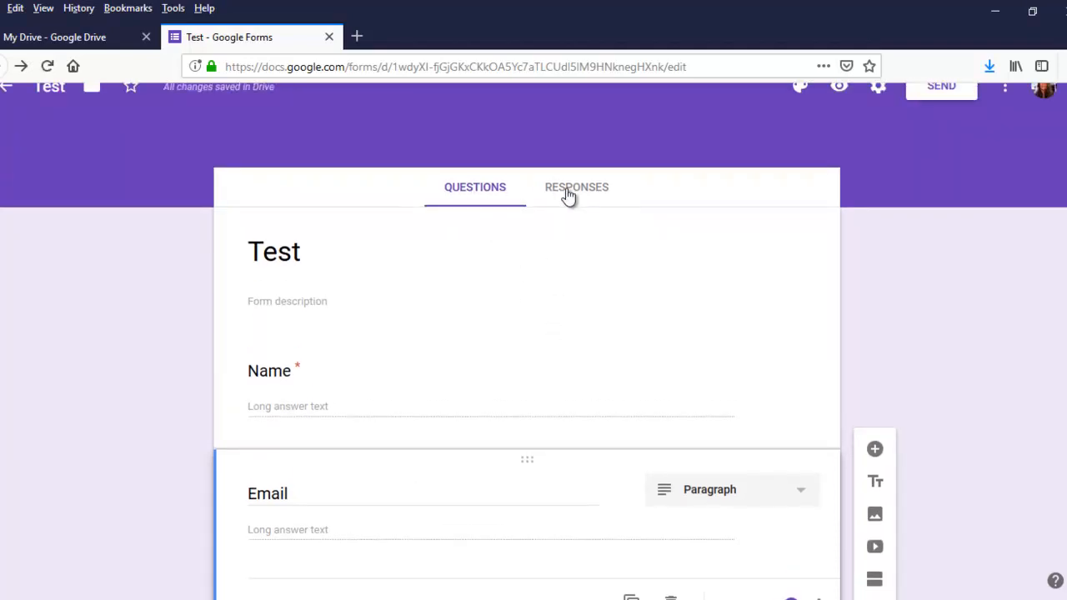
From the Responses view, send responses to a new 'Test (Responses)' spreadsheet.
{"action": "left_click", "coordinate": [575, 187]}
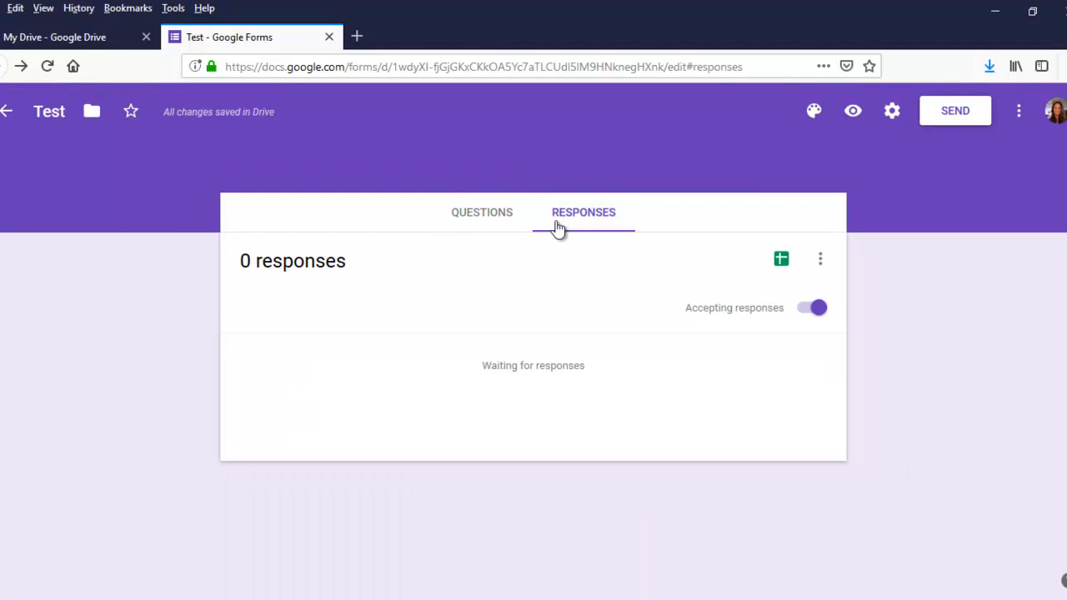
{"action": "mouse_move", "coordinate": [781, 262]}
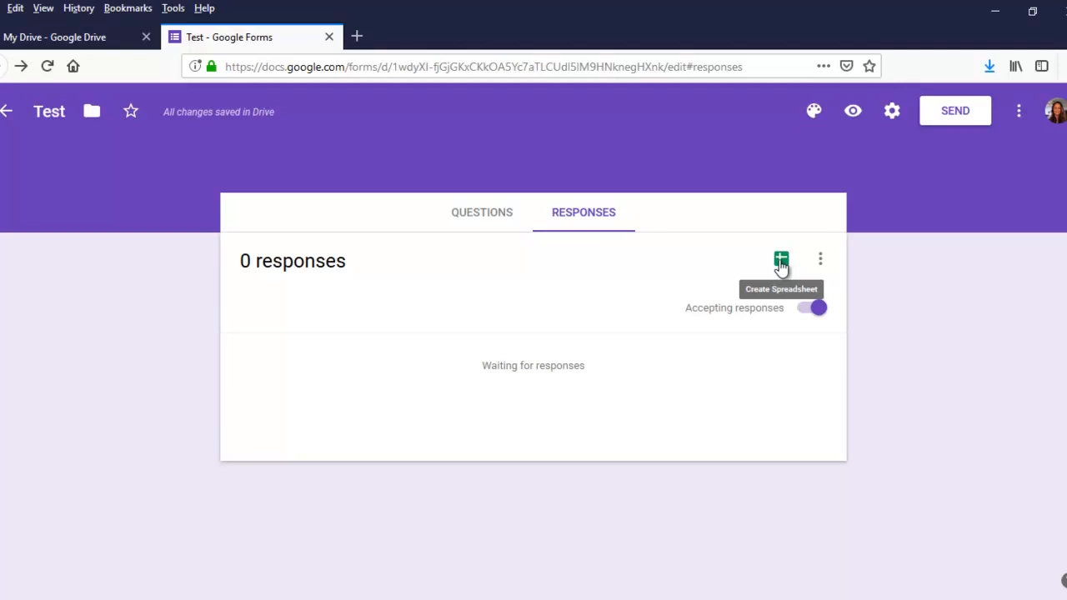
{"action": "left_click", "coordinate": [820, 259]}
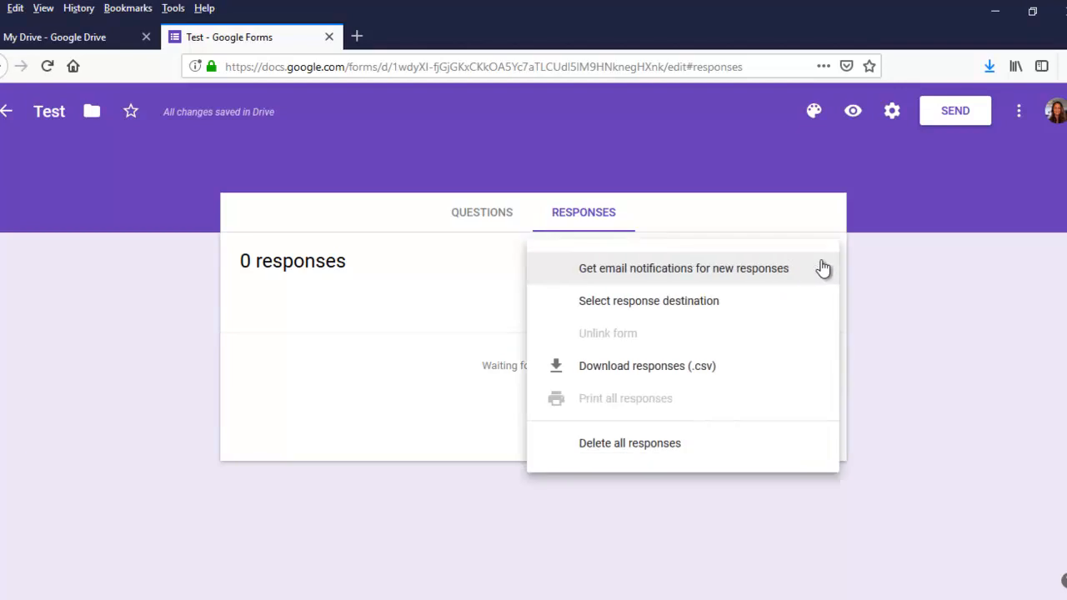
{"action": "mouse_move", "coordinate": [684, 307]}
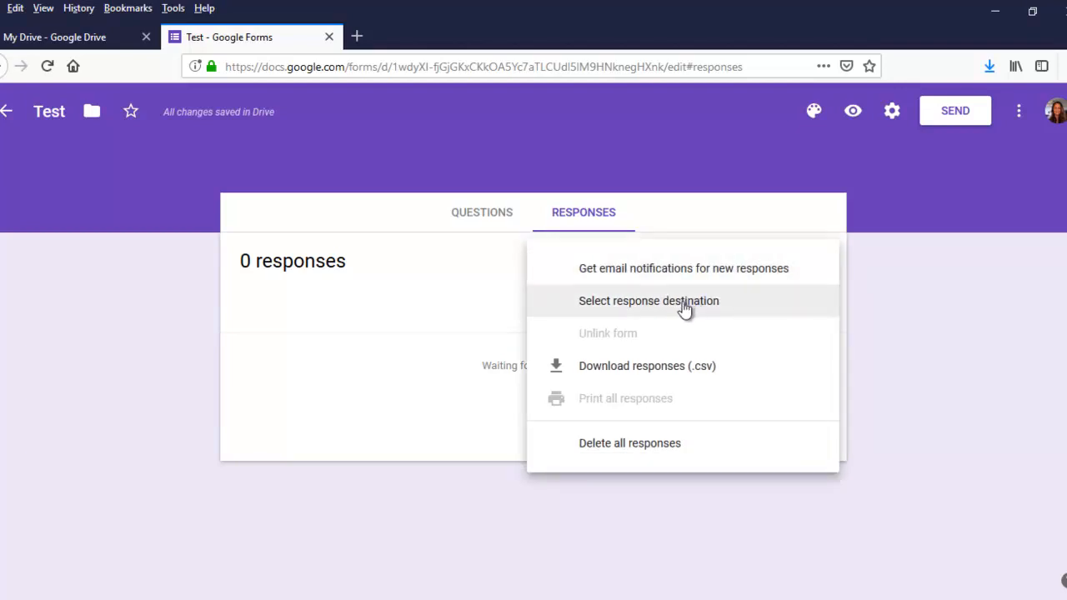
{"action": "mouse_move", "coordinate": [642, 307]}
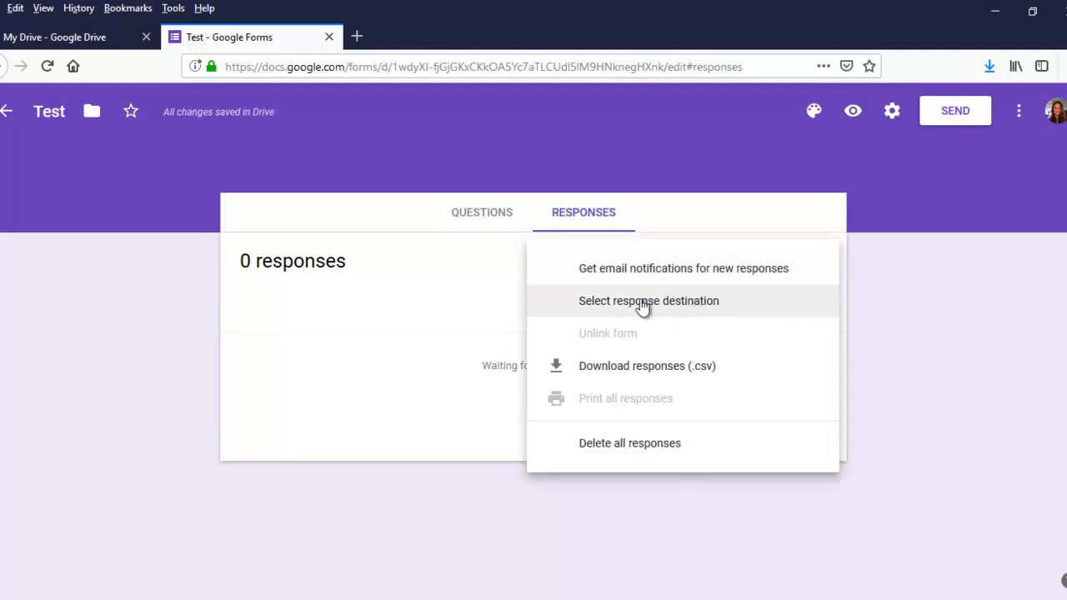
{"action": "left_click", "coordinate": [648, 301]}
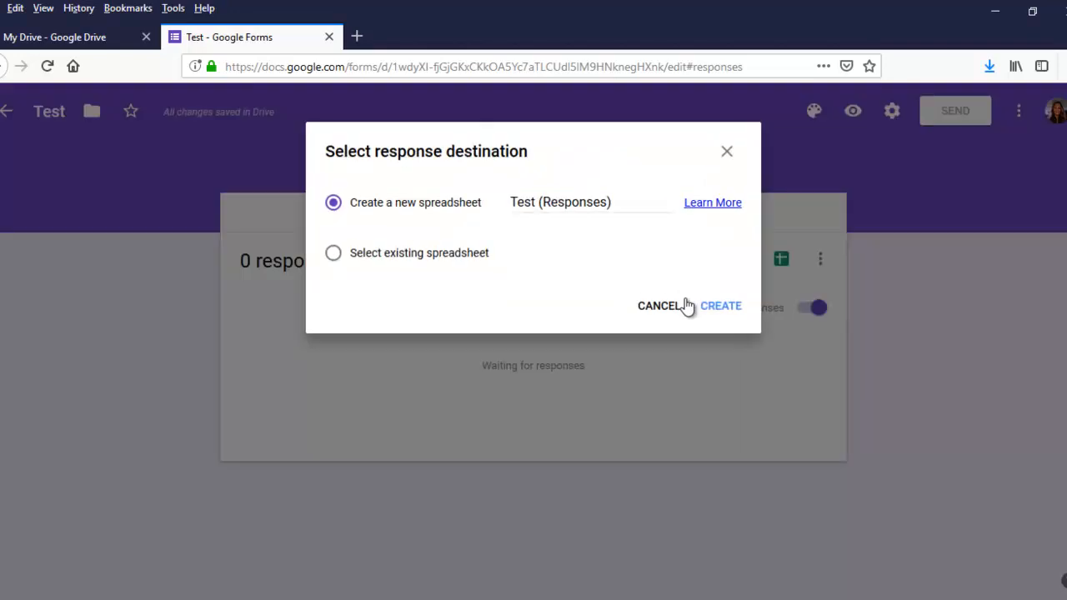
{"action": "mouse_move", "coordinate": [564, 274]}
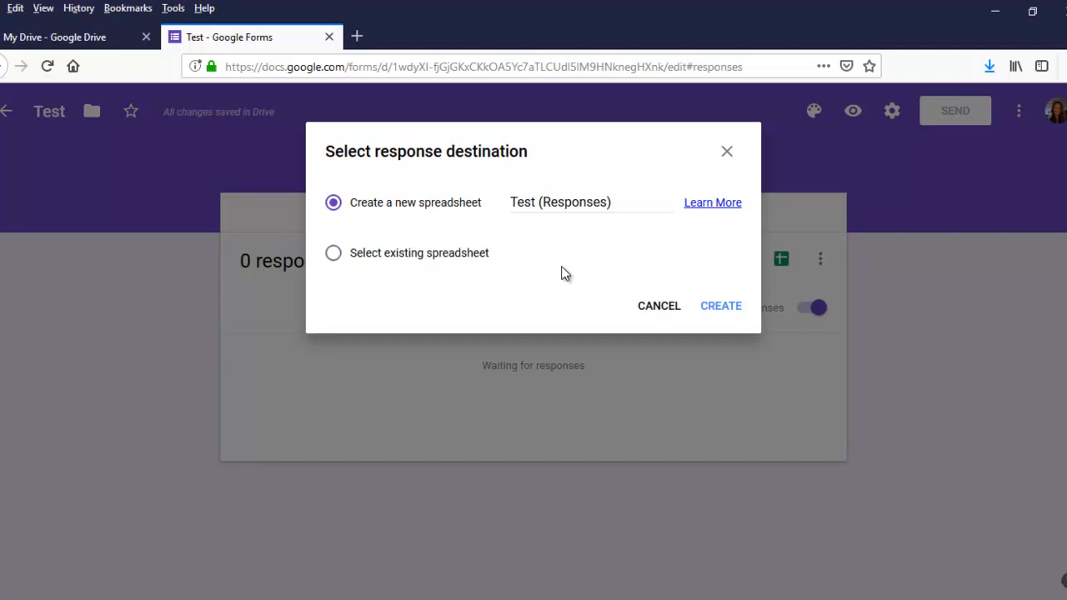
{"action": "mouse_move", "coordinate": [377, 213]}
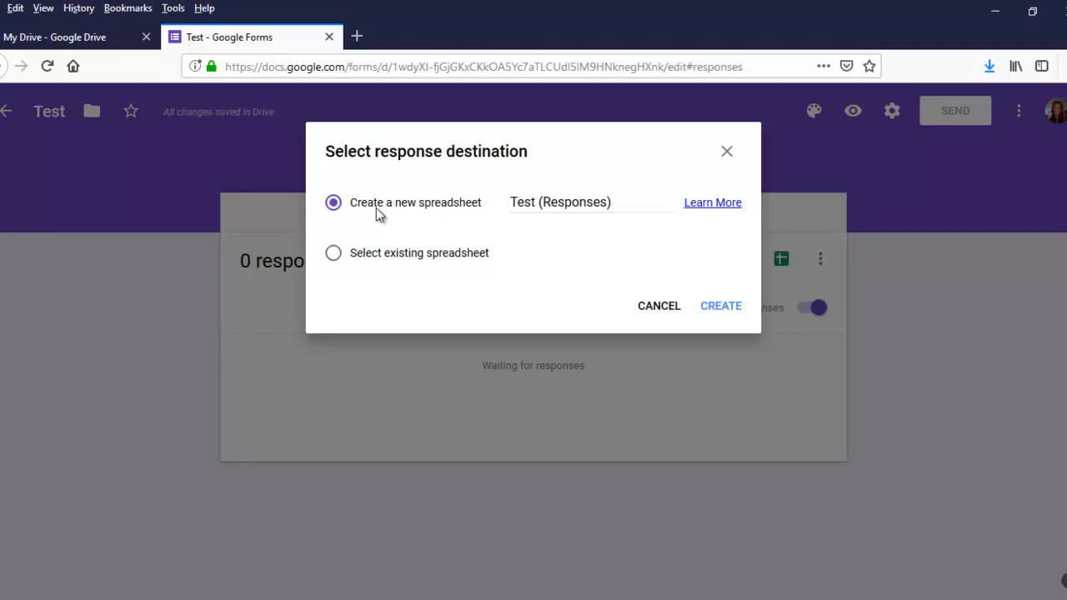
{"action": "mouse_move", "coordinate": [532, 190]}
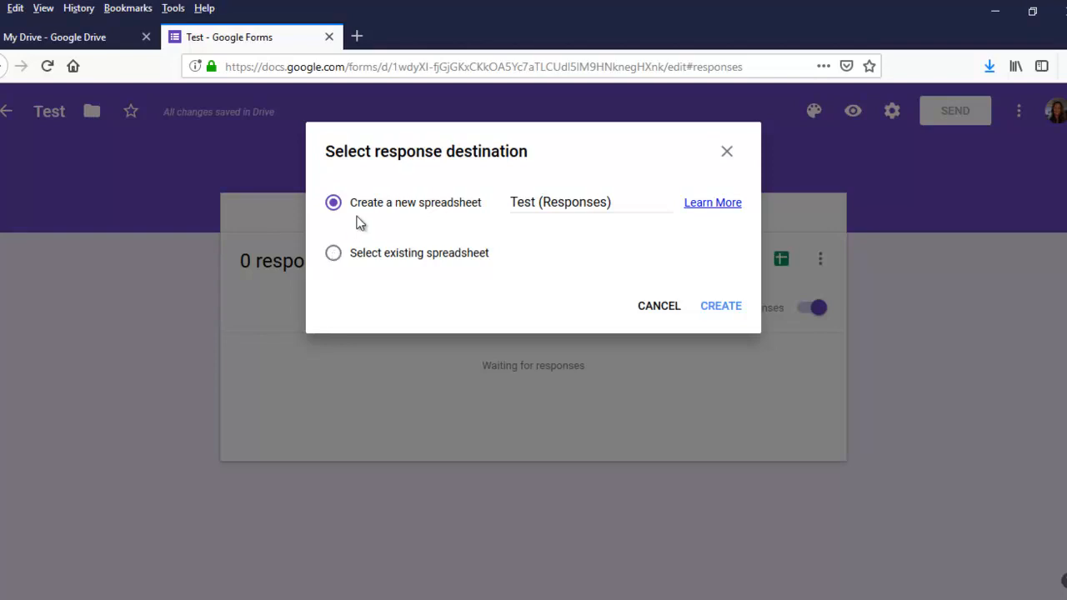
{"action": "mouse_move", "coordinate": [369, 207]}
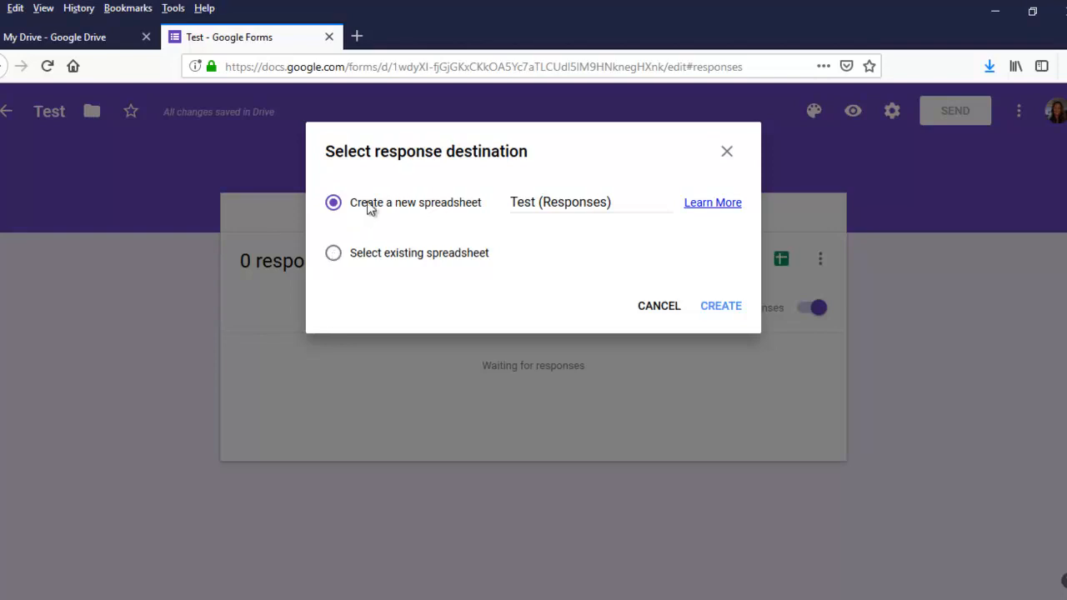
{"action": "mouse_move", "coordinate": [423, 220]}
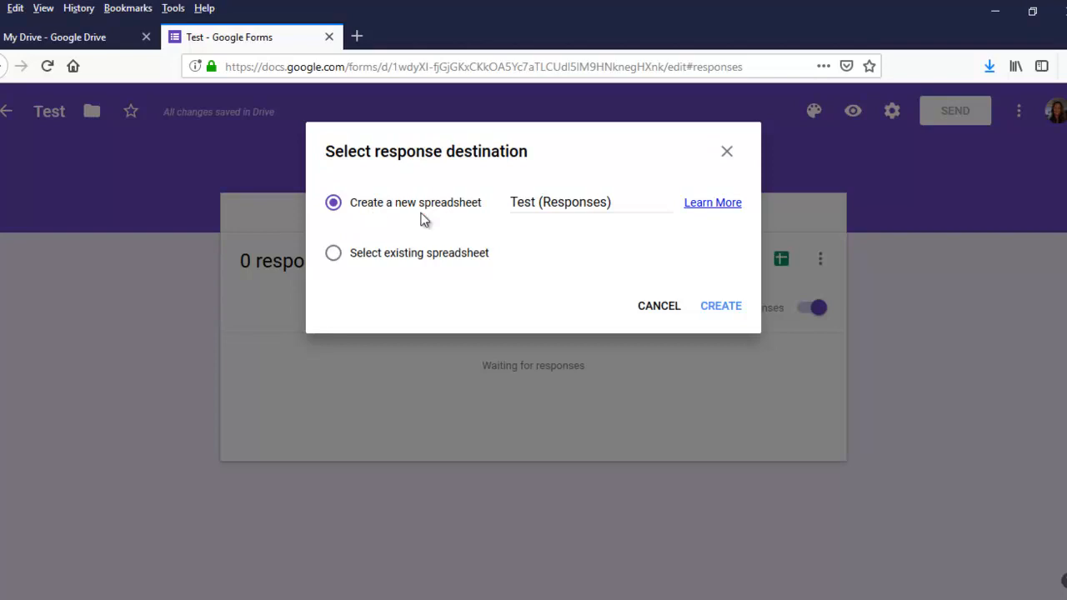
{"action": "mouse_move", "coordinate": [721, 312]}
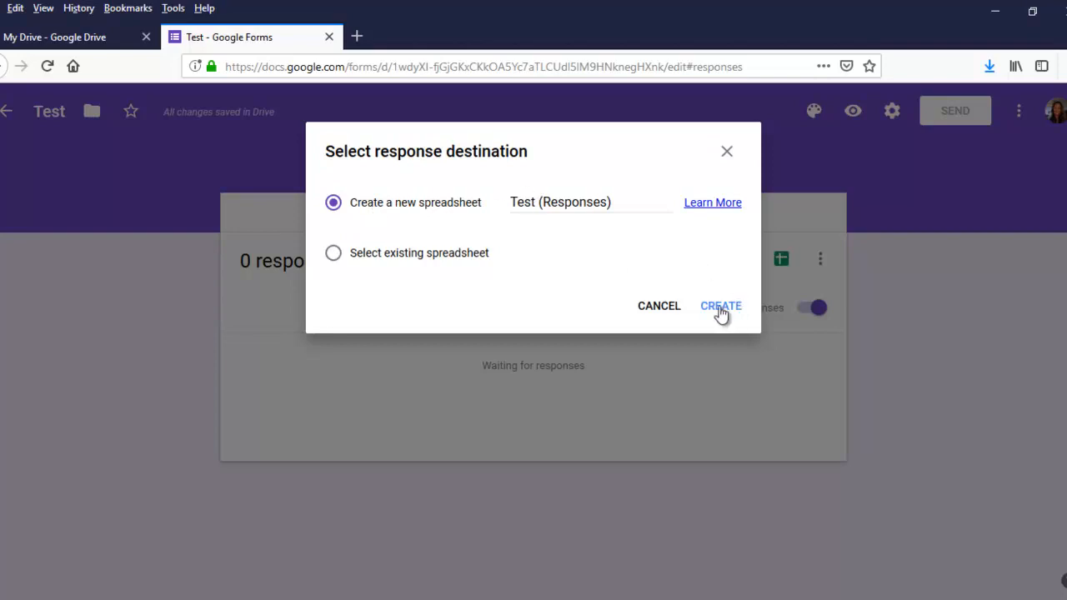
{"action": "left_click", "coordinate": [720, 306]}
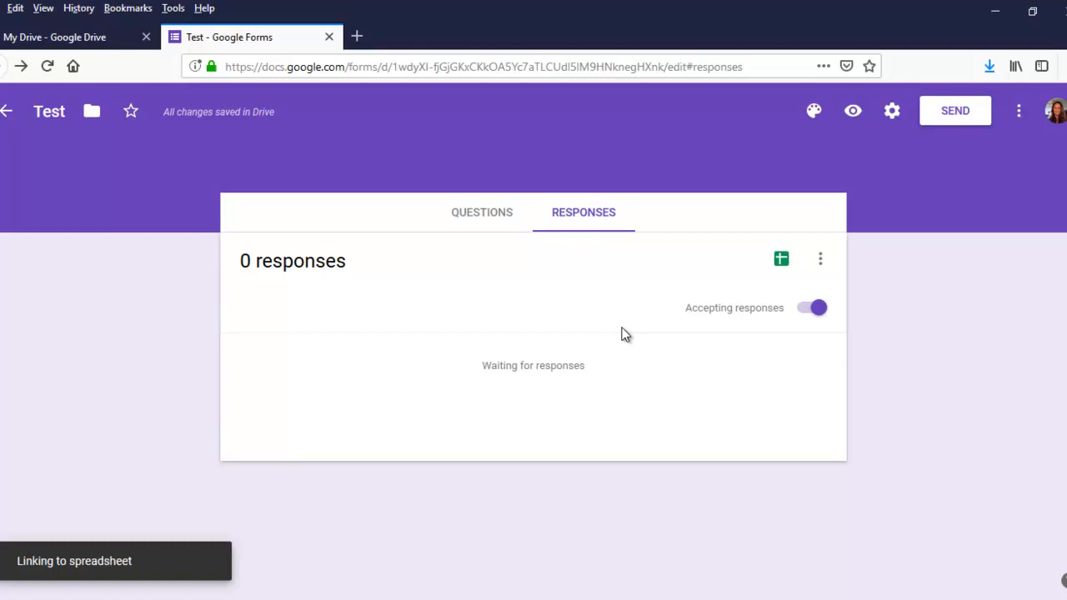
Open the Test (Responses) spreadsheet from My Drive, then return to the file list.
{"action": "left_click", "coordinate": [71, 36]}
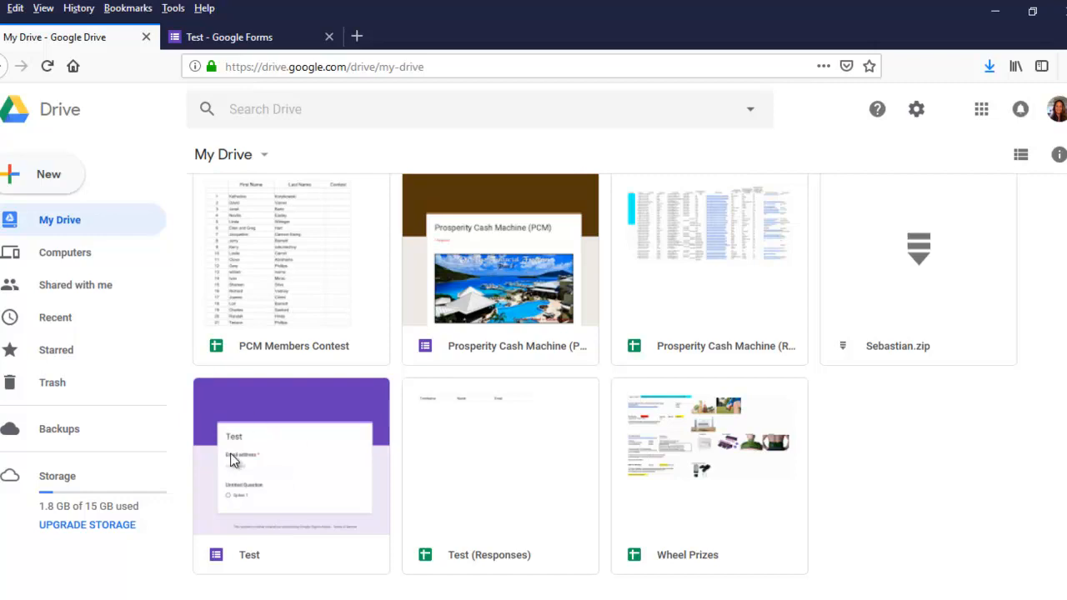
{"action": "mouse_move", "coordinate": [258, 486]}
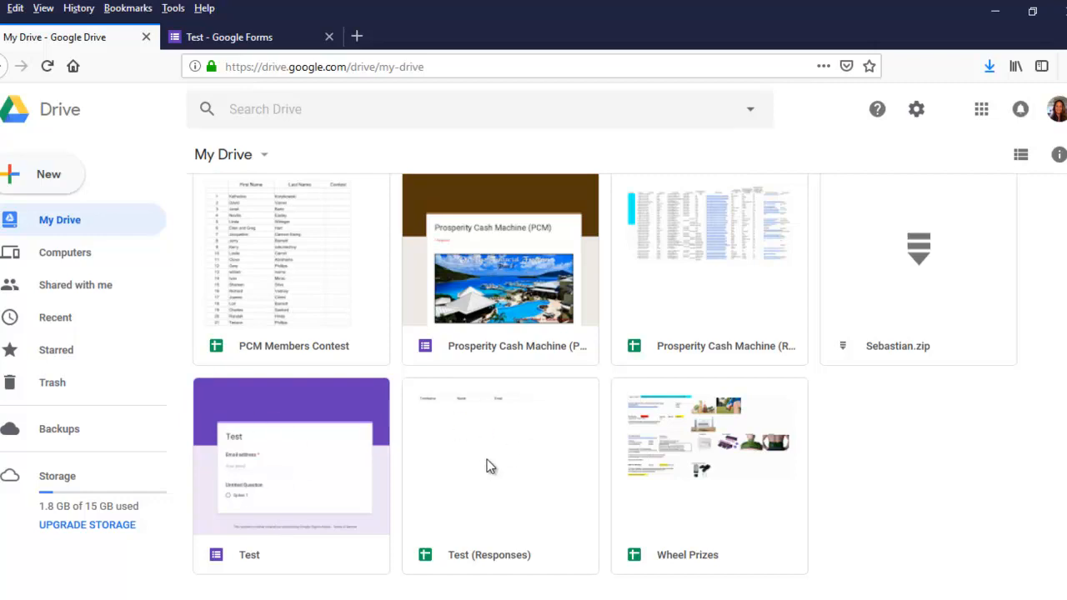
{"action": "mouse_move", "coordinate": [482, 452]}
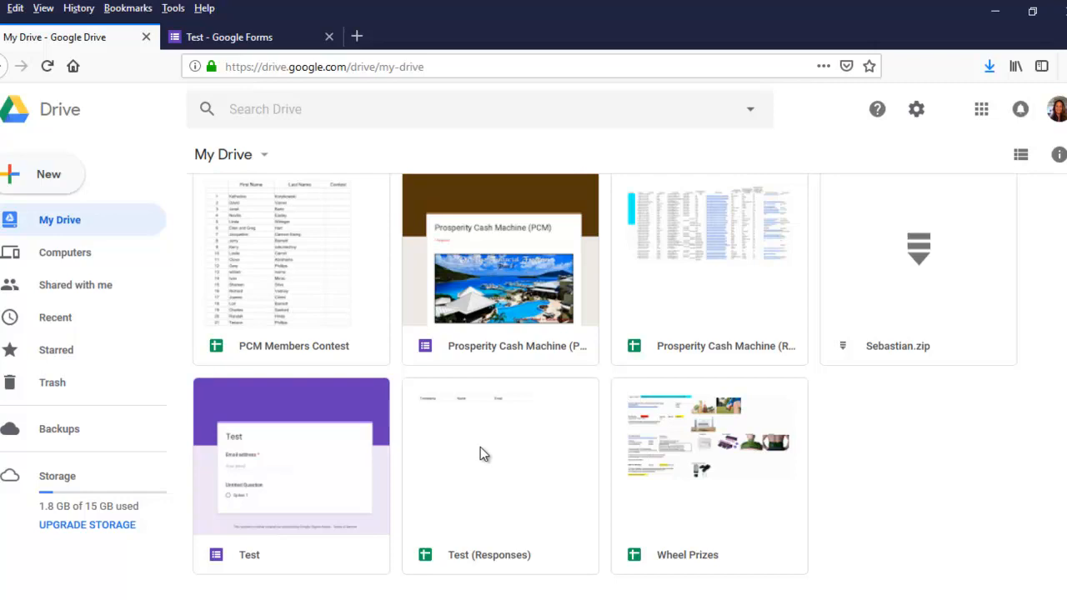
{"action": "double_click", "coordinate": [480, 453]}
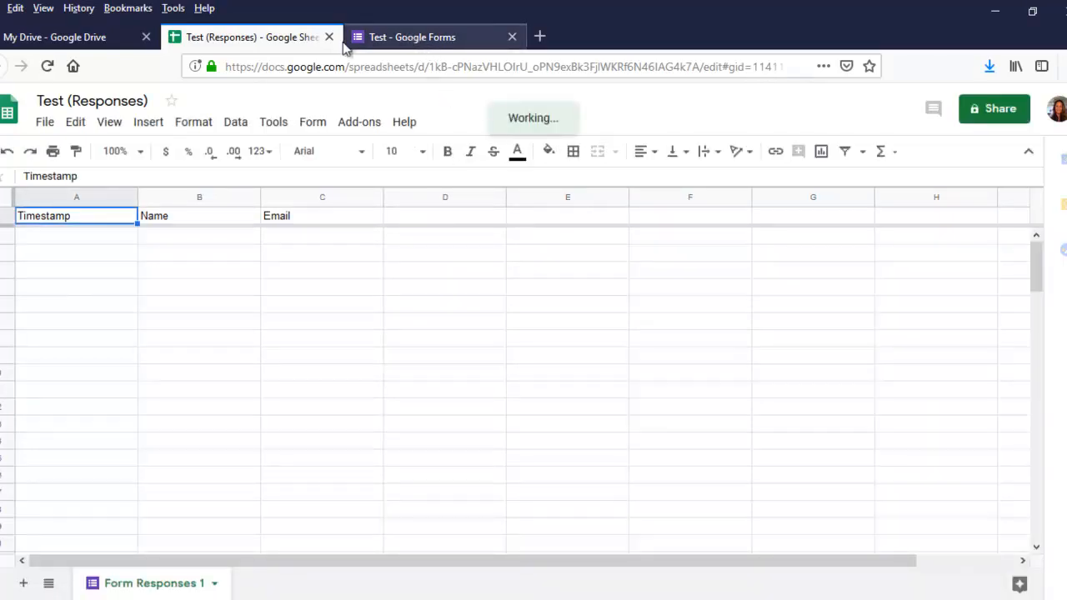
{"action": "left_click", "coordinate": [66, 36]}
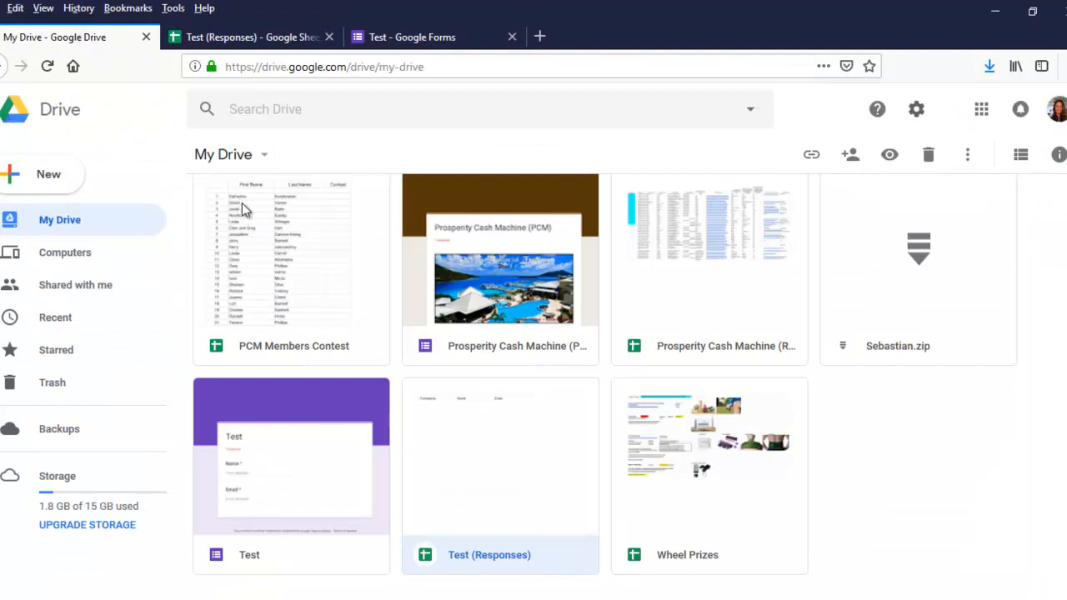
{"action": "mouse_move", "coordinate": [277, 440]}
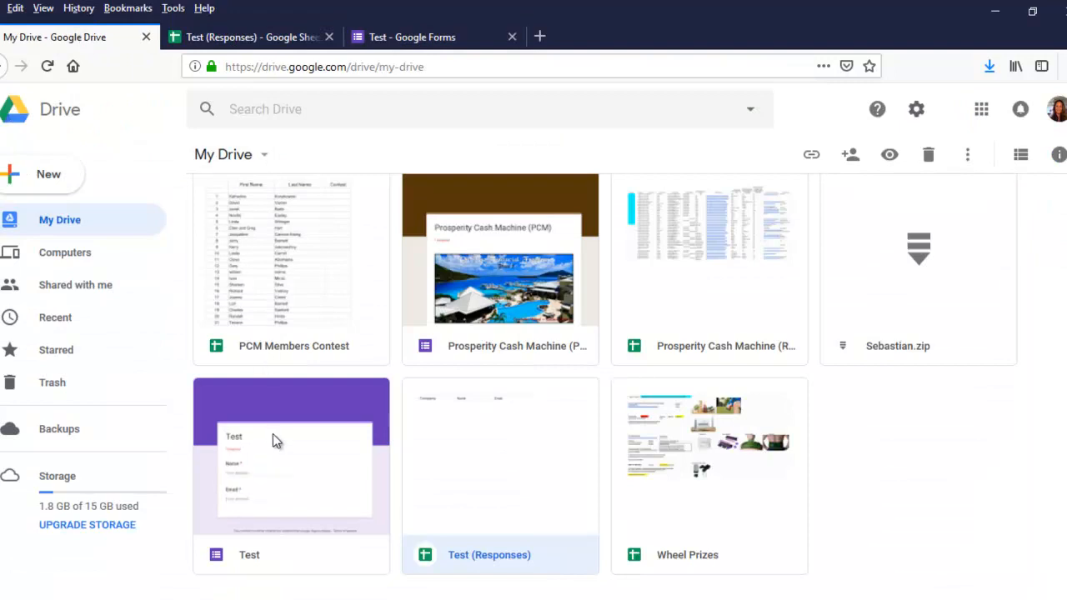
Copy the Test form's link from its Share settings, then close the dialog.
{"action": "right_click", "coordinate": [276, 440]}
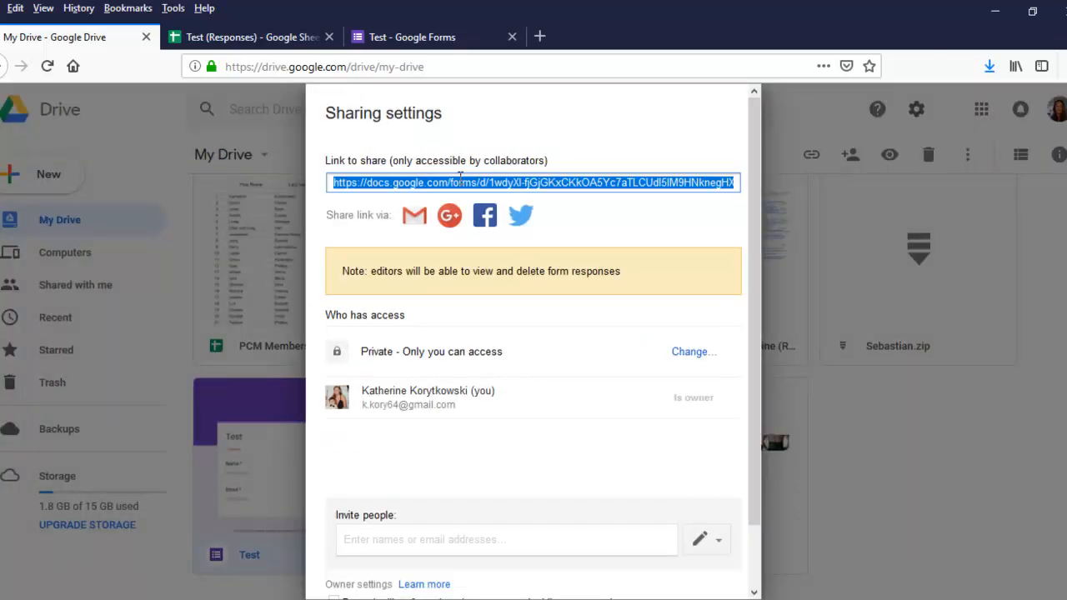
{"action": "right_click", "coordinate": [458, 182]}
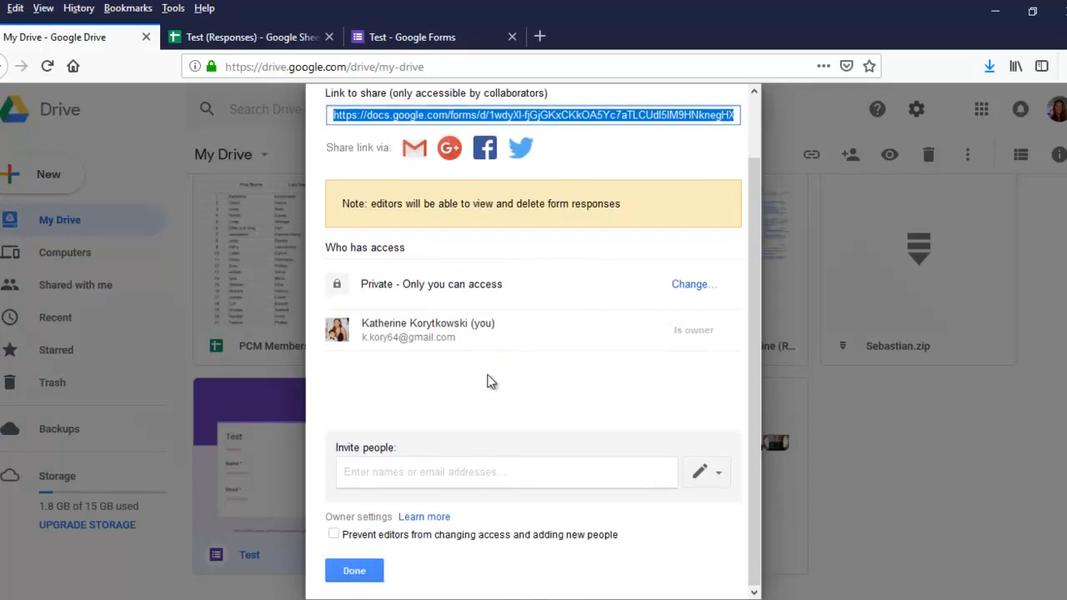
{"action": "left_click", "coordinate": [353, 570]}
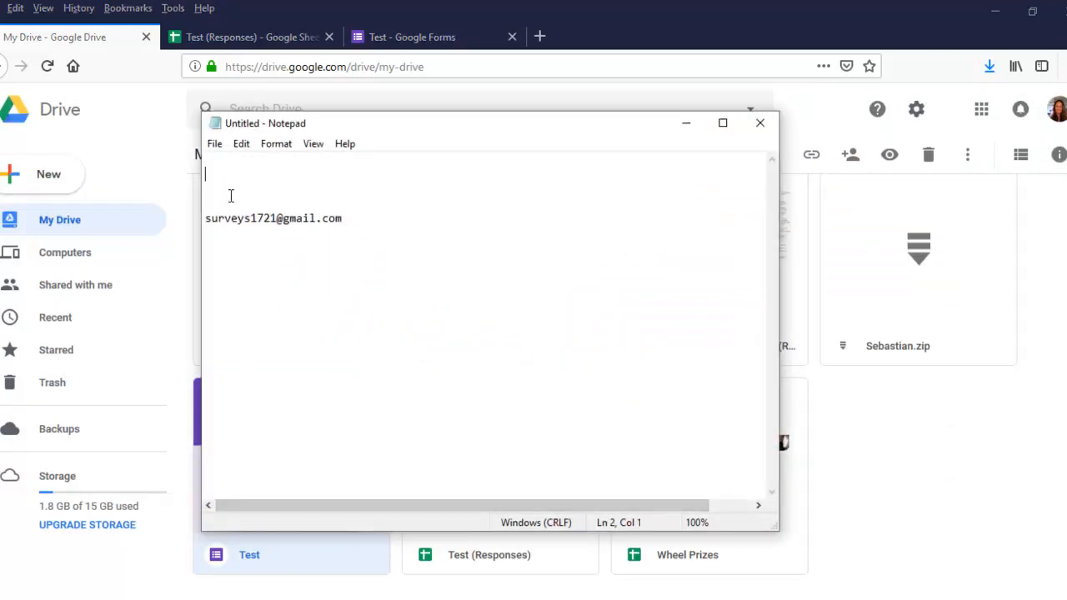
Paste the form link onto Notepad's first line and open another Chrome window.
{"action": "right_click", "coordinate": [234, 195]}
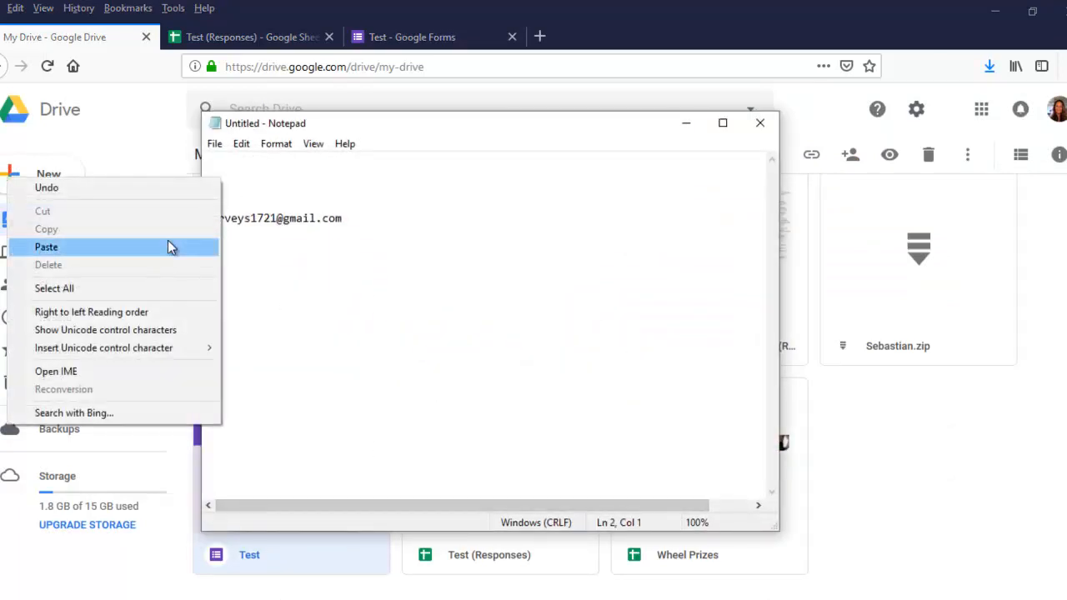
{"action": "left_click", "coordinate": [46, 246]}
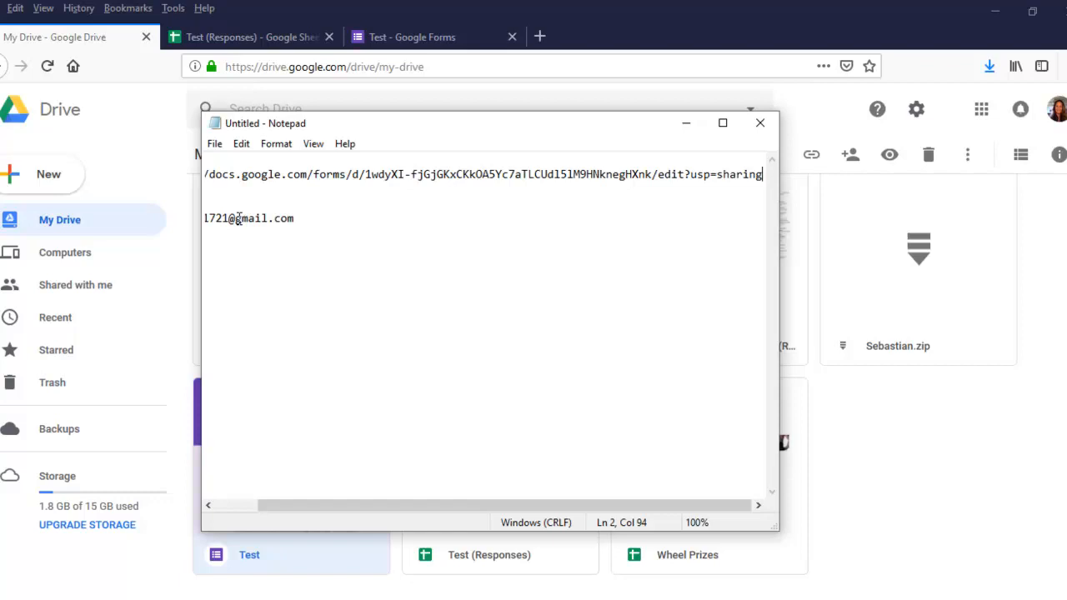
{"action": "mouse_move", "coordinate": [335, 237]}
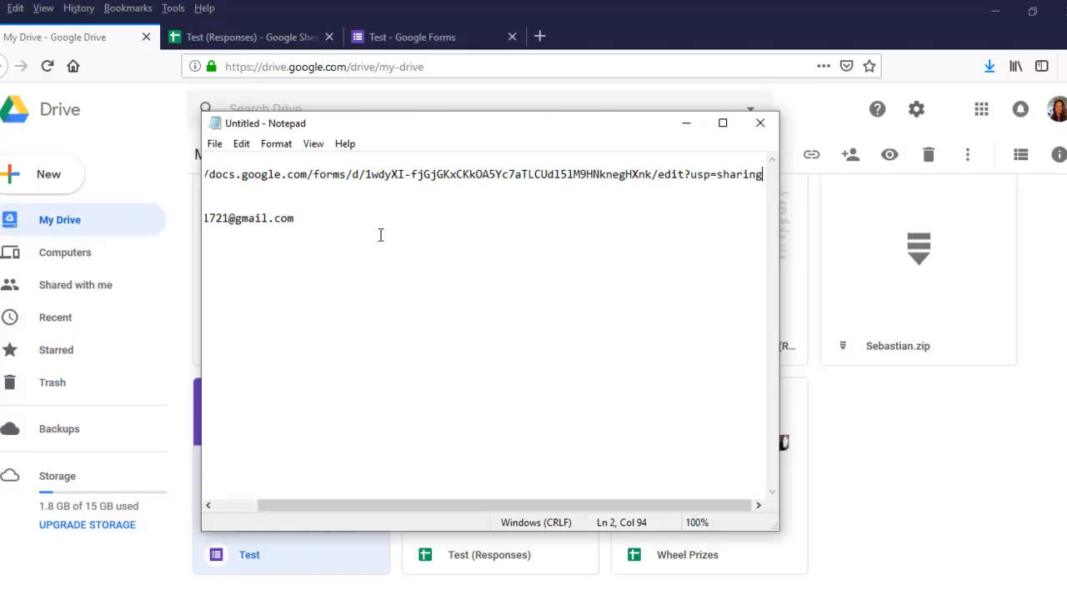
{"action": "left_click", "coordinate": [759, 123]}
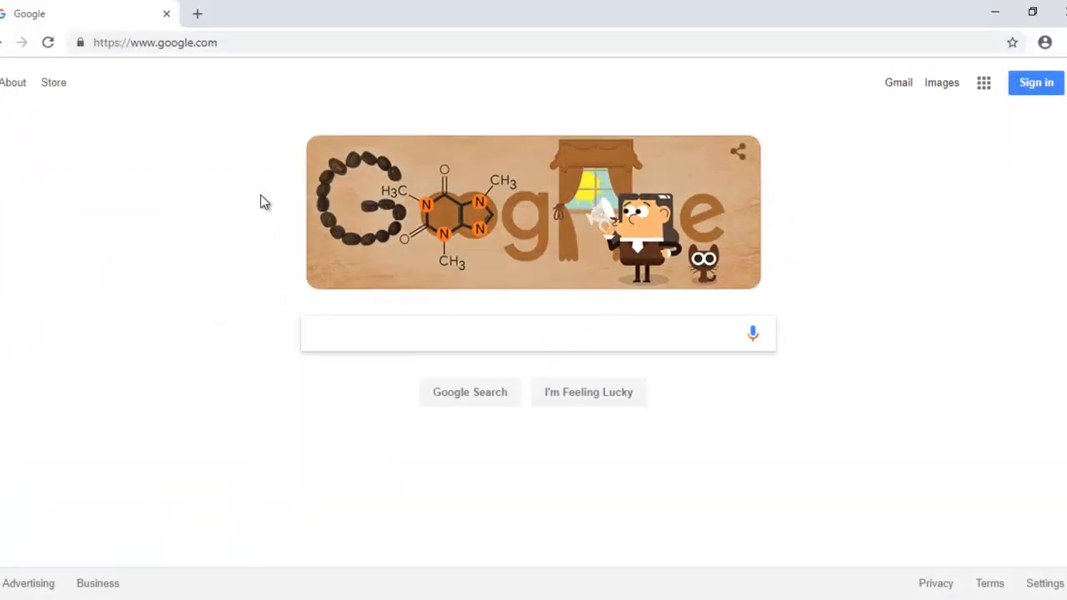
{"action": "right_click", "coordinate": [154, 42]}
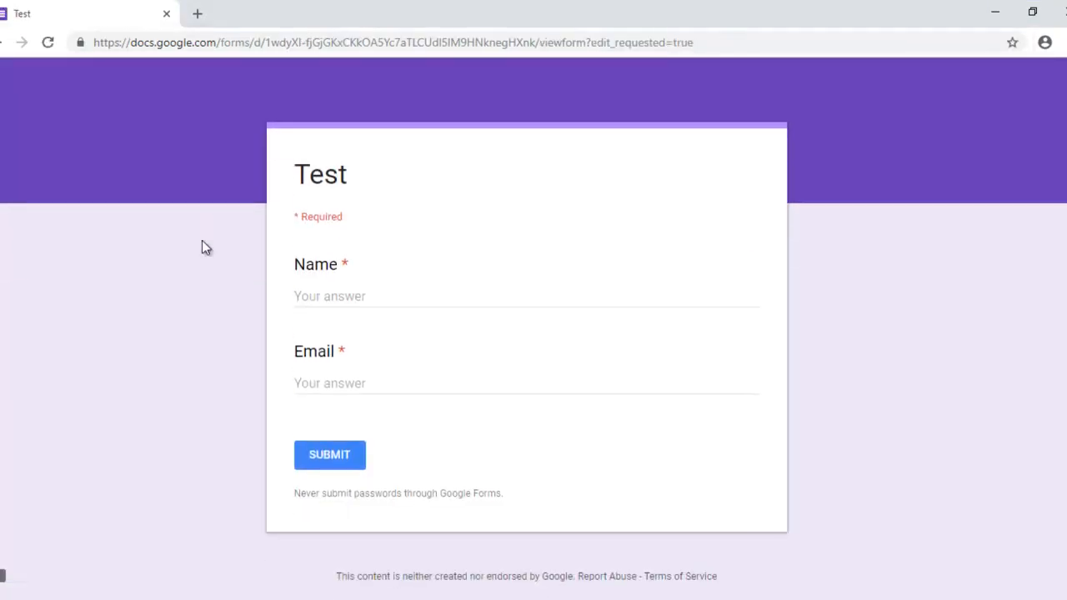
{"action": "mouse_move", "coordinate": [315, 108]}
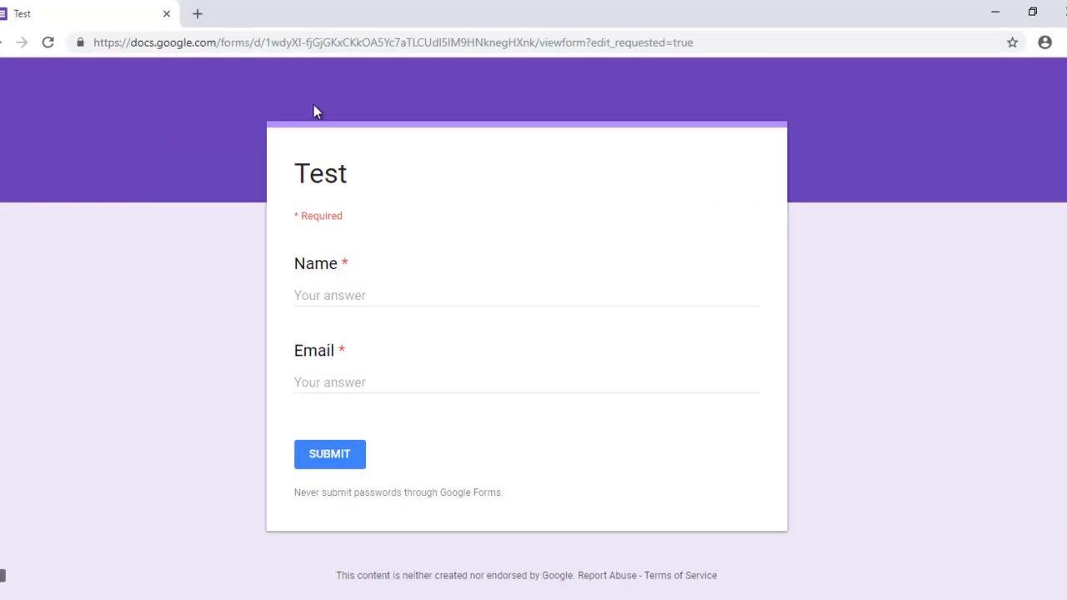
{"action": "mouse_move", "coordinate": [903, 115]}
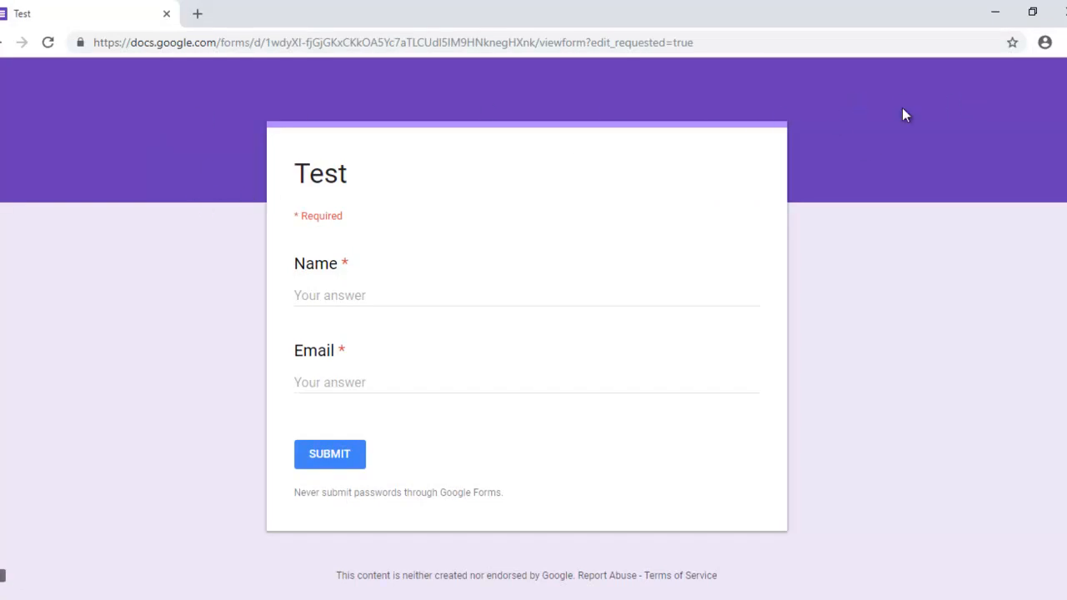
{"action": "mouse_move", "coordinate": [204, 437]}
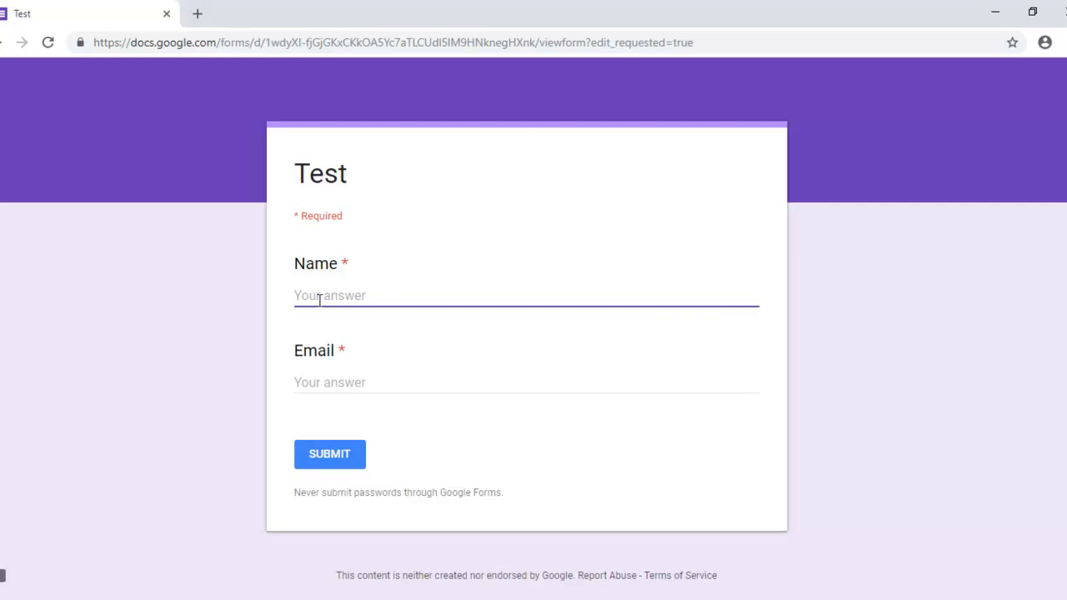
{"action": "type", "text": "Test"}
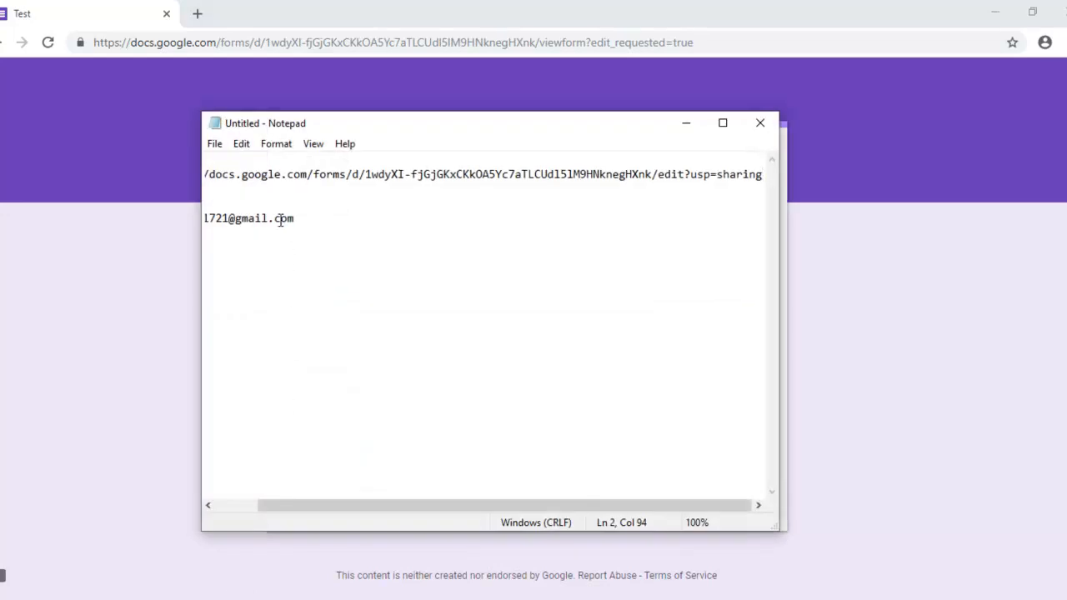
{"action": "left_click", "coordinate": [759, 123]}
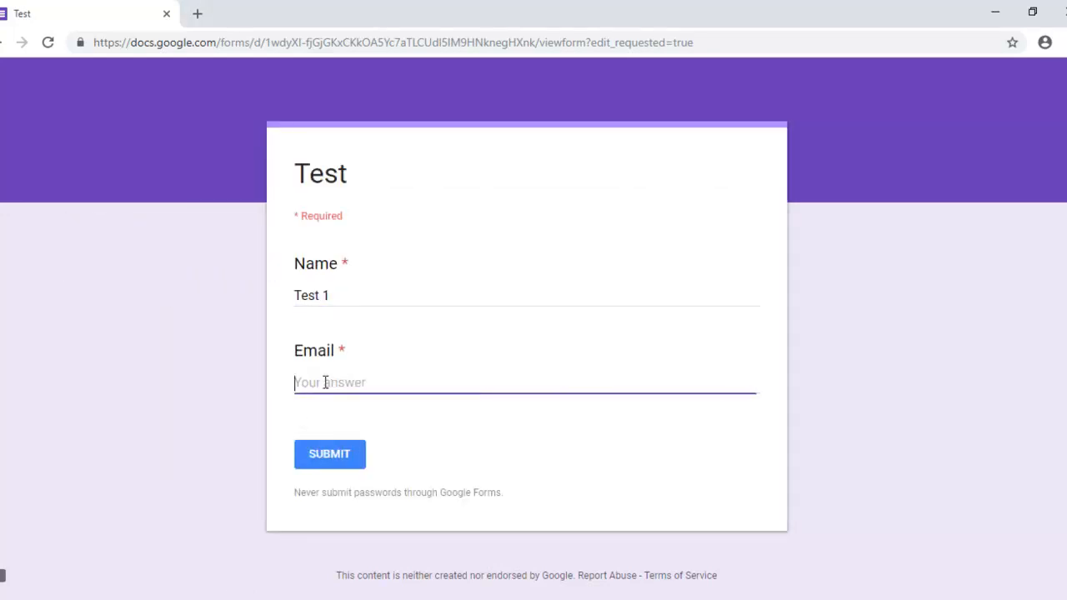
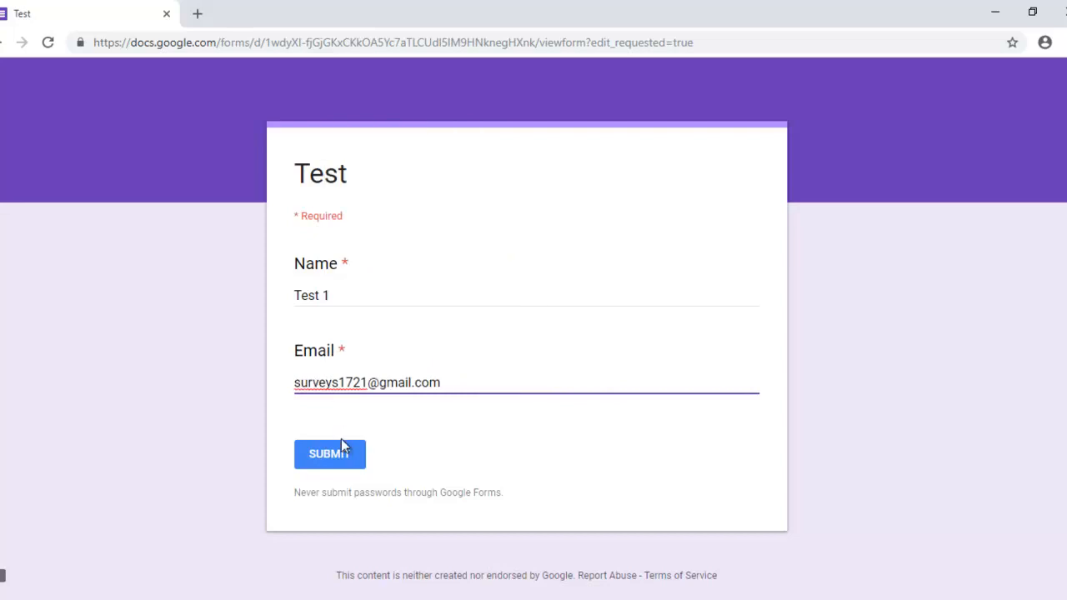
{"action": "left_click", "coordinate": [330, 455]}
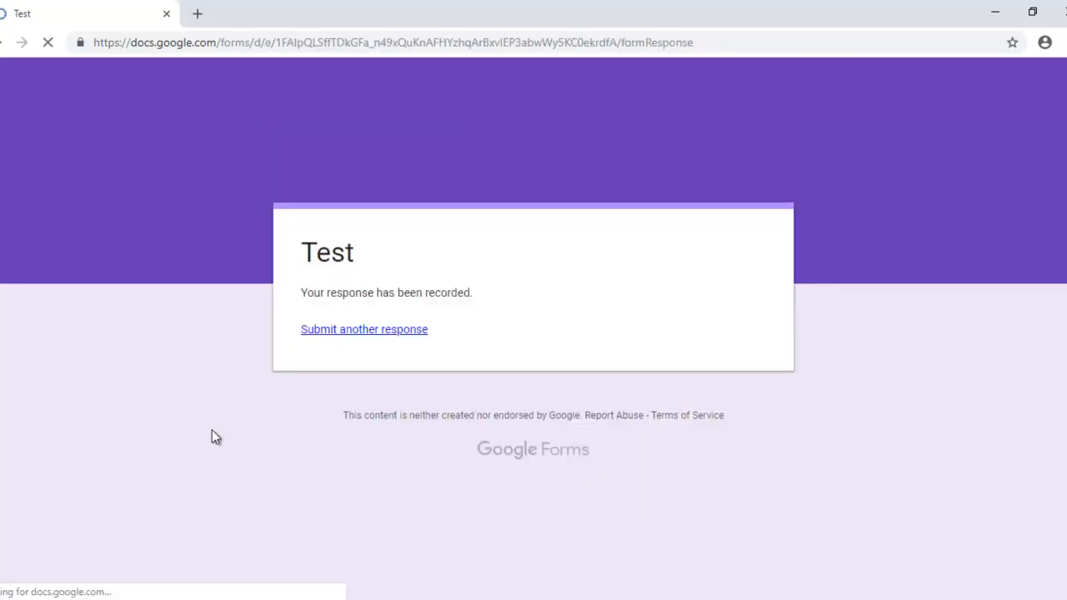
{"action": "mouse_move", "coordinate": [350, 350]}
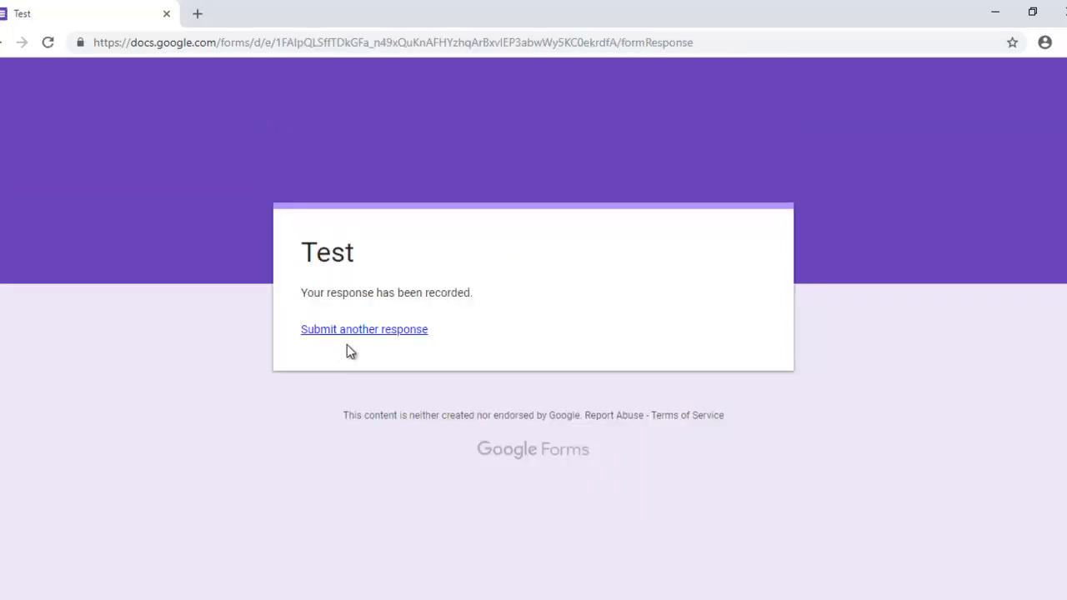
{"action": "mouse_move", "coordinate": [367, 344]}
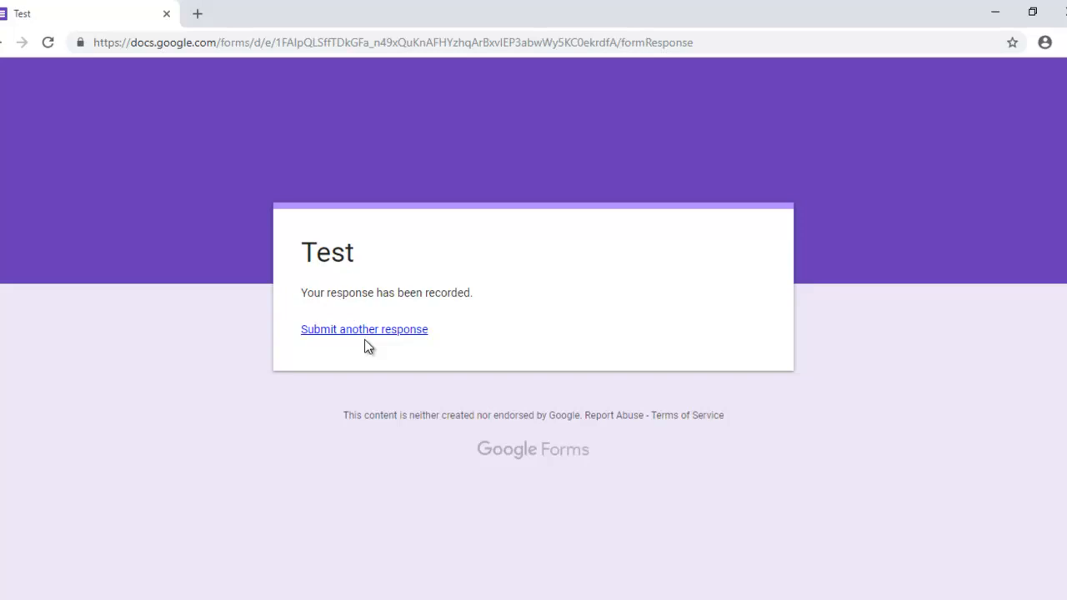
{"action": "mouse_move", "coordinate": [358, 338]}
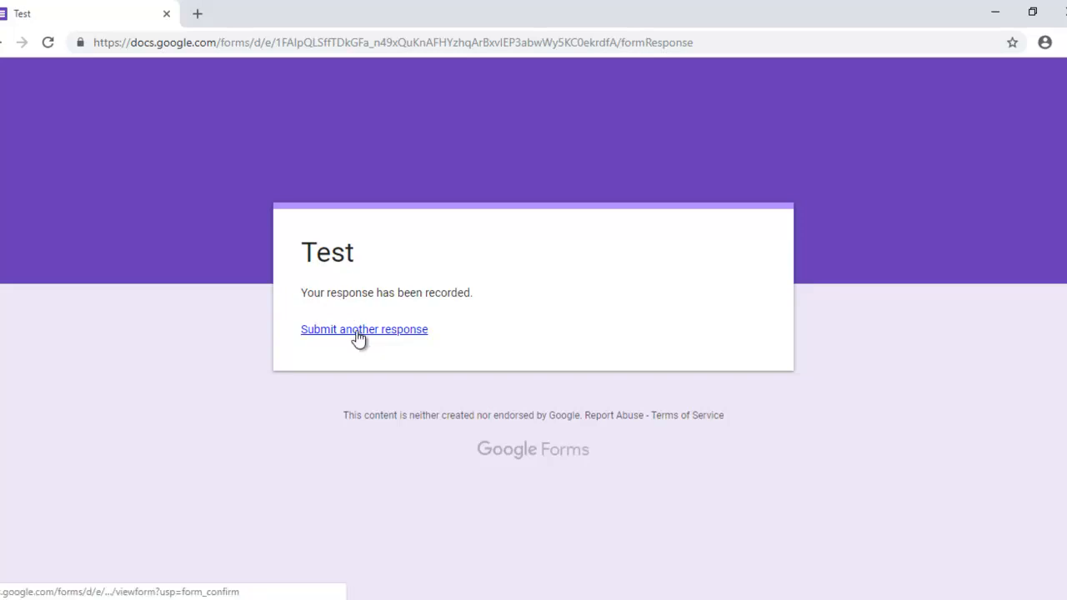
Start another response and scroll through the blank Test form.
{"action": "left_click", "coordinate": [363, 329]}
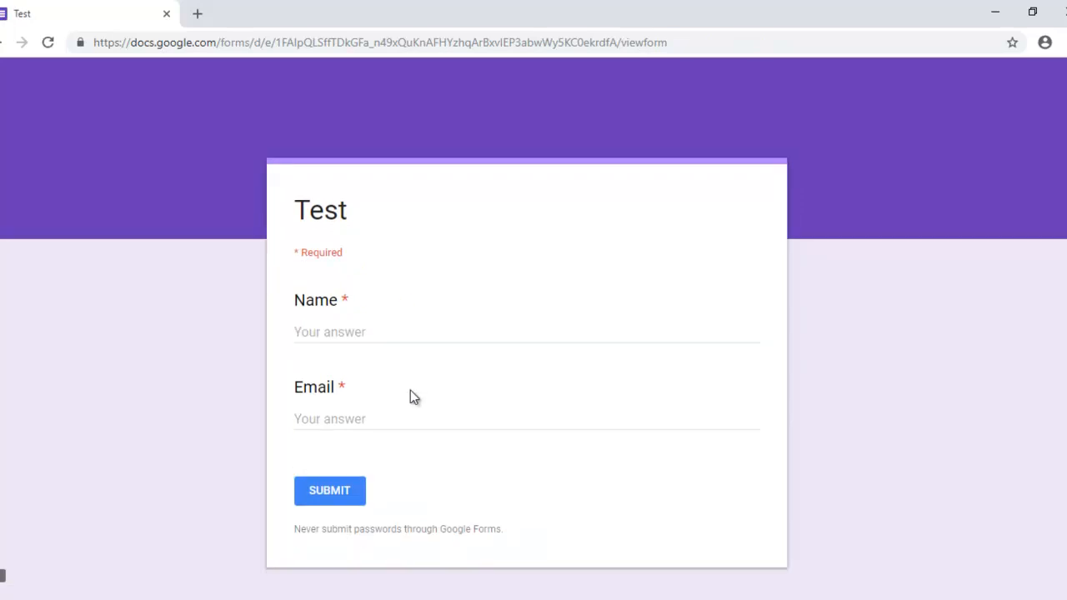
{"action": "scroll", "scroll_direction": "down", "scroll_amount": 3}
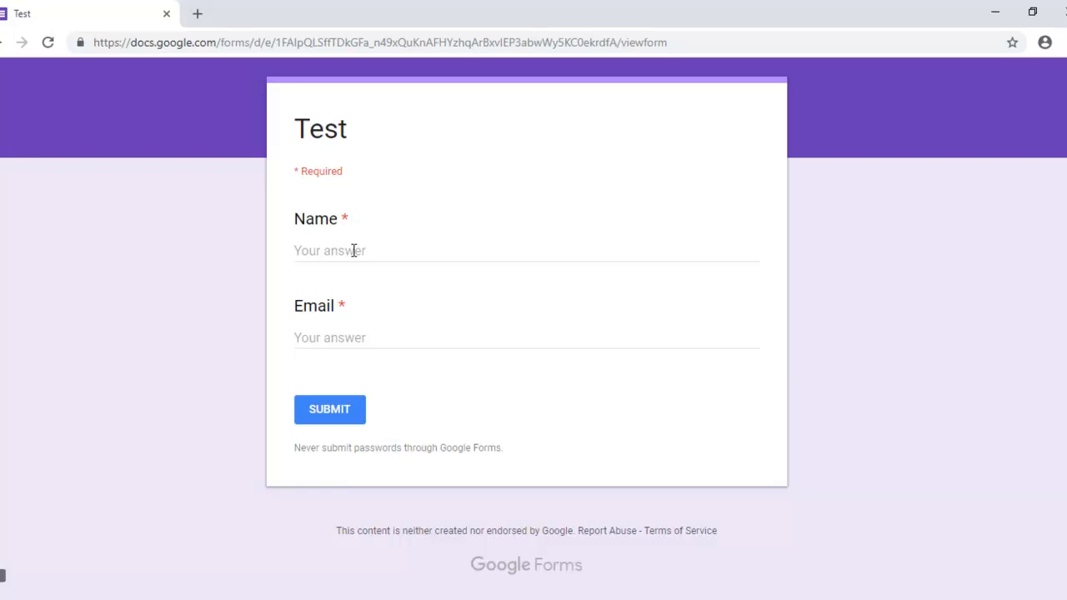
{"action": "mouse_move", "coordinate": [354, 242]}
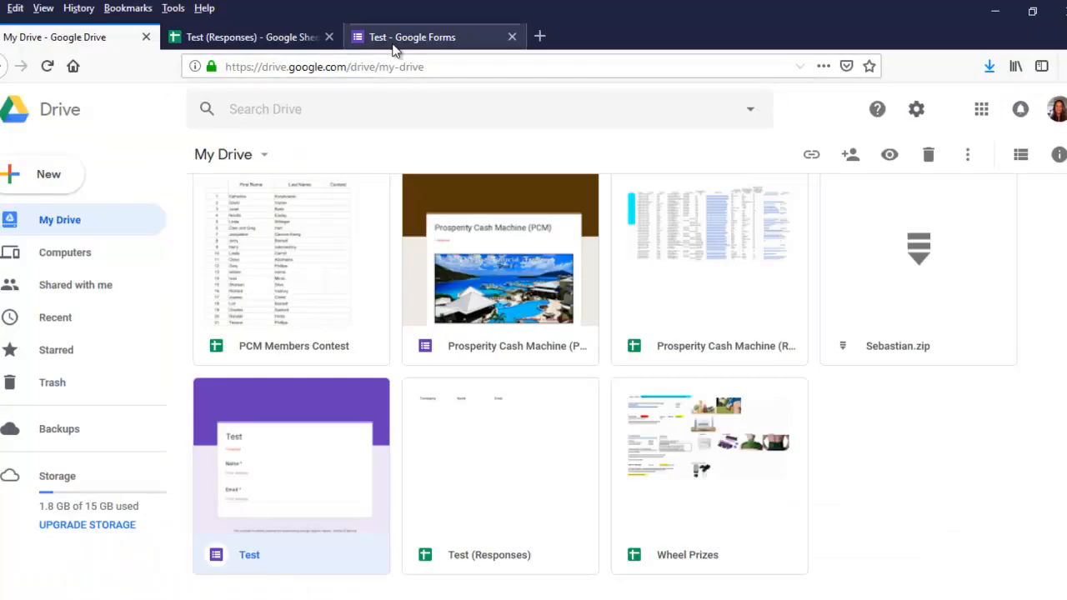
Review the Test 1 row in the Test (Responses) sheet, then return to the form.
{"action": "left_click", "coordinate": [250, 37]}
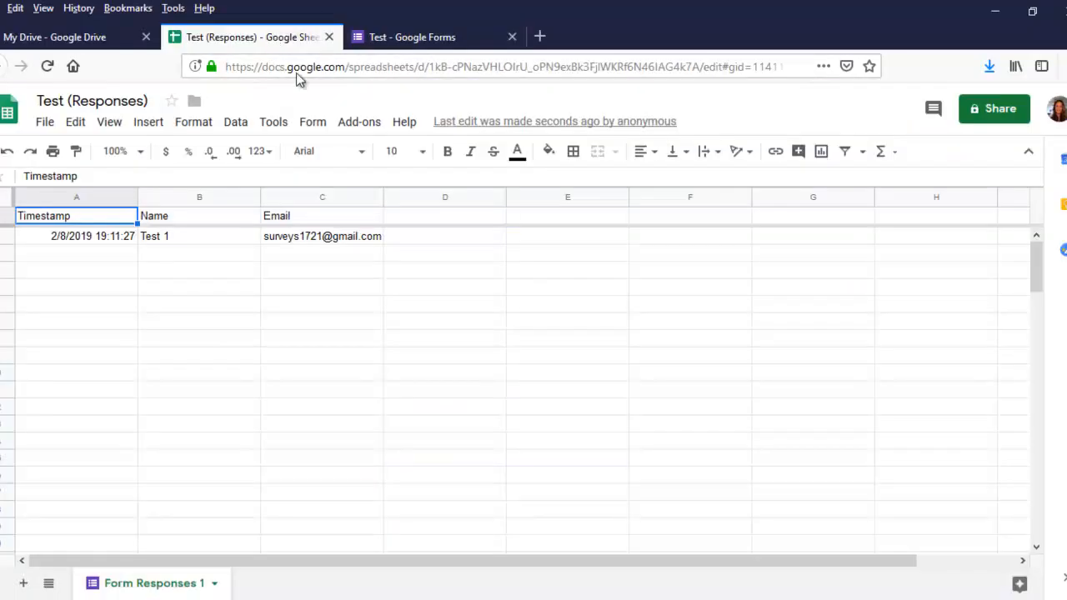
{"action": "mouse_move", "coordinate": [231, 241]}
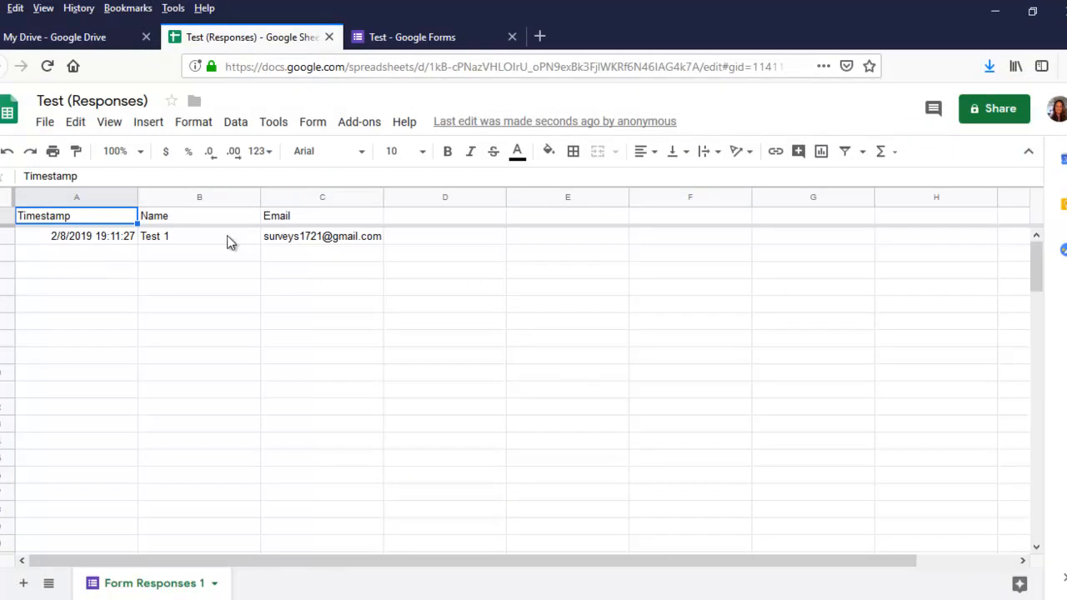
{"action": "mouse_move", "coordinate": [310, 244]}
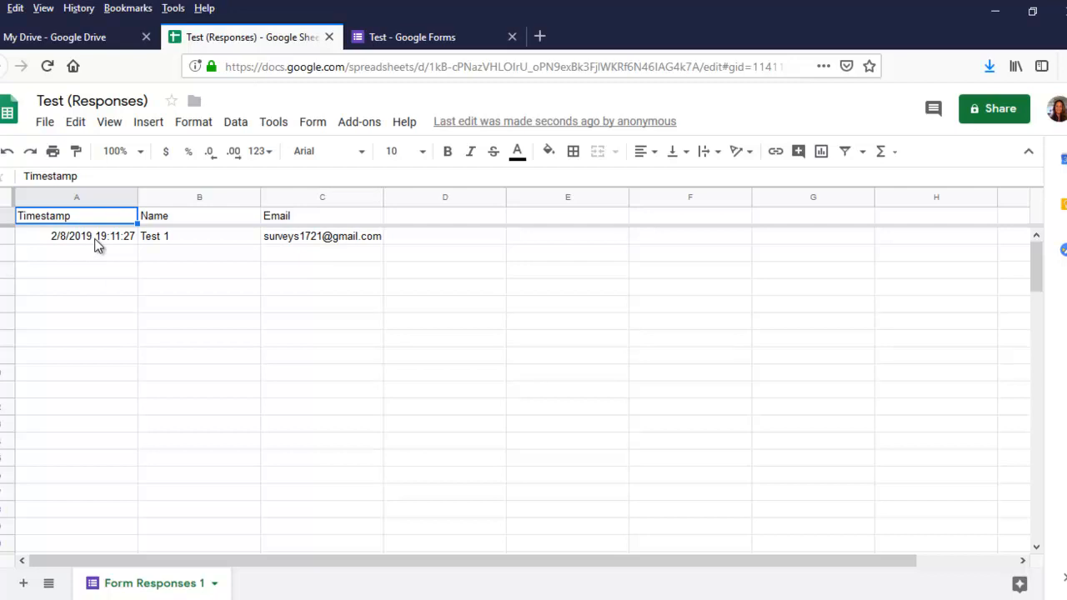
{"action": "mouse_move", "coordinate": [101, 241]}
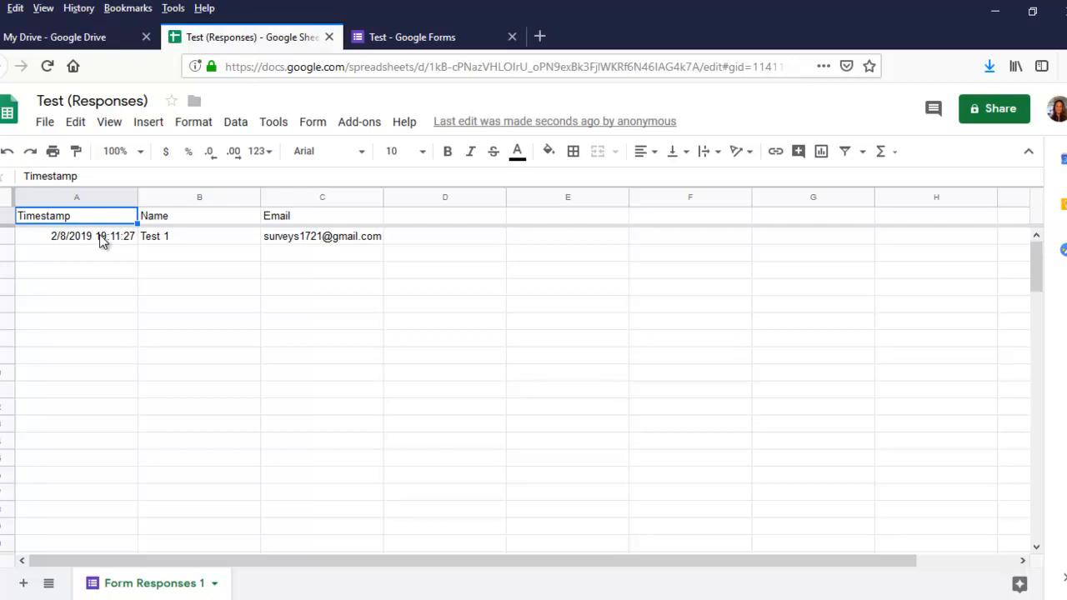
{"action": "mouse_move", "coordinate": [457, 245]}
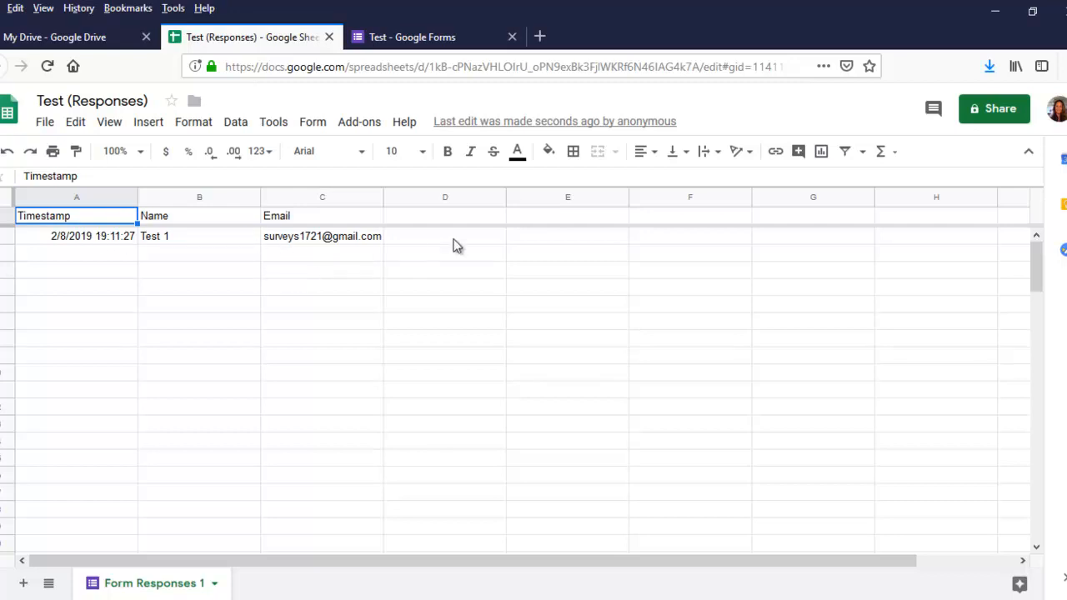
{"action": "mouse_move", "coordinate": [689, 231]}
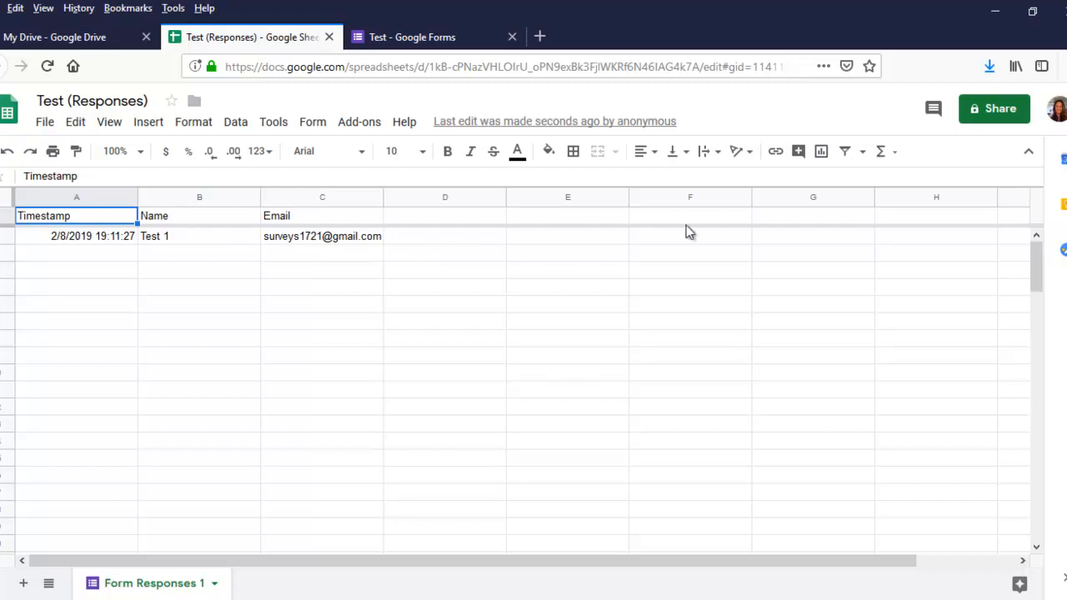
{"action": "left_click", "coordinate": [407, 36]}
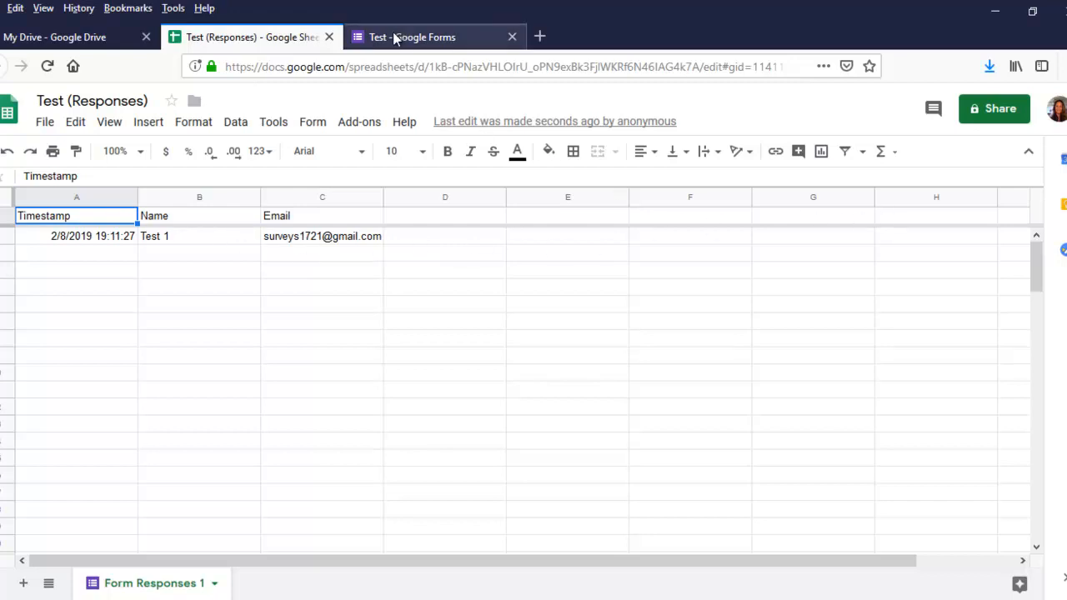
{"action": "left_click", "coordinate": [412, 37]}
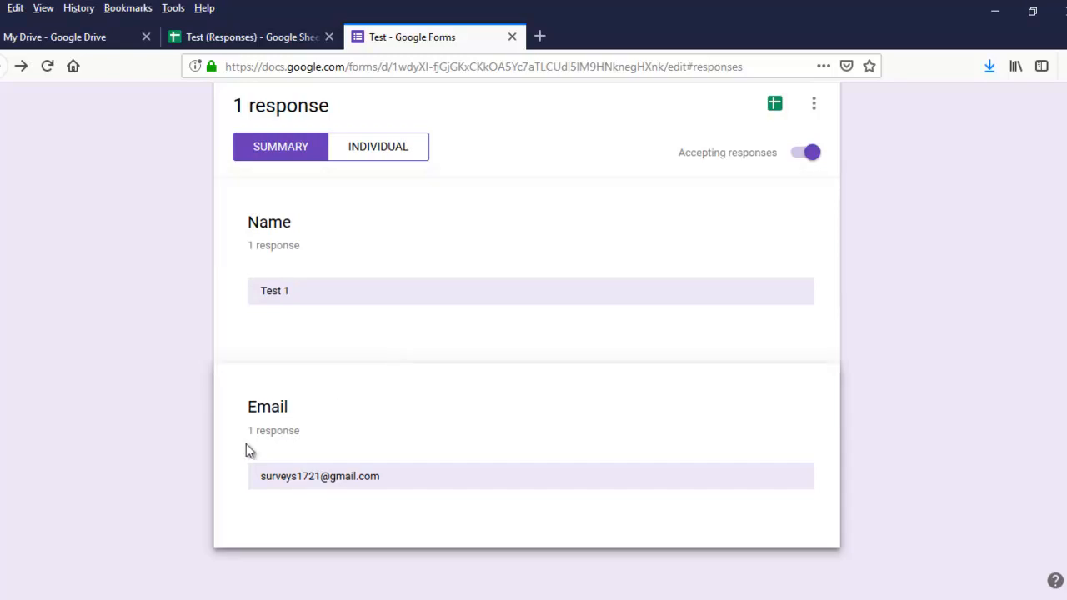
{"action": "mouse_move", "coordinate": [531, 392]}
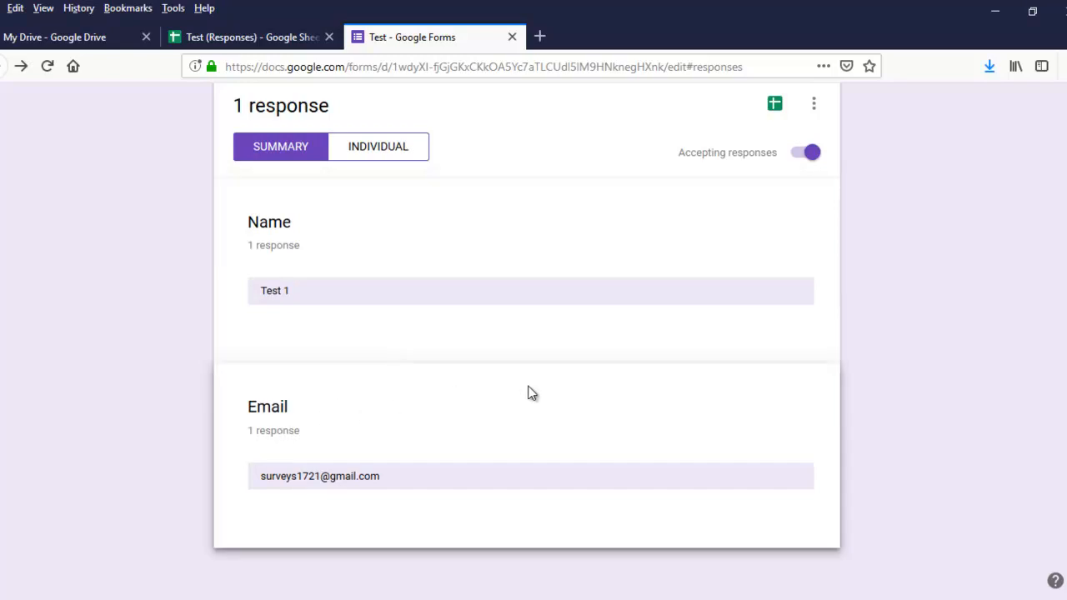
{"action": "mouse_move", "coordinate": [486, 403]}
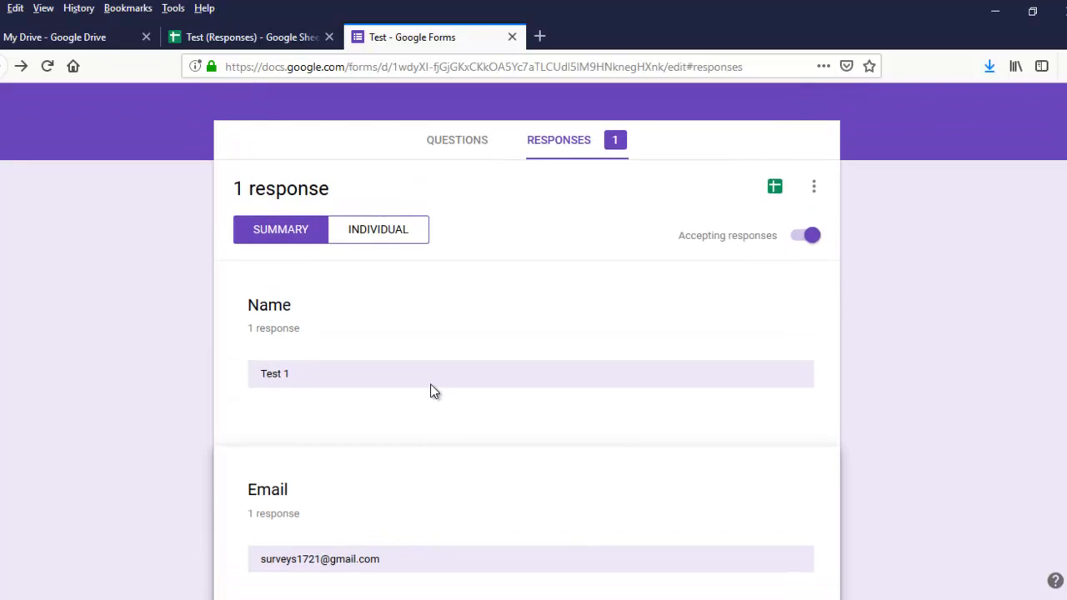
{"action": "mouse_move", "coordinate": [452, 141]}
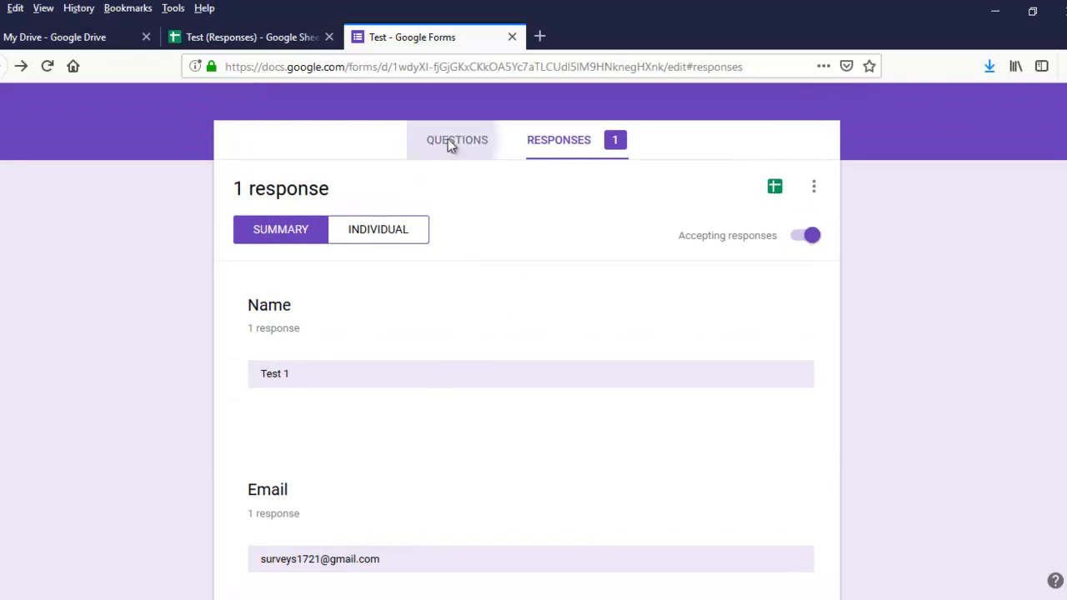
On the Questions view, drag the Email question card above Name.
{"action": "left_click", "coordinate": [456, 139]}
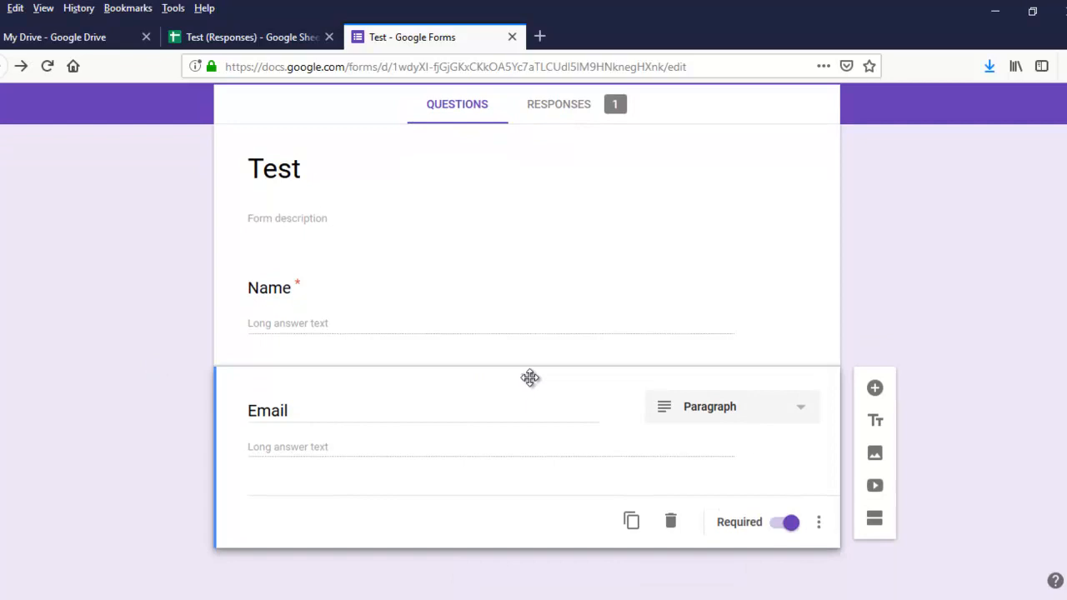
{"action": "left_click_drag", "start_coordinate": [530, 378], "coordinate": [527, 274]}
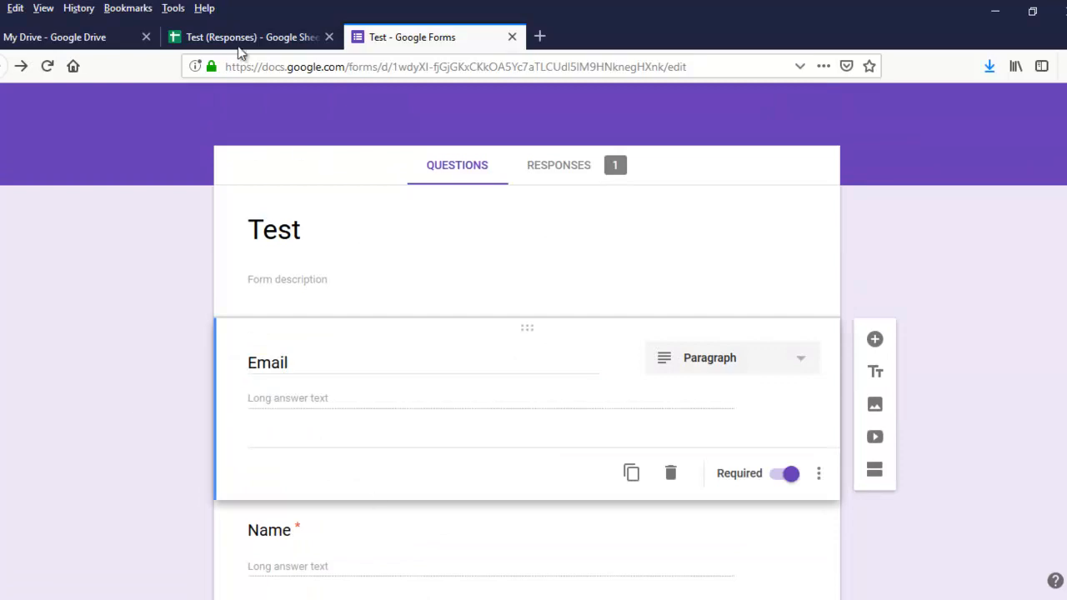
{"action": "left_click", "coordinate": [250, 37]}
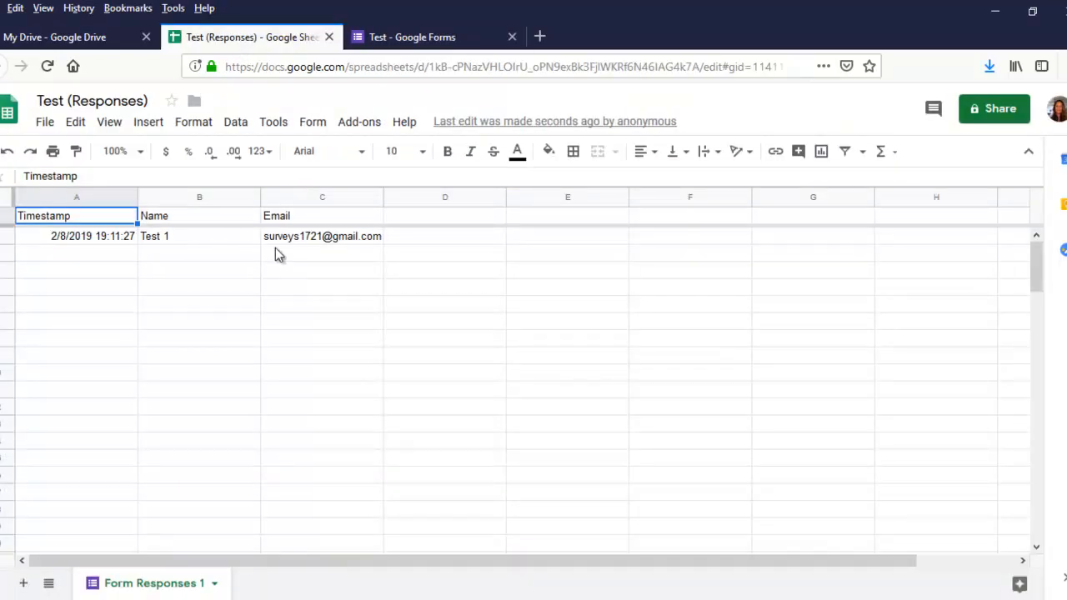
{"action": "mouse_move", "coordinate": [185, 241]}
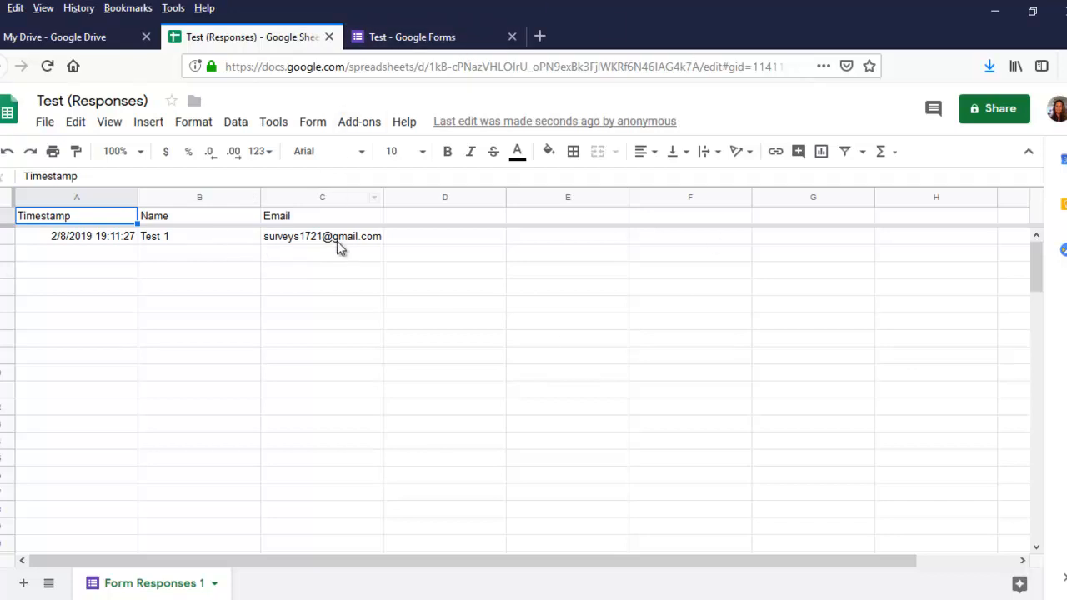
{"action": "left_click", "coordinate": [75, 121]}
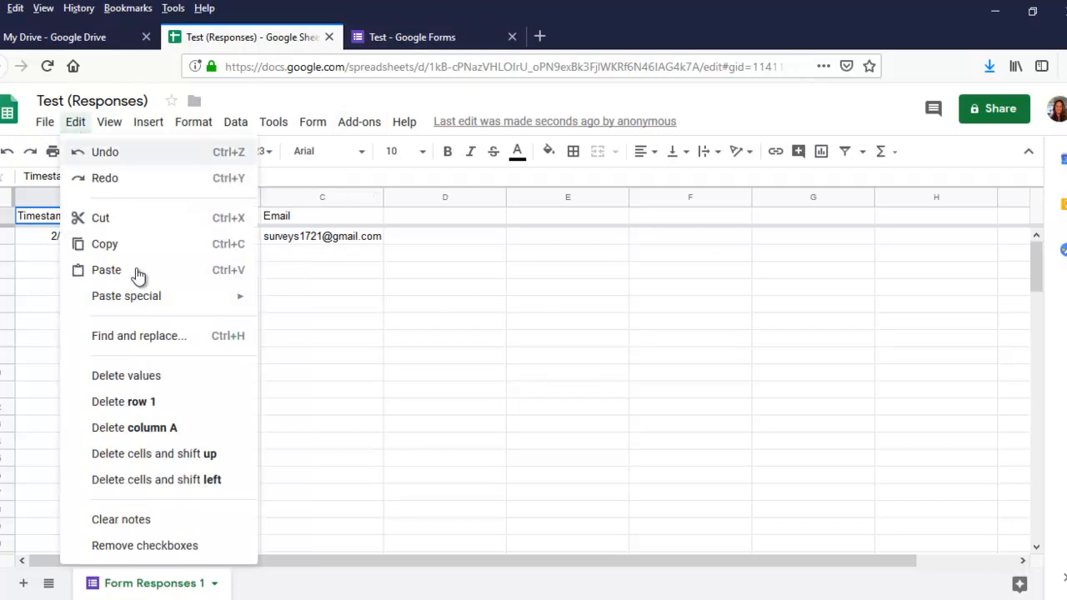
{"action": "mouse_move", "coordinate": [163, 461]}
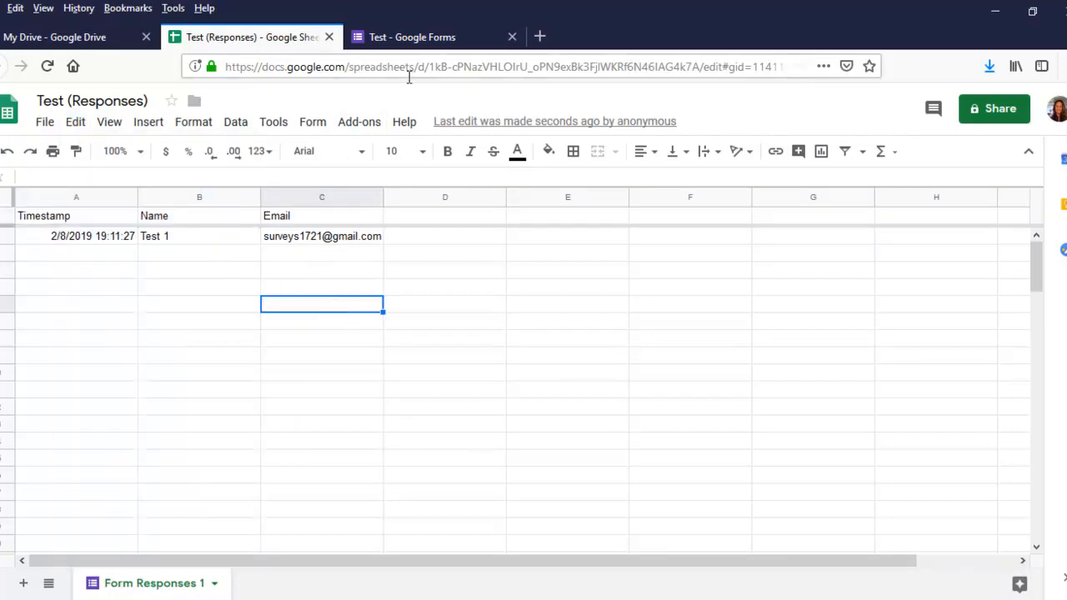
Upload the Girls Birthday picture from the computer after the Email question.
{"action": "left_click", "coordinate": [419, 36]}
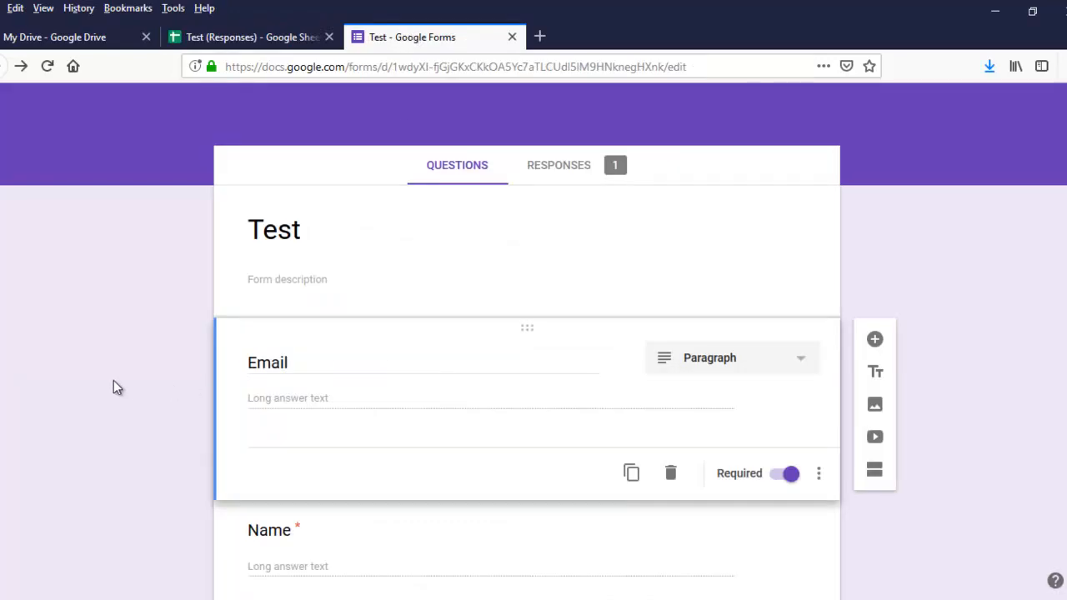
{"action": "mouse_move", "coordinate": [874, 436]}
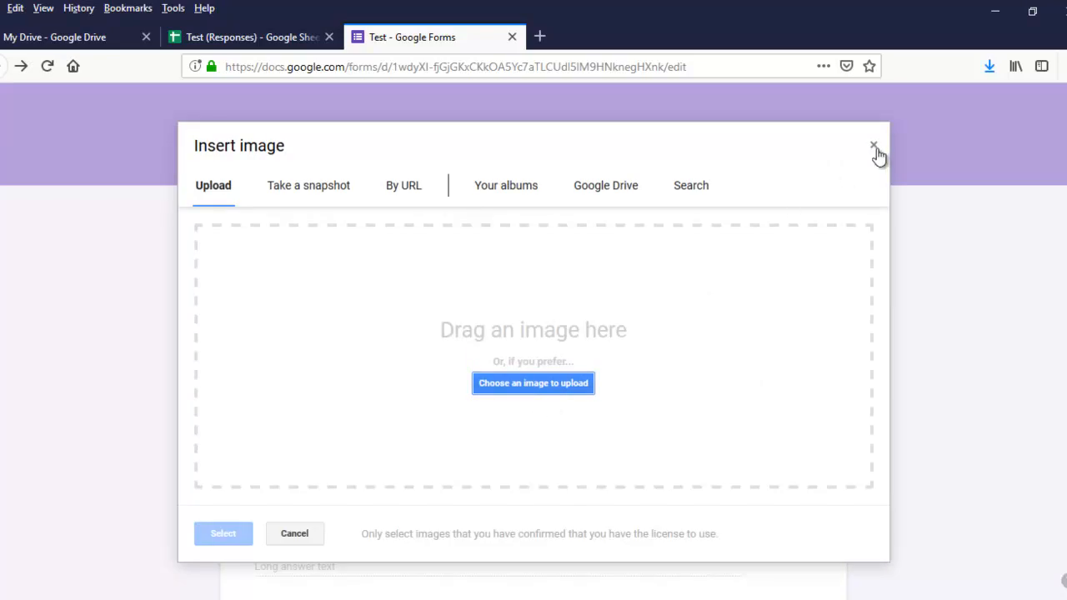
{"action": "left_click", "coordinate": [871, 144]}
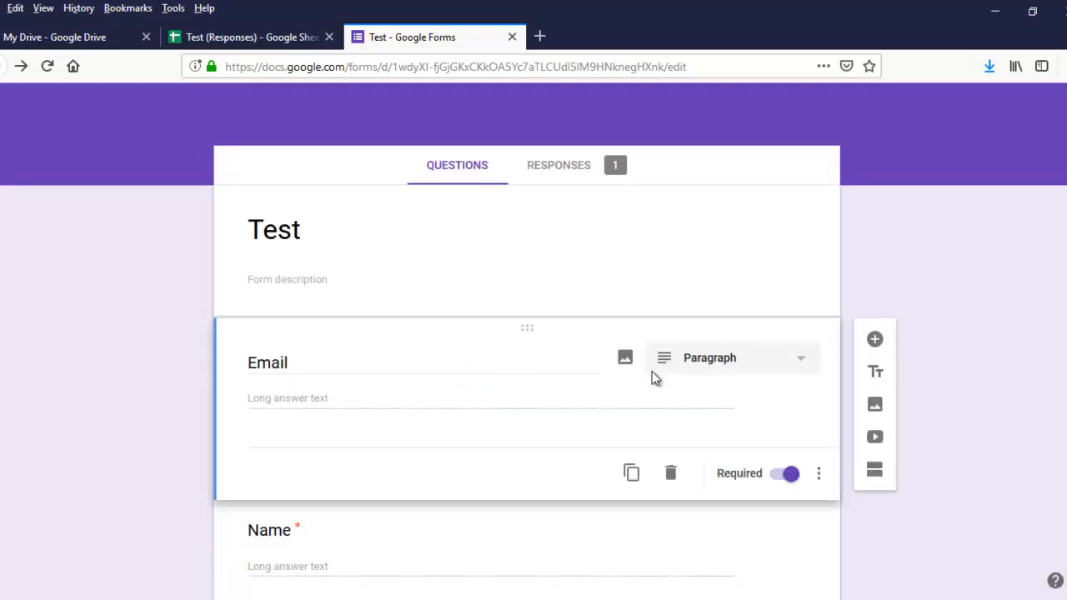
{"action": "mouse_move", "coordinate": [874, 408]}
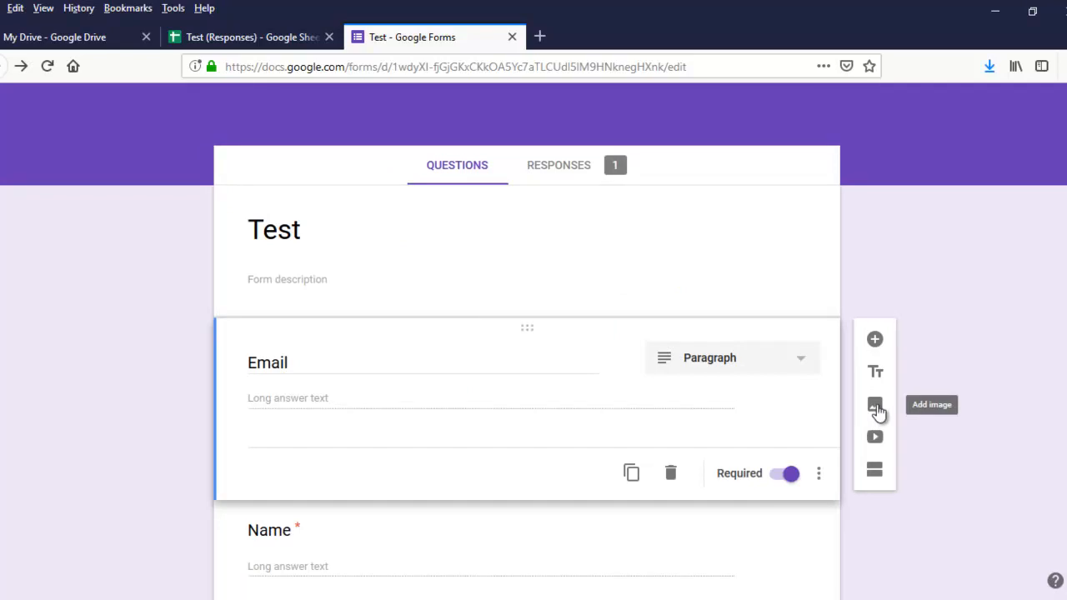
{"action": "left_click", "coordinate": [874, 398]}
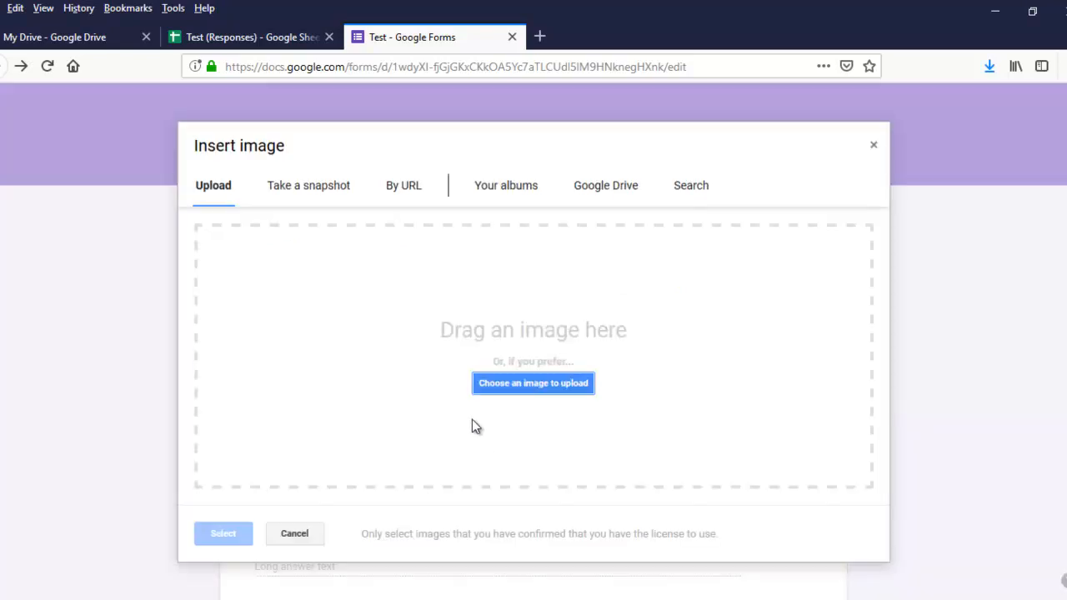
{"action": "left_click", "coordinate": [533, 383]}
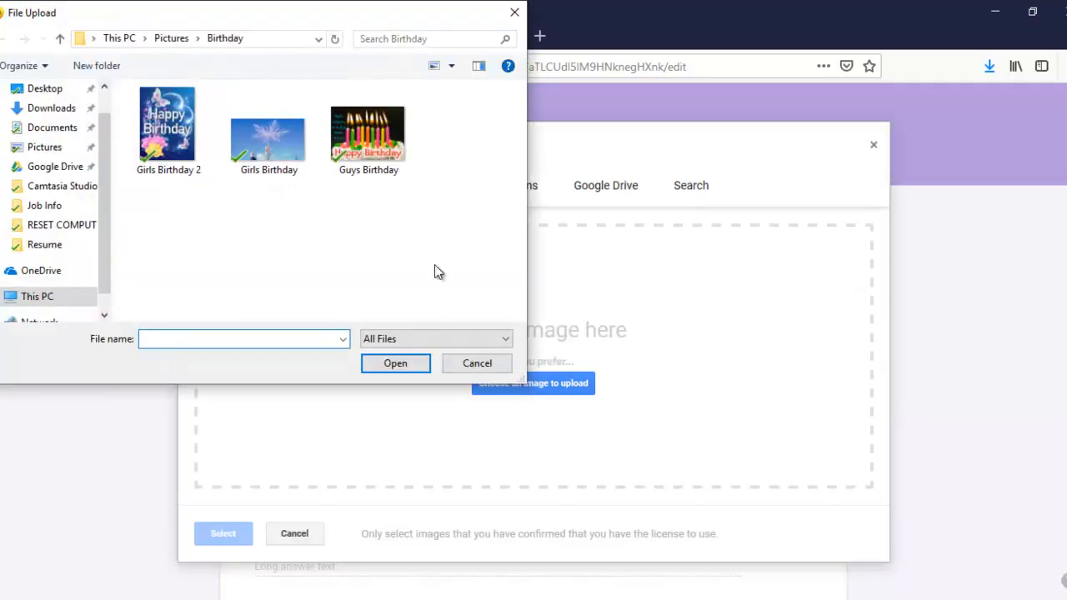
{"action": "left_click", "coordinate": [269, 125]}
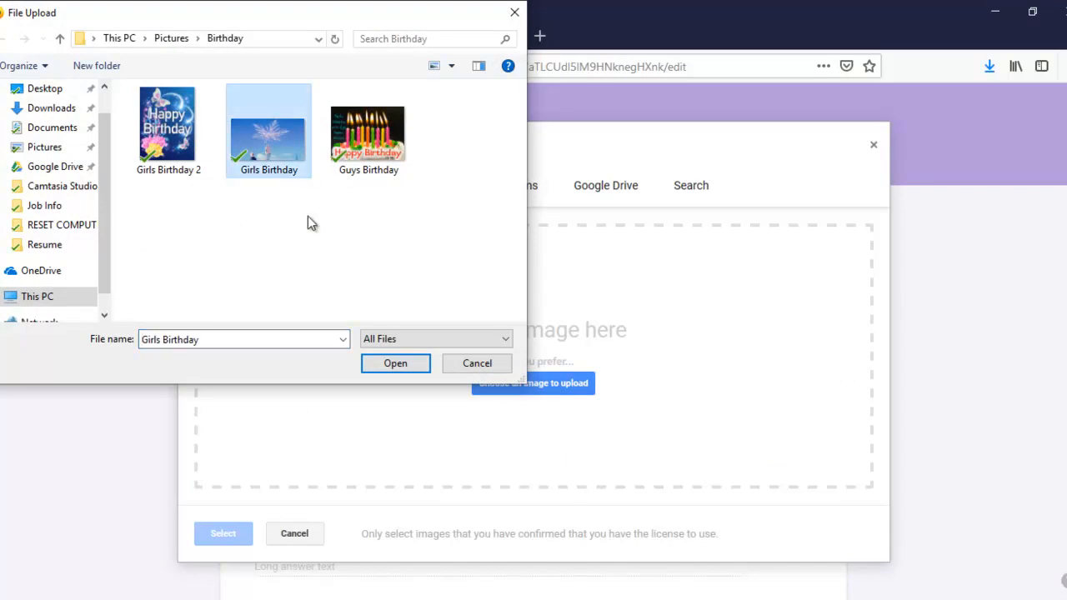
{"action": "left_click", "coordinate": [395, 362]}
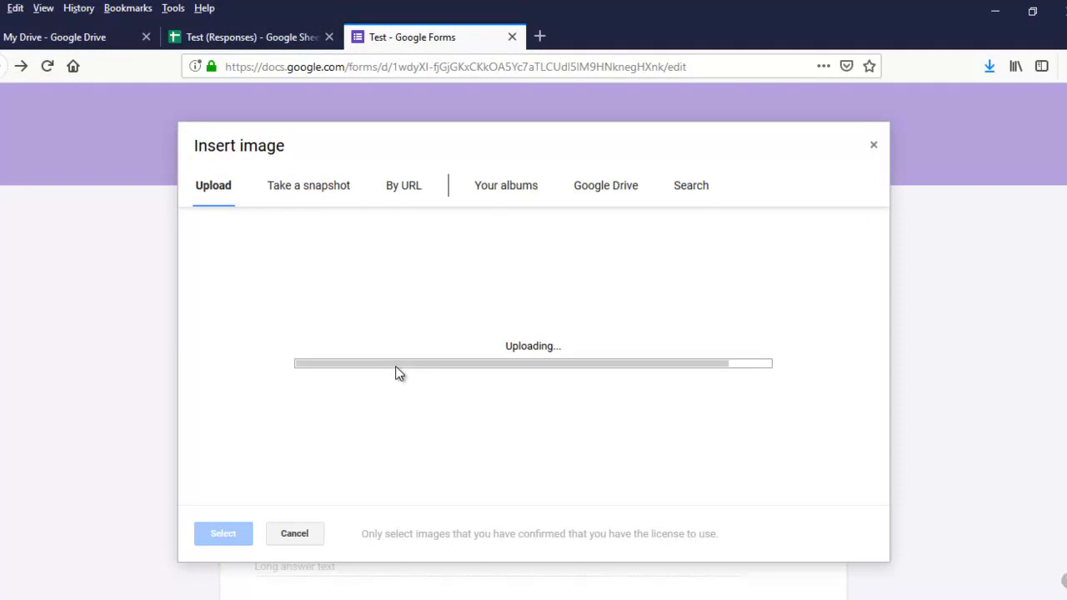
{"action": "mouse_move", "coordinate": [446, 380]}
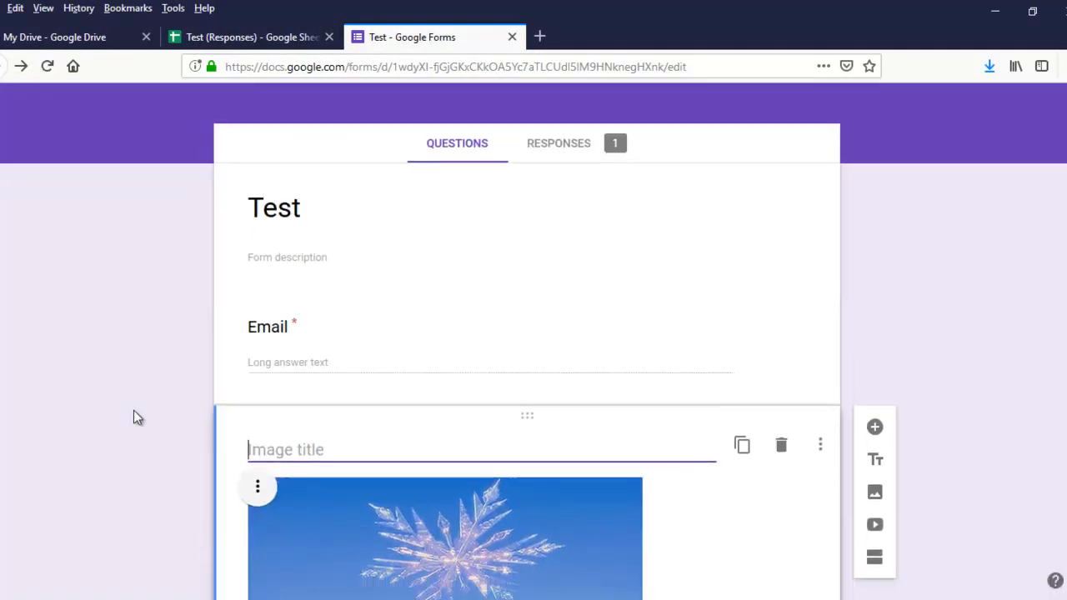
Center-align the uploaded birthday picture.
{"action": "scroll", "scroll_direction": "down", "scroll_amount": 3}
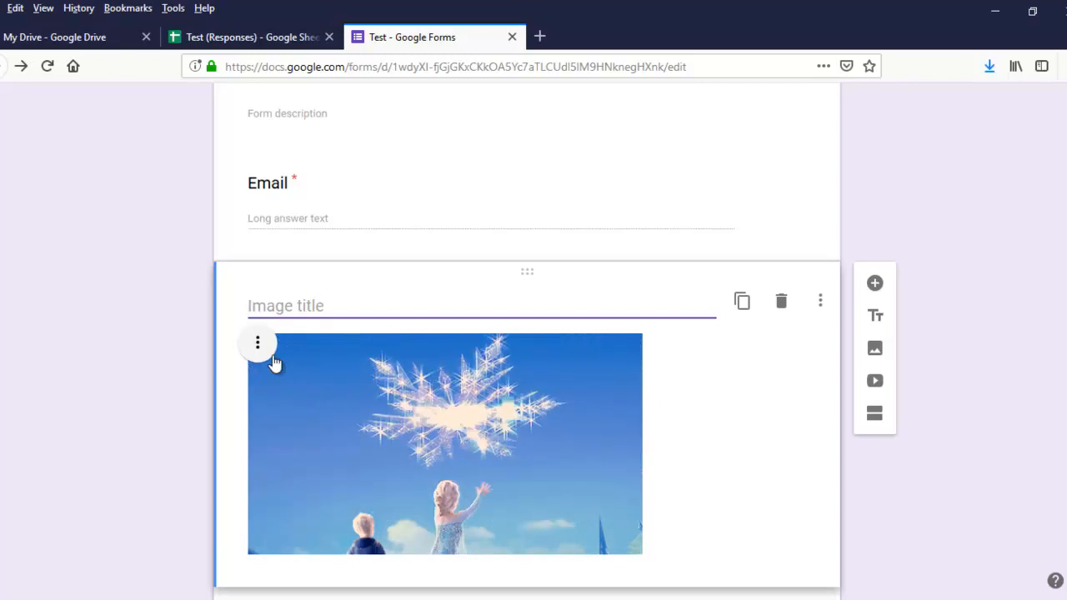
{"action": "left_click", "coordinate": [257, 343]}
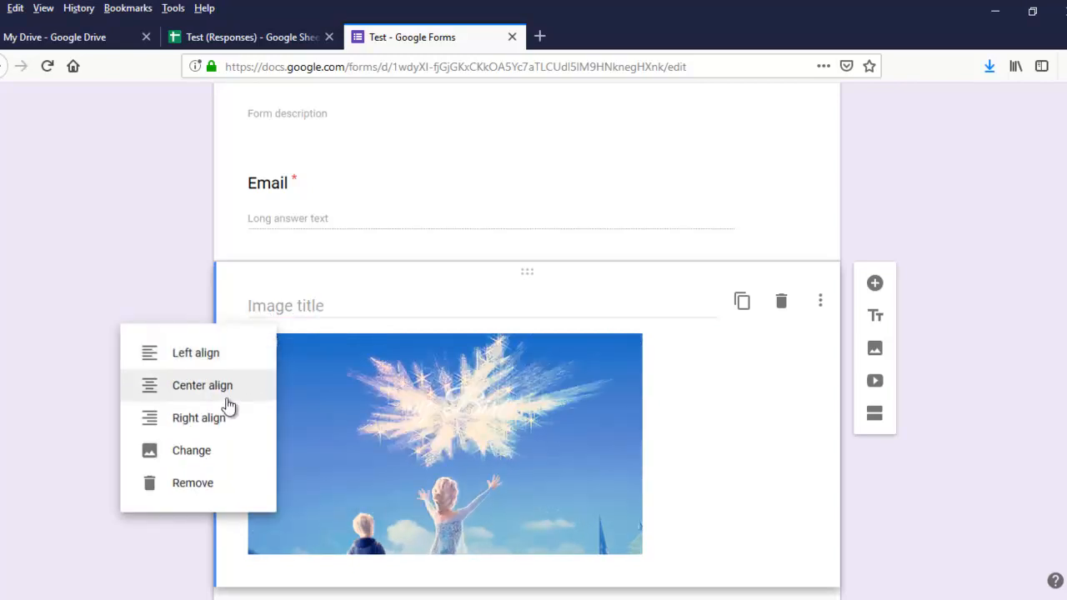
{"action": "left_click", "coordinate": [200, 385]}
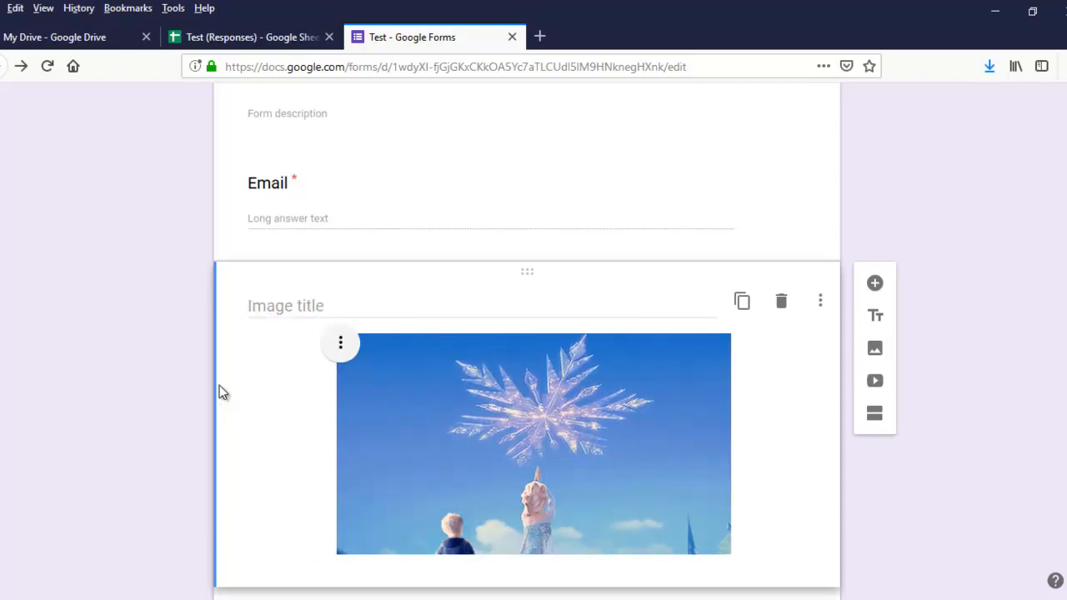
{"action": "mouse_move", "coordinate": [781, 301]}
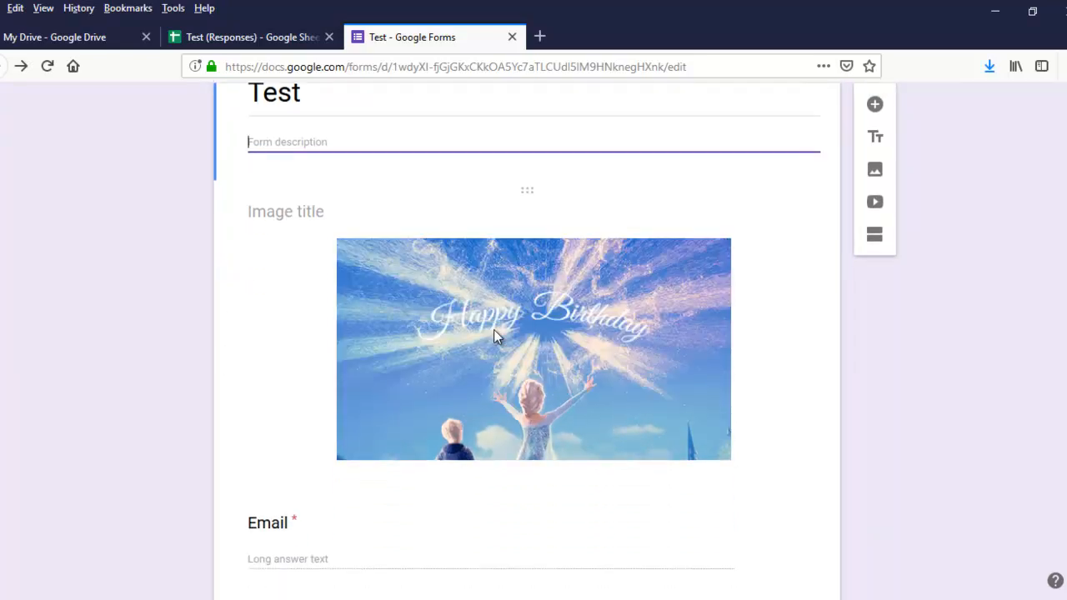
{"action": "mouse_move", "coordinate": [213, 408]}
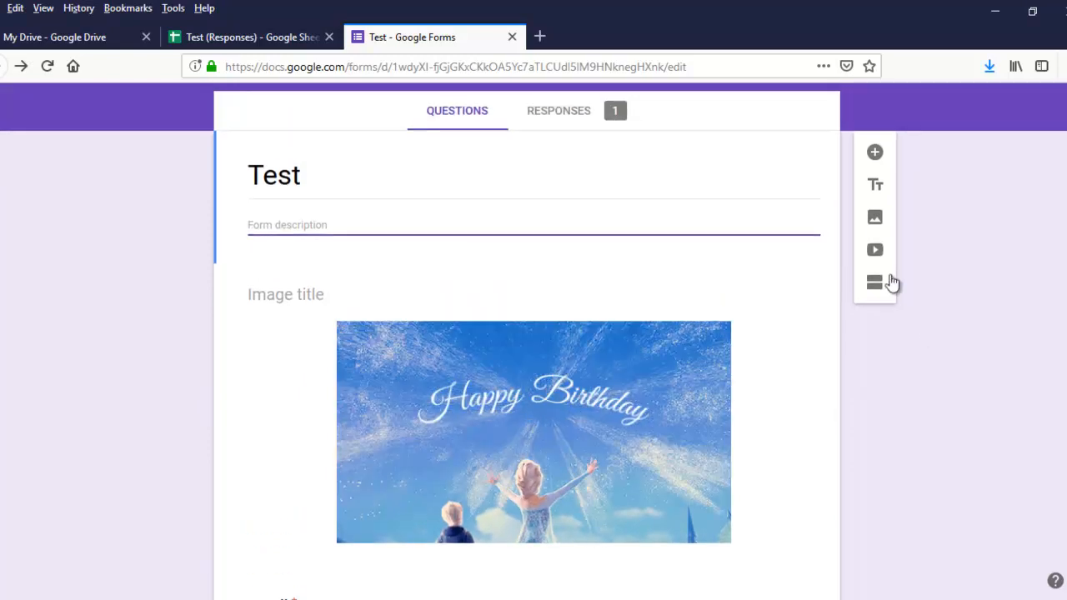
{"action": "mouse_move", "coordinate": [874, 250]}
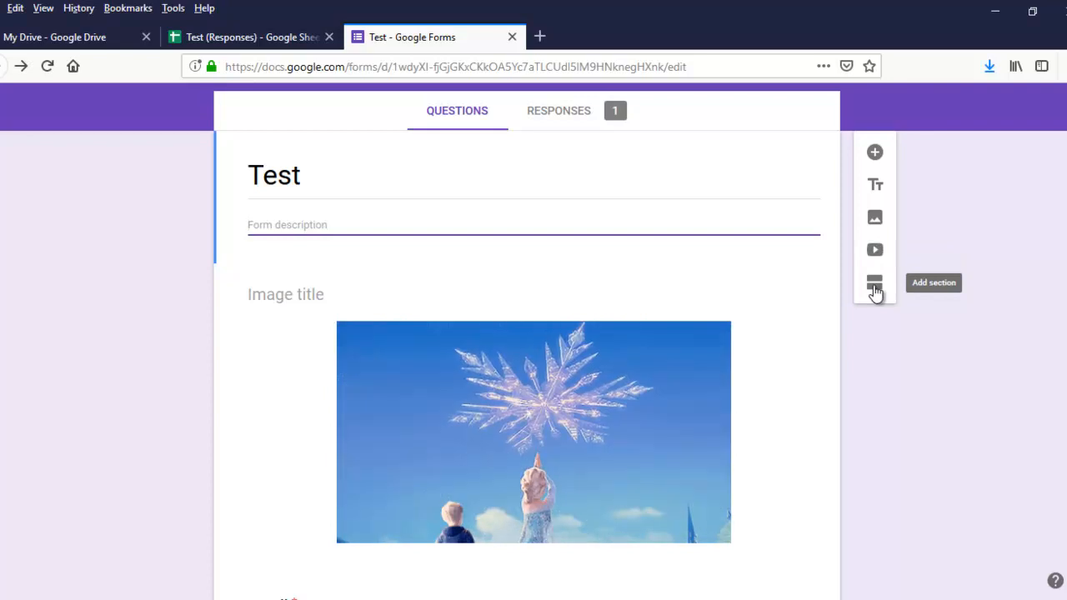
Add a second section to the Test form, then go to My Drive.
{"action": "left_click", "coordinate": [874, 281]}
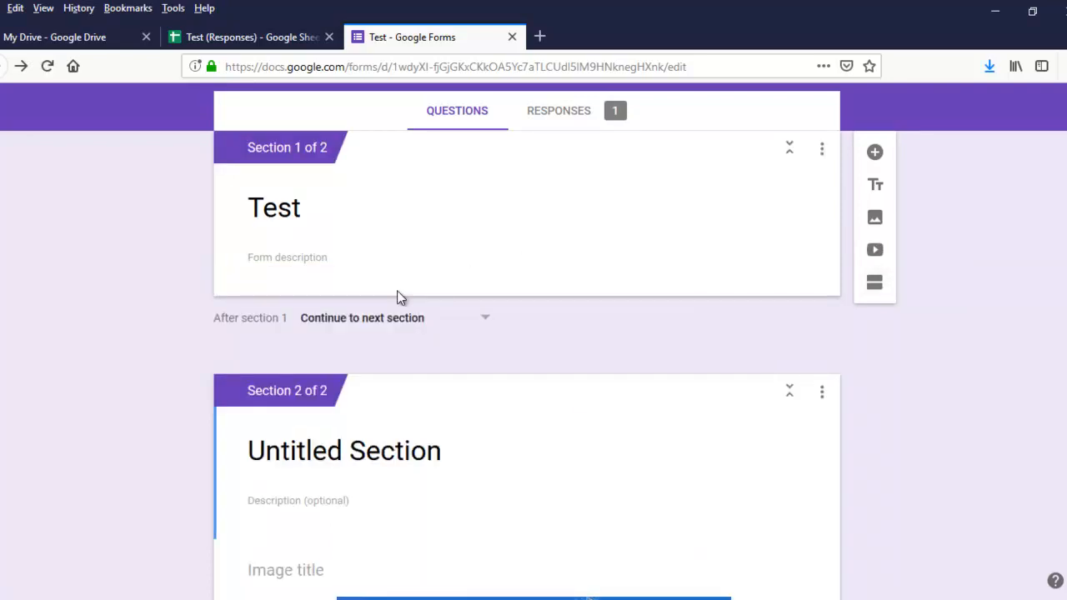
{"action": "mouse_move", "coordinate": [539, 290]}
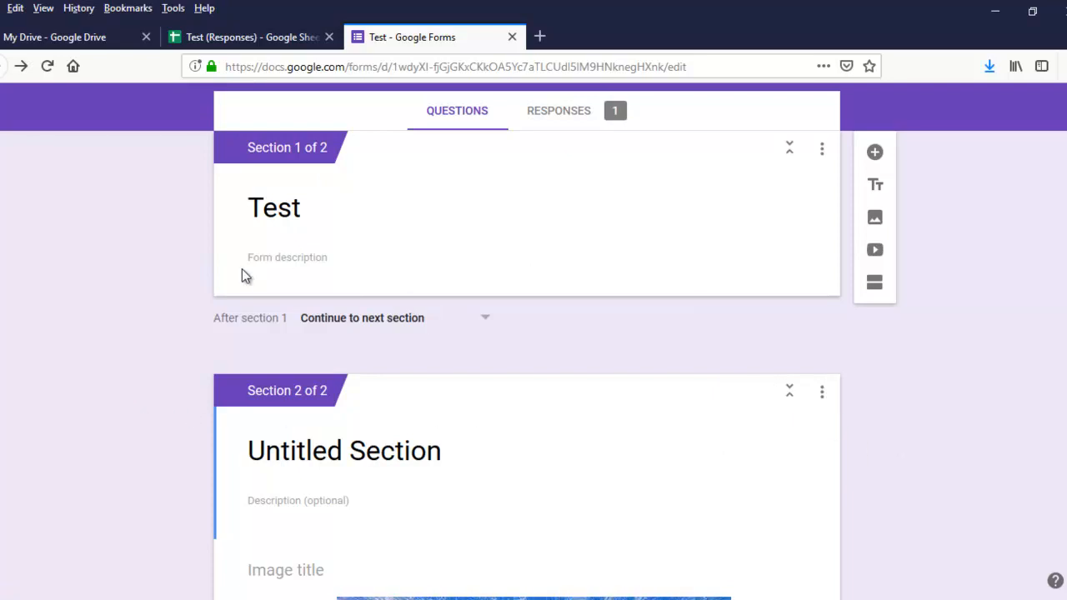
{"action": "left_click", "coordinate": [71, 37]}
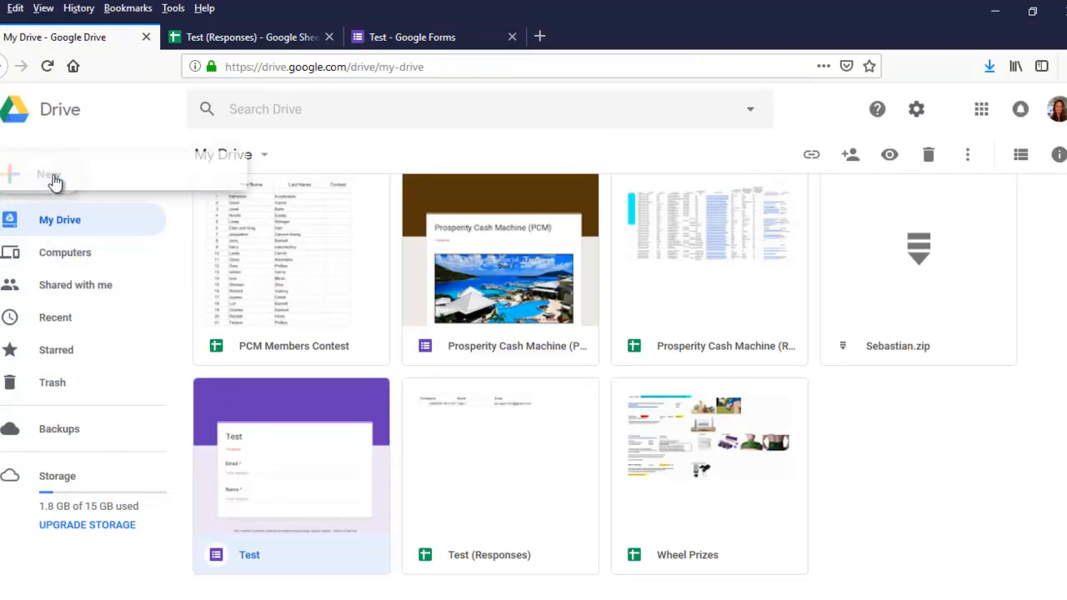
From Drive's New menu, start a form from the Party Invite template.
{"action": "left_click", "coordinate": [47, 174]}
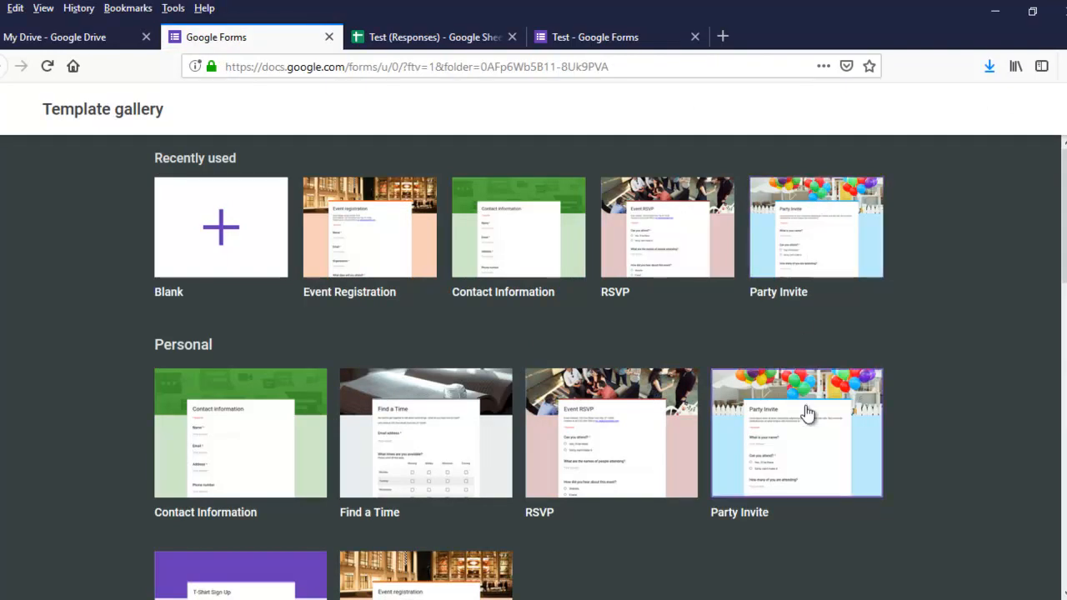
{"action": "mouse_move", "coordinate": [590, 450]}
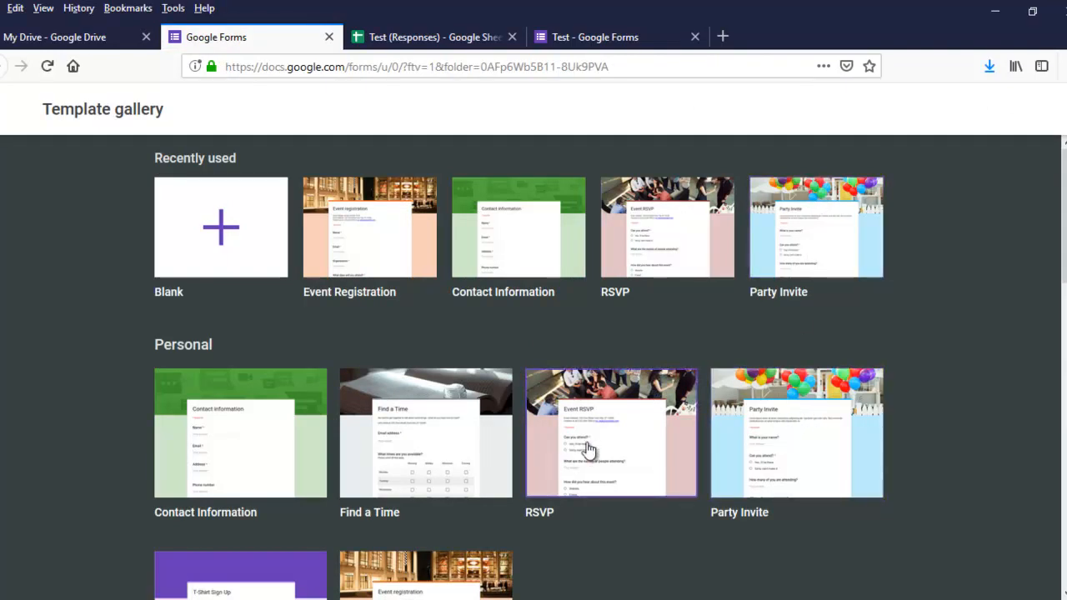
{"action": "scroll", "scroll_direction": "down", "scroll_amount": 3}
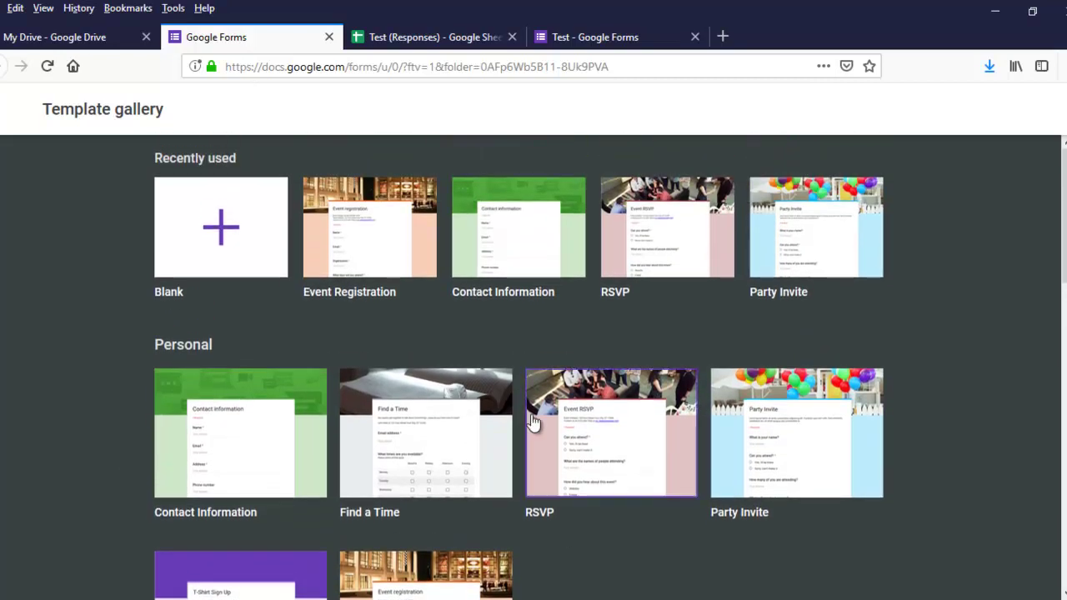
{"action": "mouse_move", "coordinate": [795, 235]}
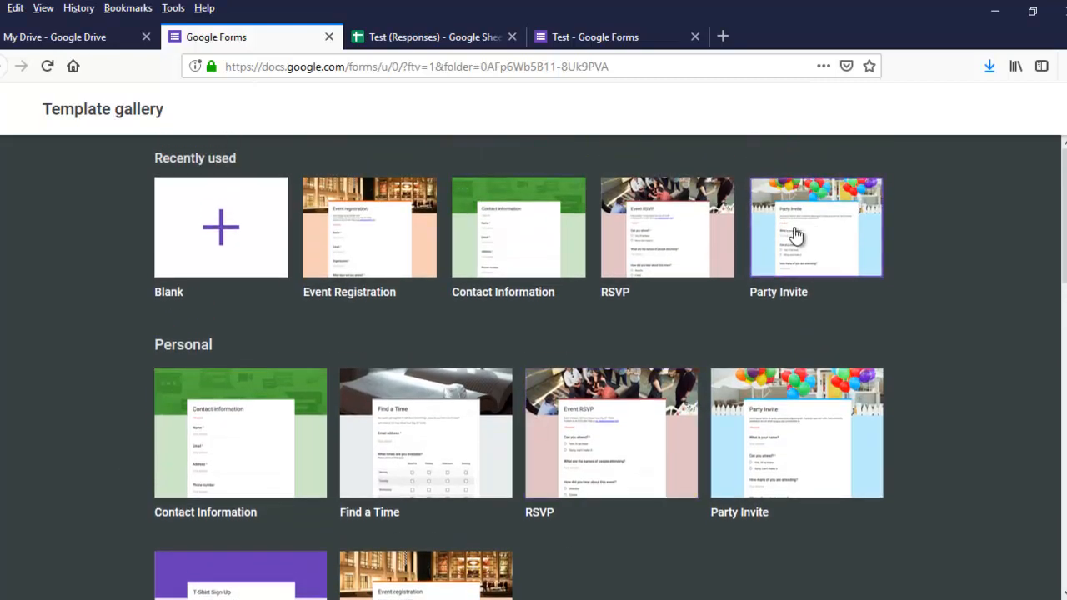
{"action": "left_click", "coordinate": [796, 233]}
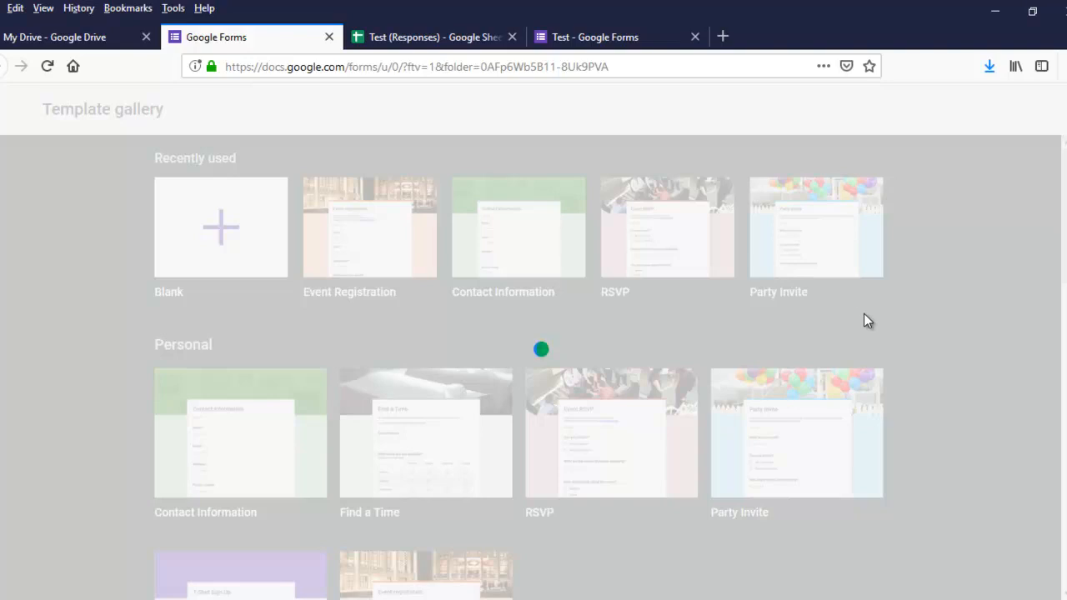
Explore the new Party Invite form with its name and attendance questions.
{"action": "left_click", "coordinate": [816, 226]}
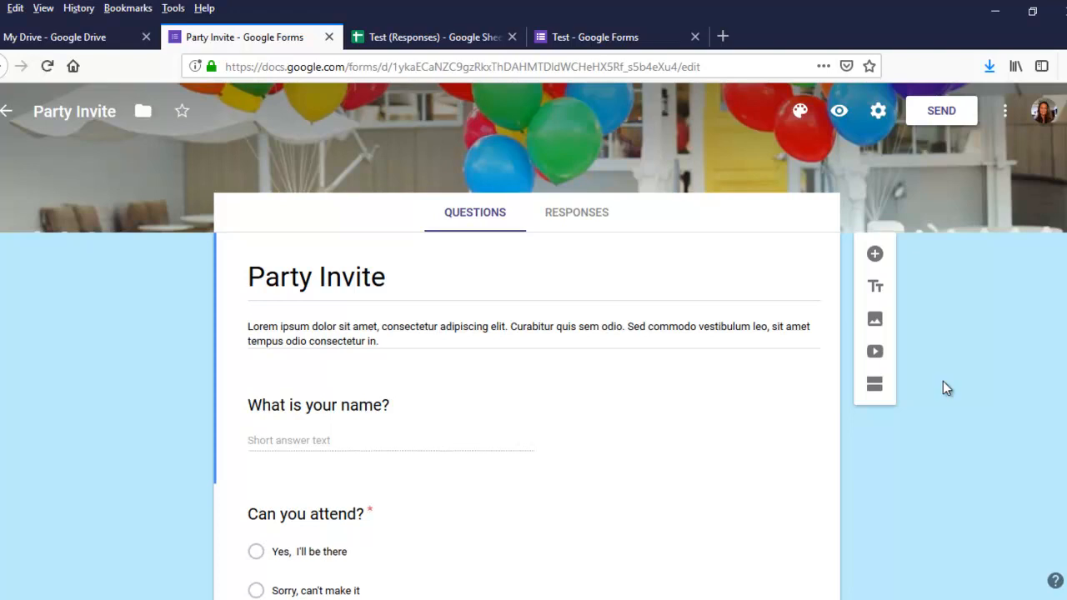
{"action": "mouse_move", "coordinate": [802, 113]}
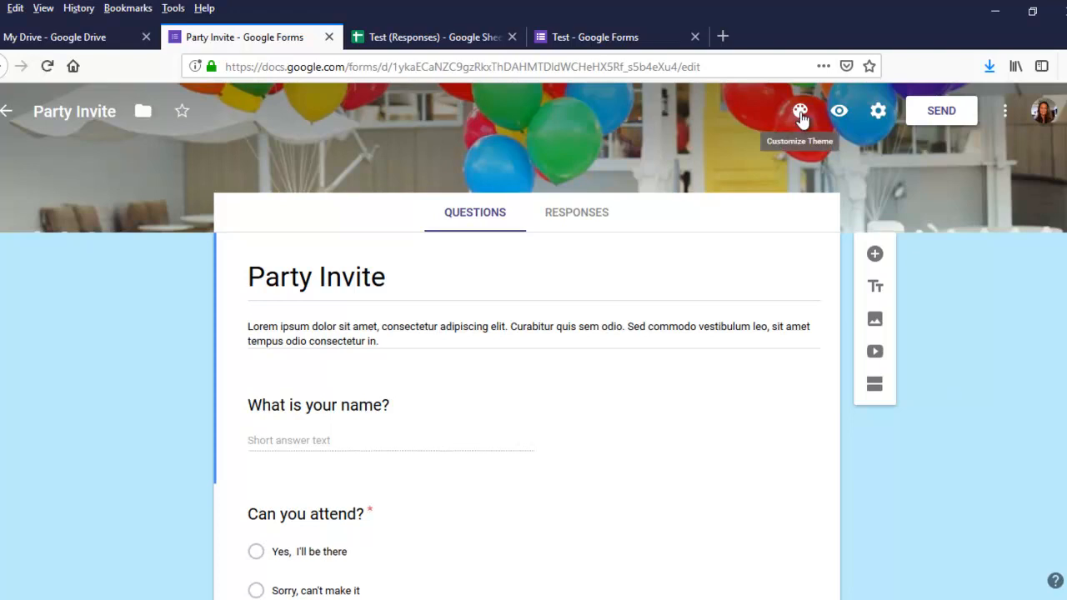
{"action": "mouse_move", "coordinate": [813, 117]}
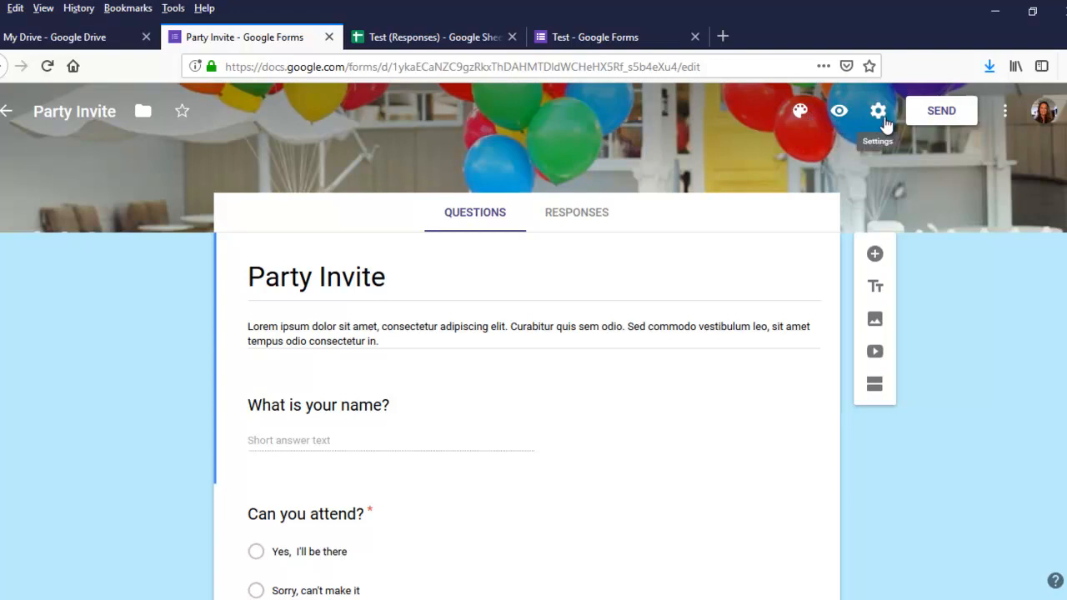
{"action": "mouse_move", "coordinate": [875, 111]}
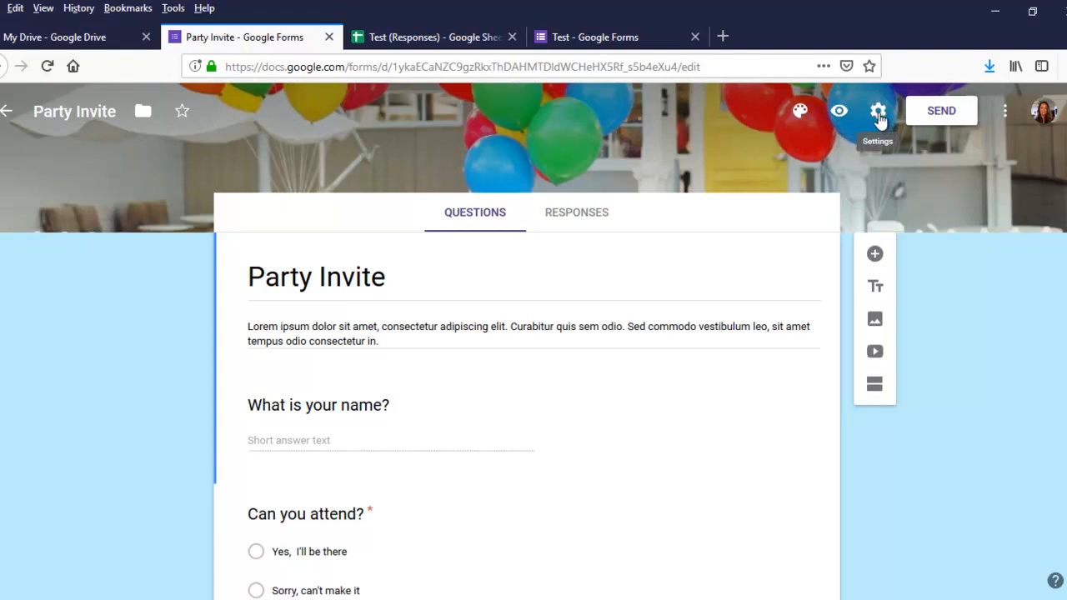
{"action": "mouse_move", "coordinate": [931, 252]}
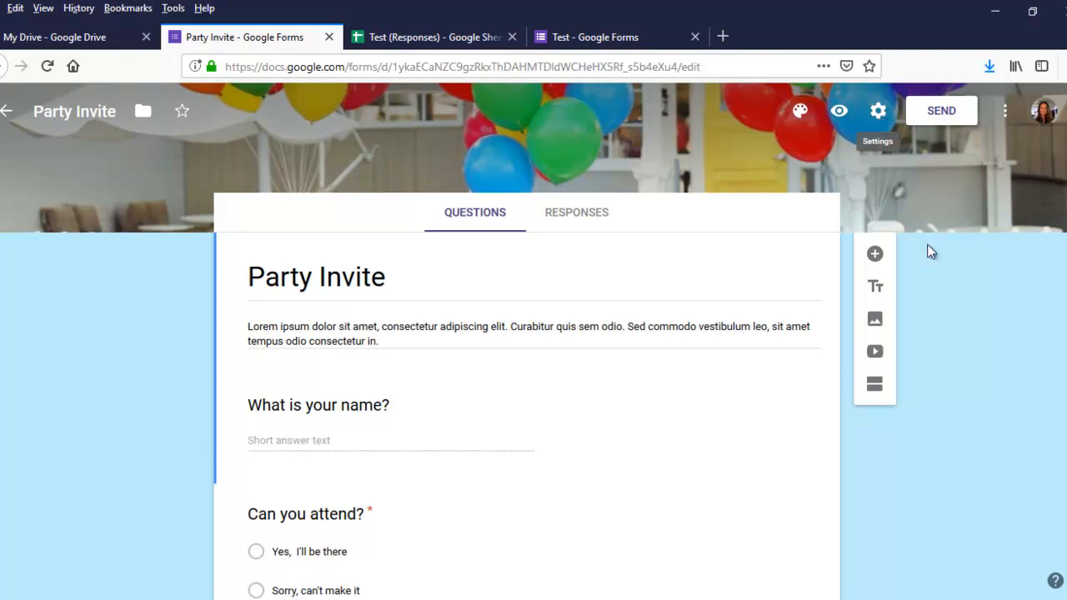
{"action": "mouse_move", "coordinate": [494, 372]}
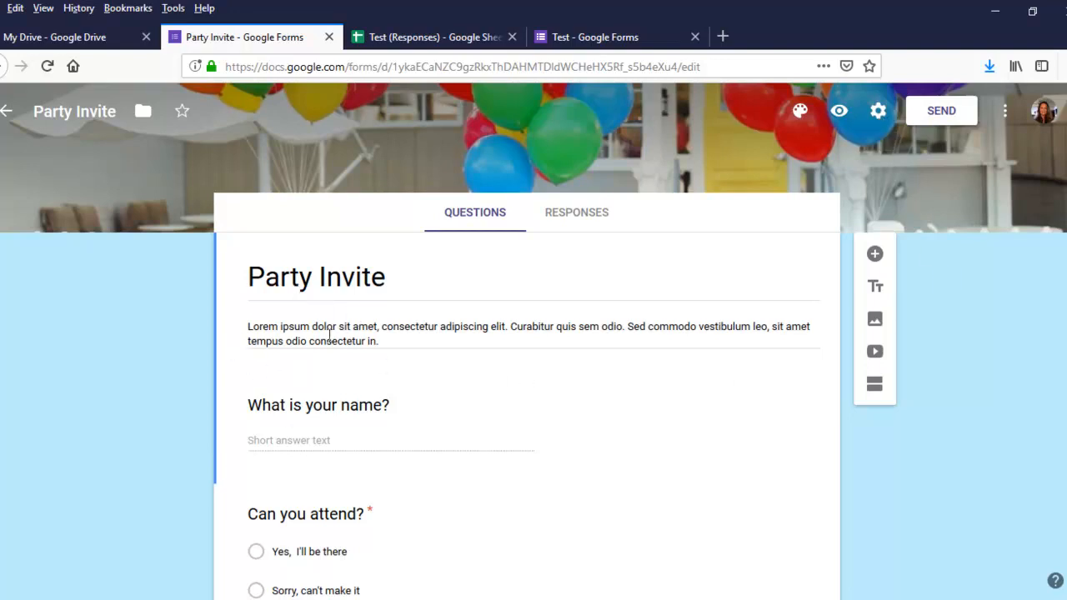
{"action": "mouse_move", "coordinate": [320, 395]}
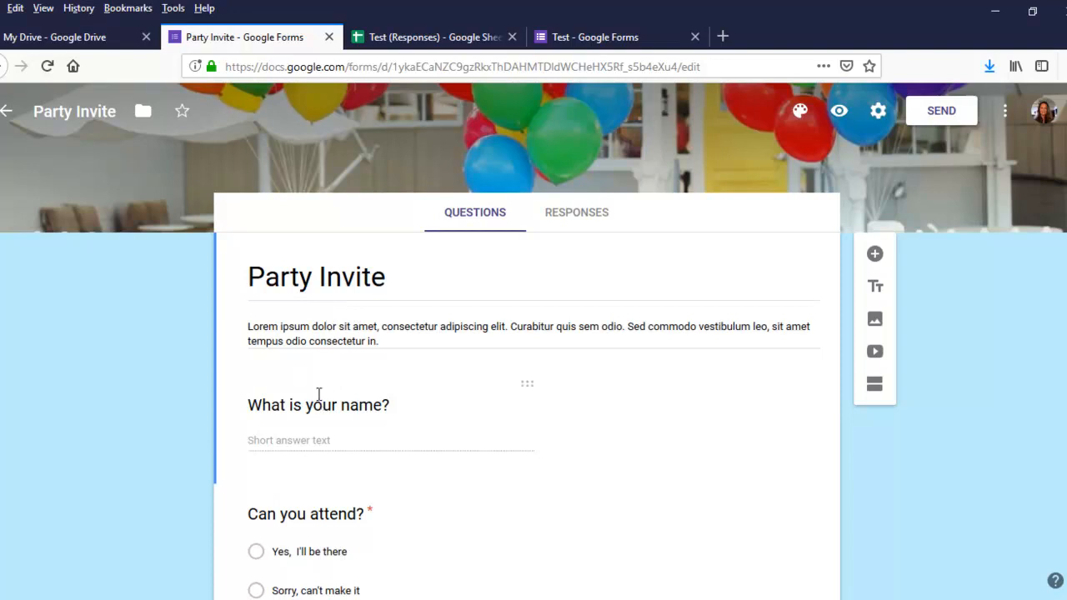
{"action": "mouse_move", "coordinate": [425, 454]}
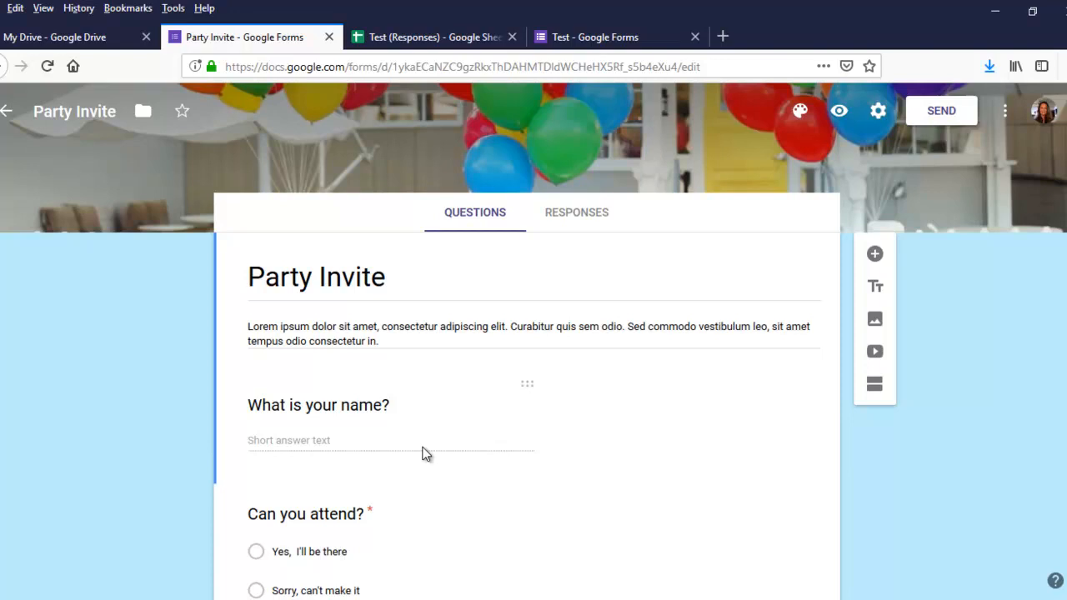
{"action": "mouse_move", "coordinate": [474, 385]}
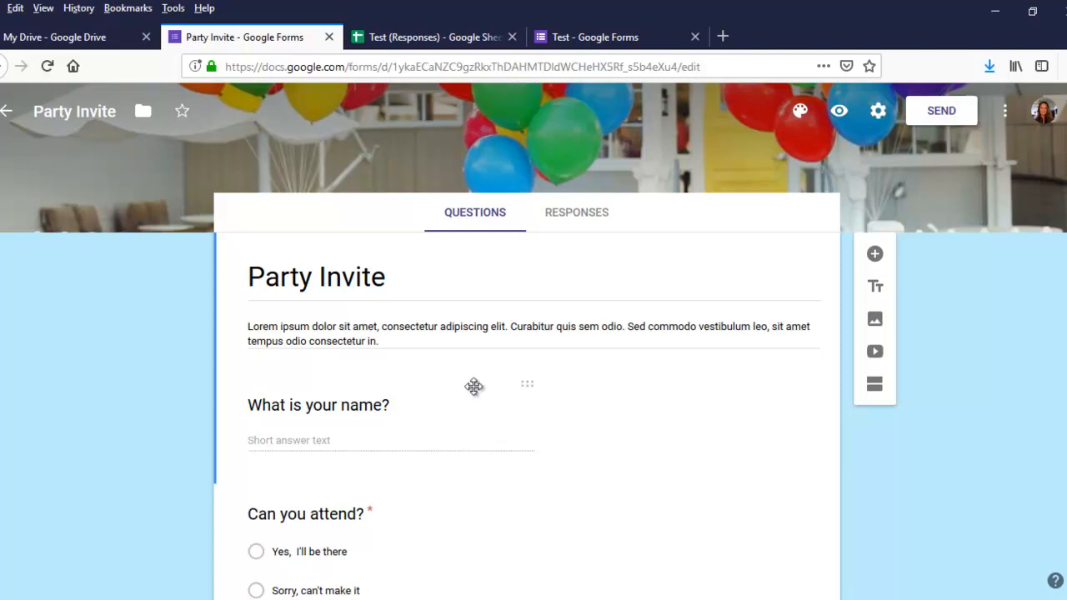